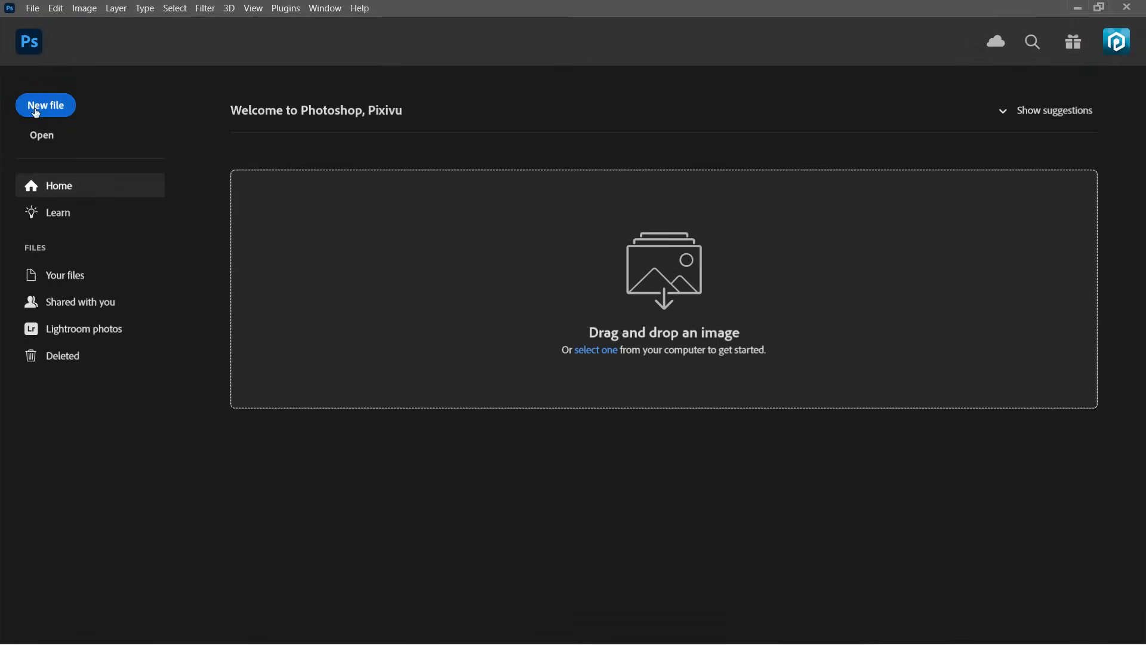
Step: Create a new document at width 3000 px, height 2000 px and 300 ppi resolution
left_click(45, 104)
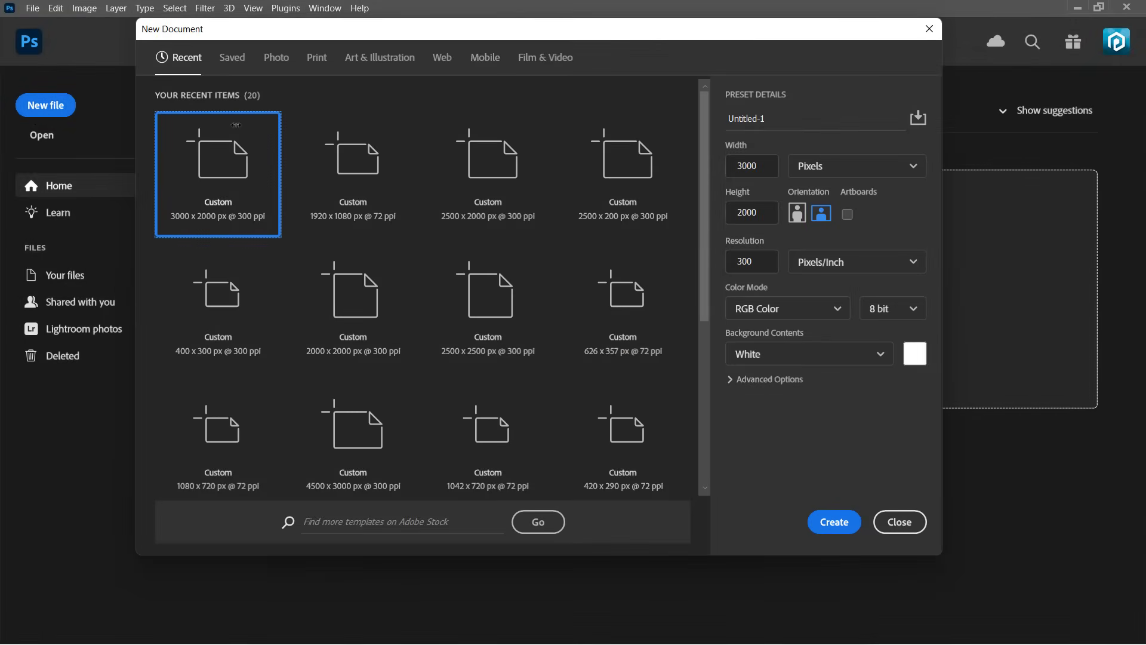
left_click(752, 165)
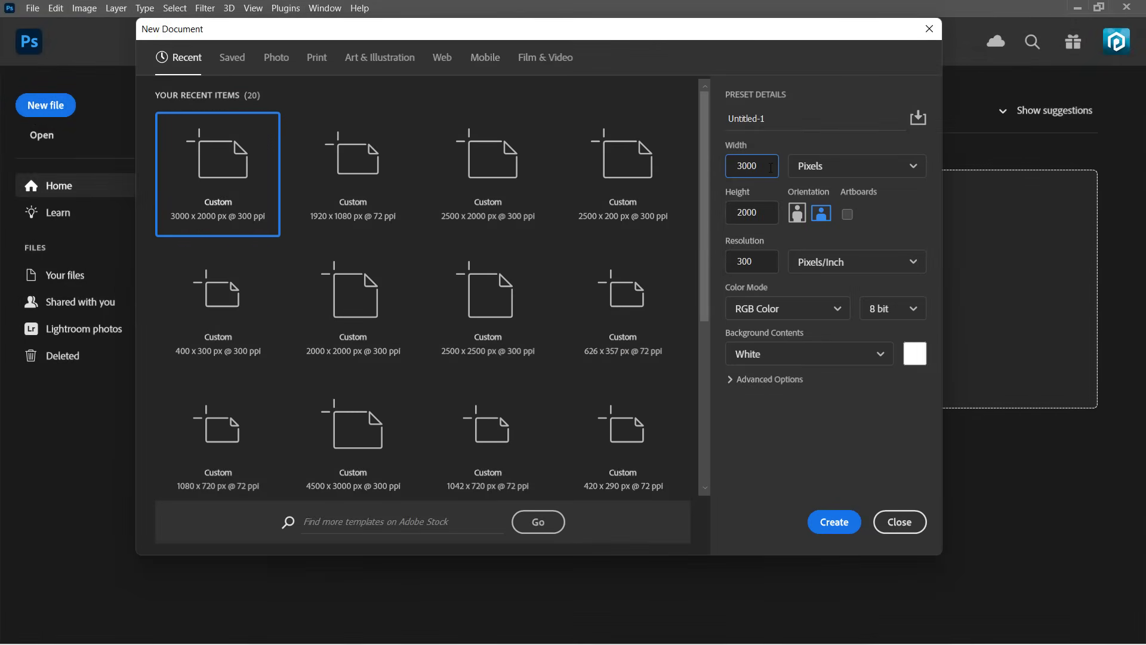
left_click(752, 212)
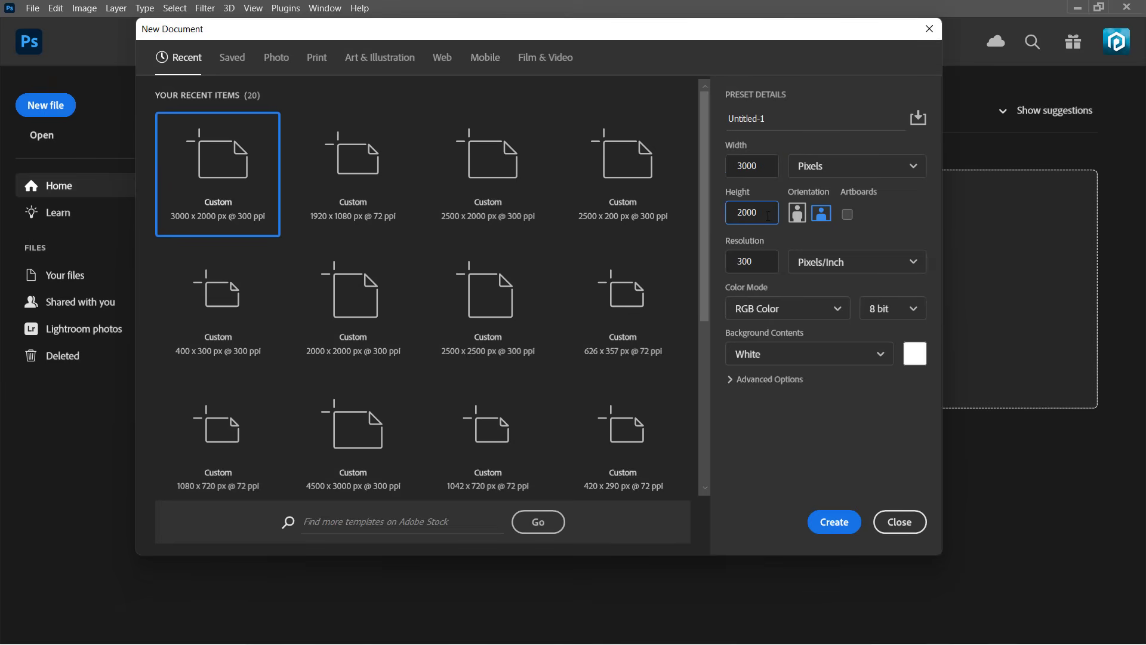
left_click(752, 261)
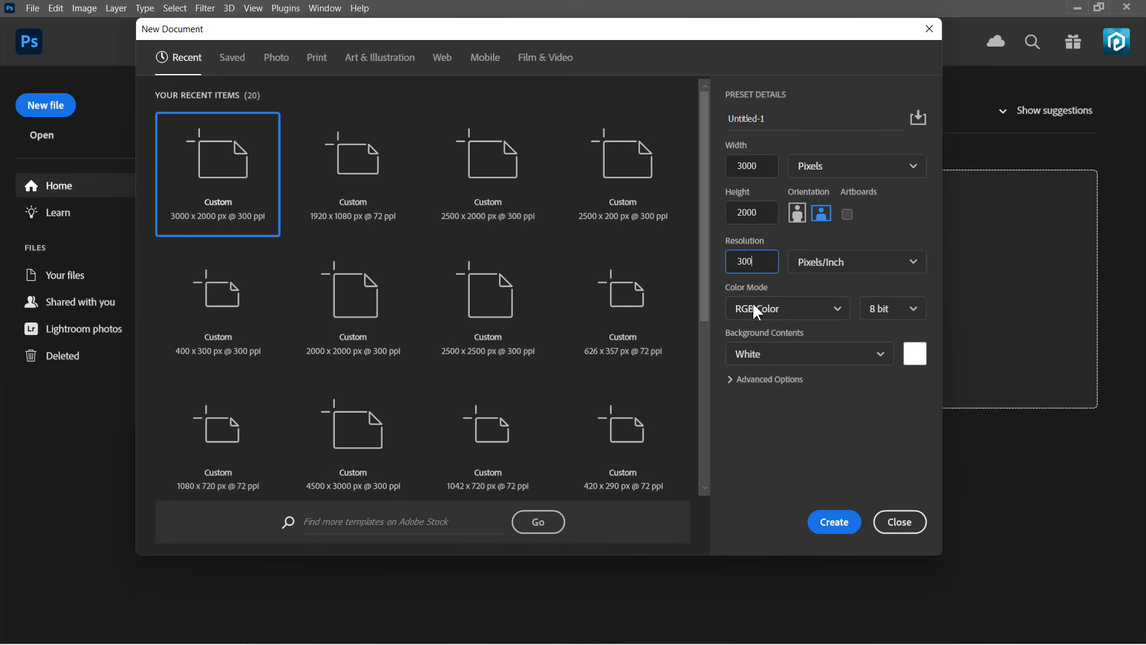
left_click(833, 521)
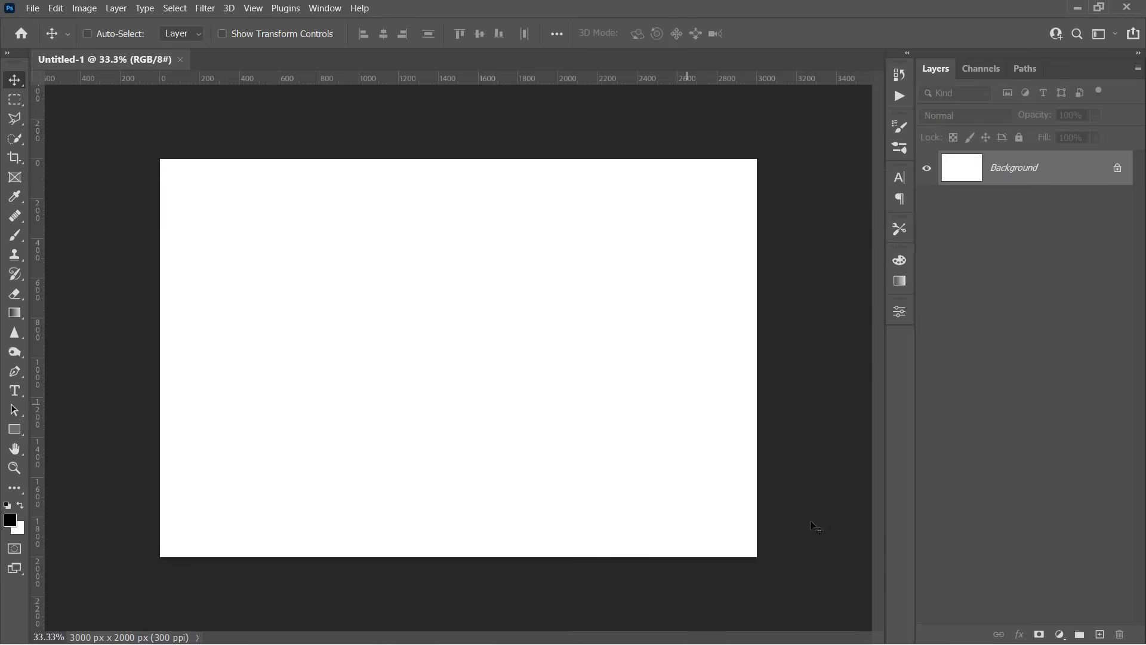
Step: Place 1.jpg embedded from the Assets folder, then select the whole canvas
left_click(32, 8)
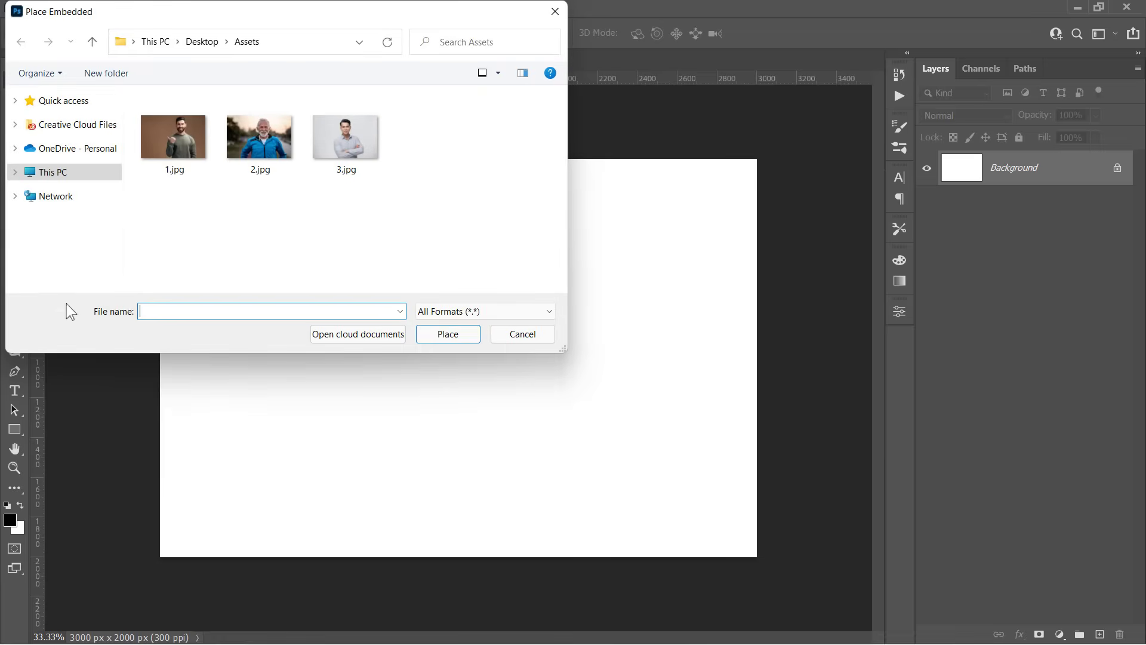
left_click(174, 135)
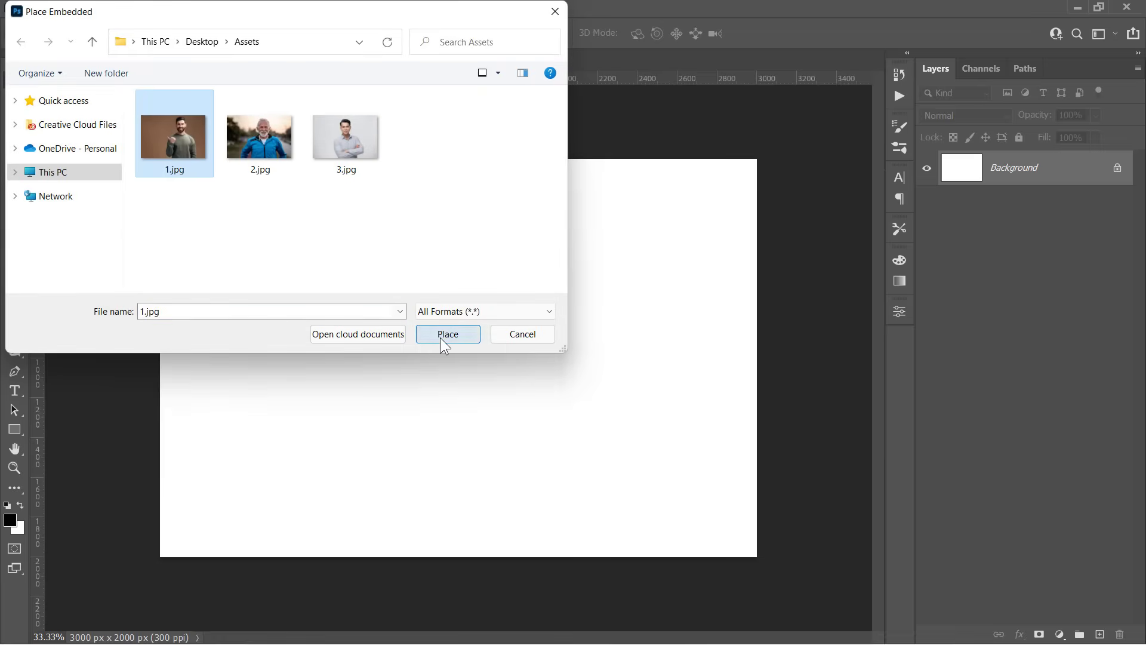
left_click(447, 334)
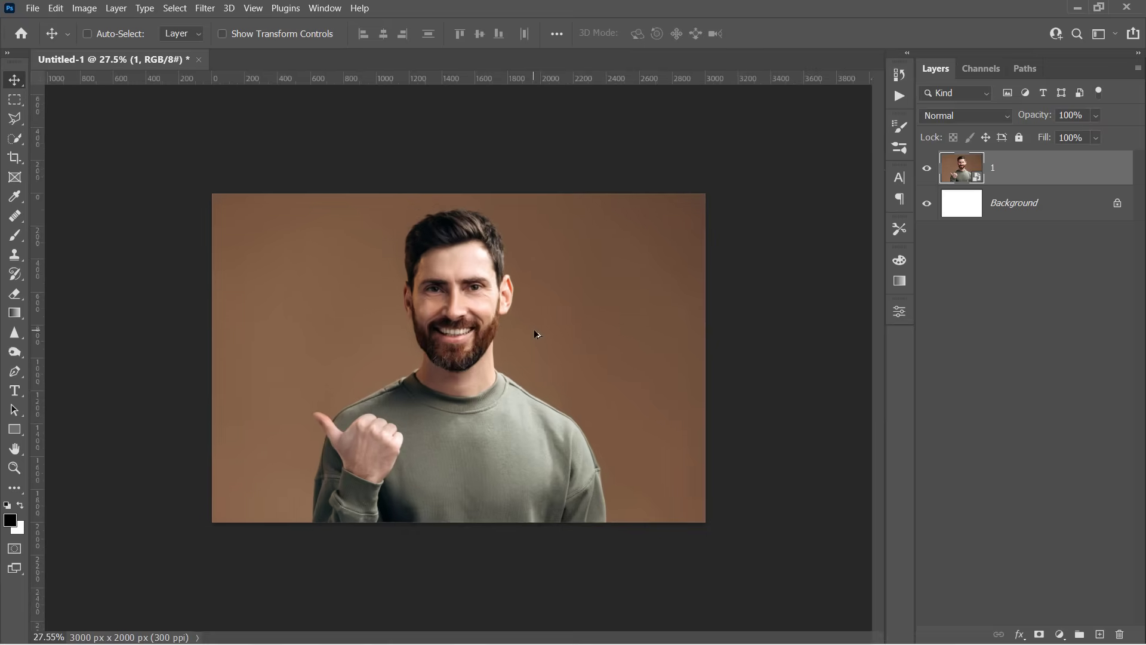
key("ctrl+t")
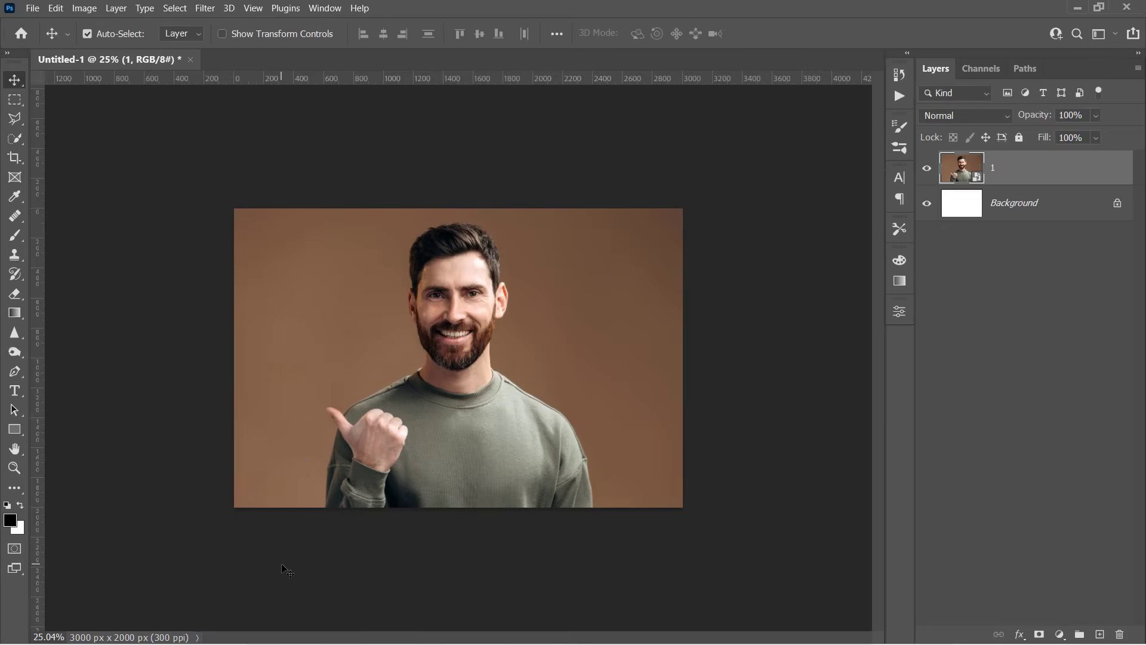
key("ctrl+a")
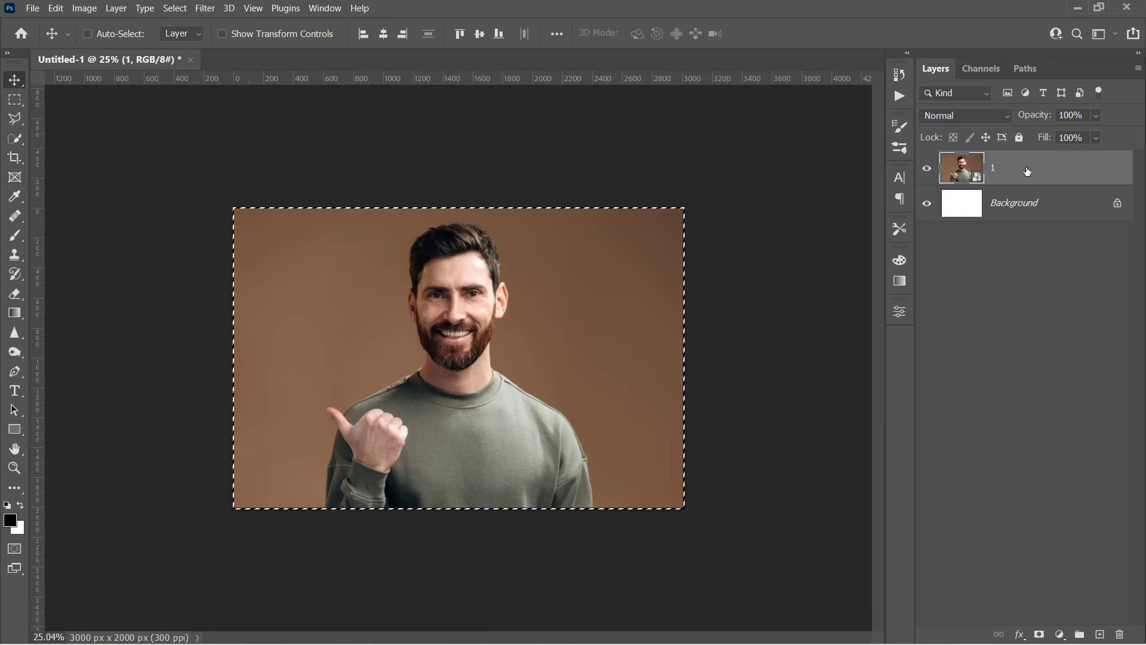
Step: Add a layer mask to layer 1, convert it to a smart object, and fit the view
left_click(1039, 634)
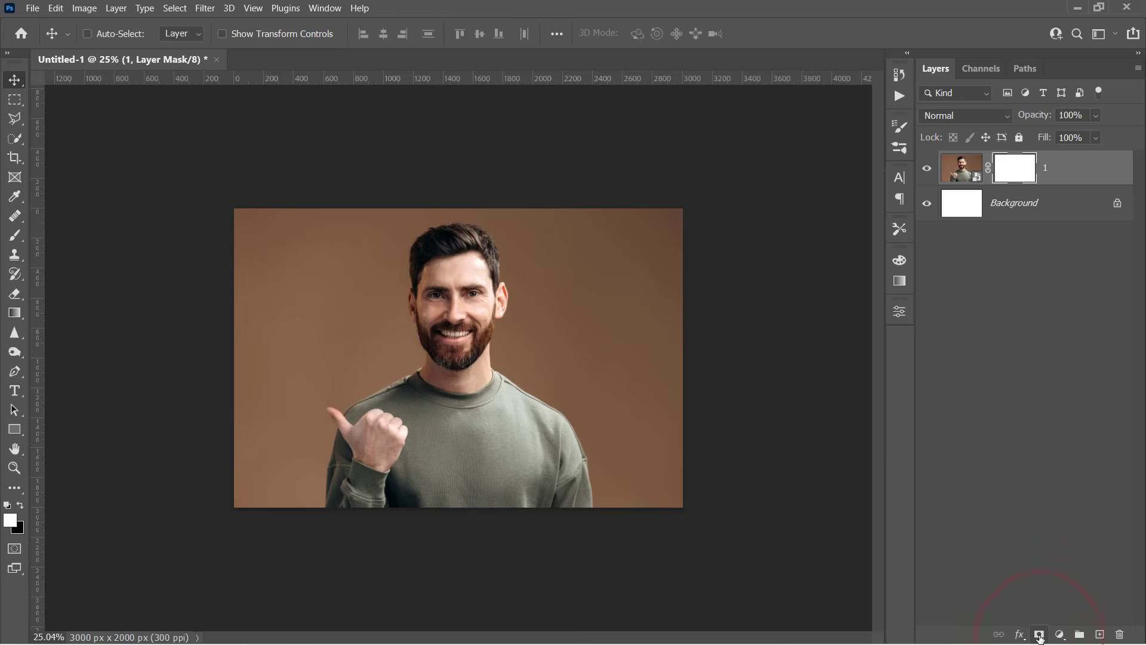
right_click(1046, 166)
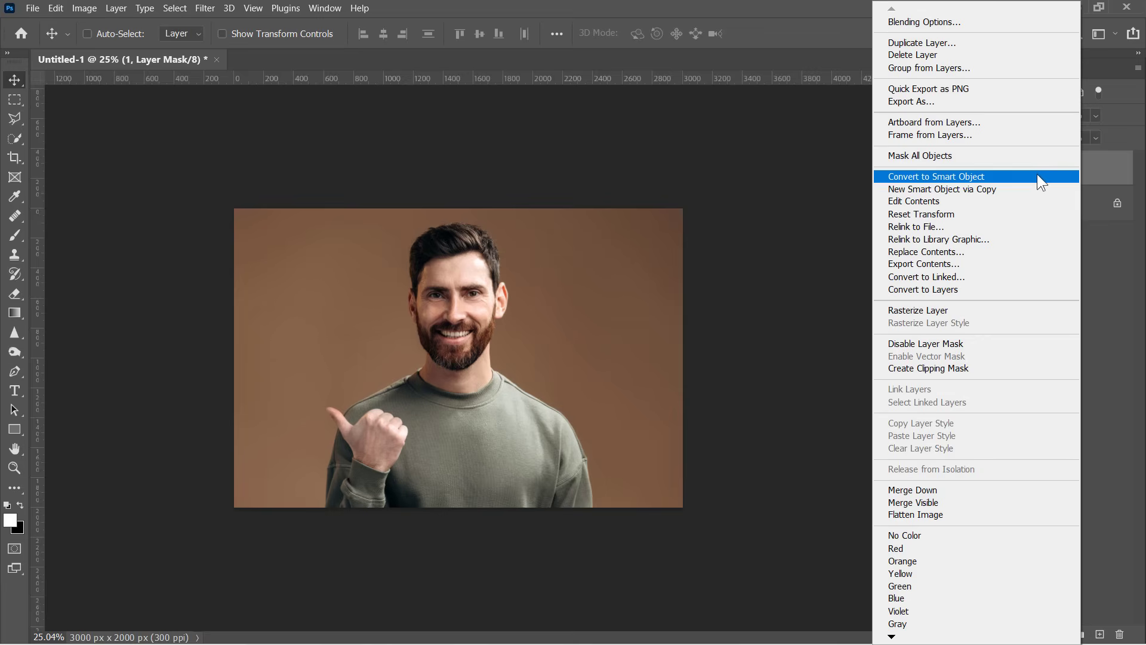
left_click(934, 176)
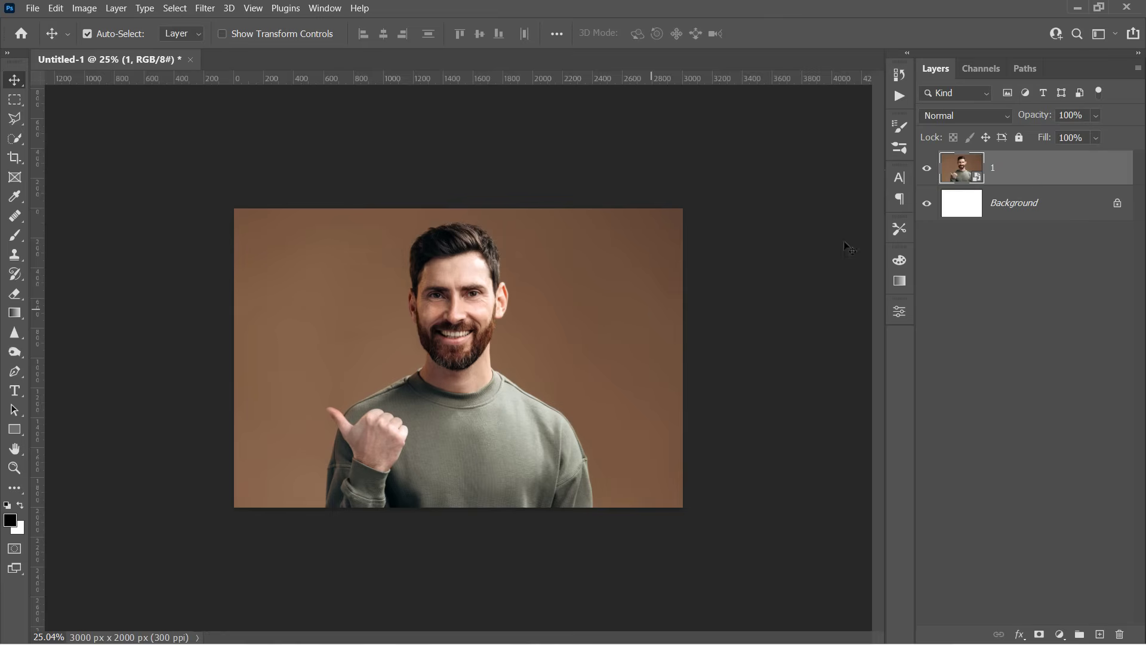
key("ctrl+t")
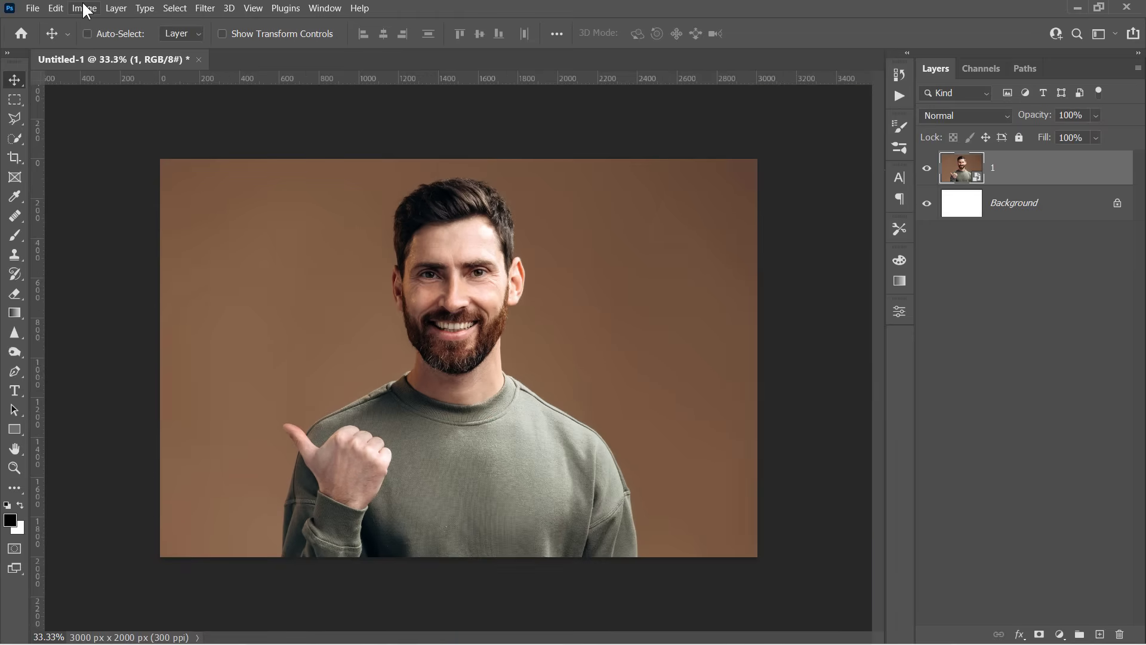
Step: Test the sliders, then apply Shadows/Highlights with Shadows Amount 25% and Highlights Amount 5%
left_click(83, 8)
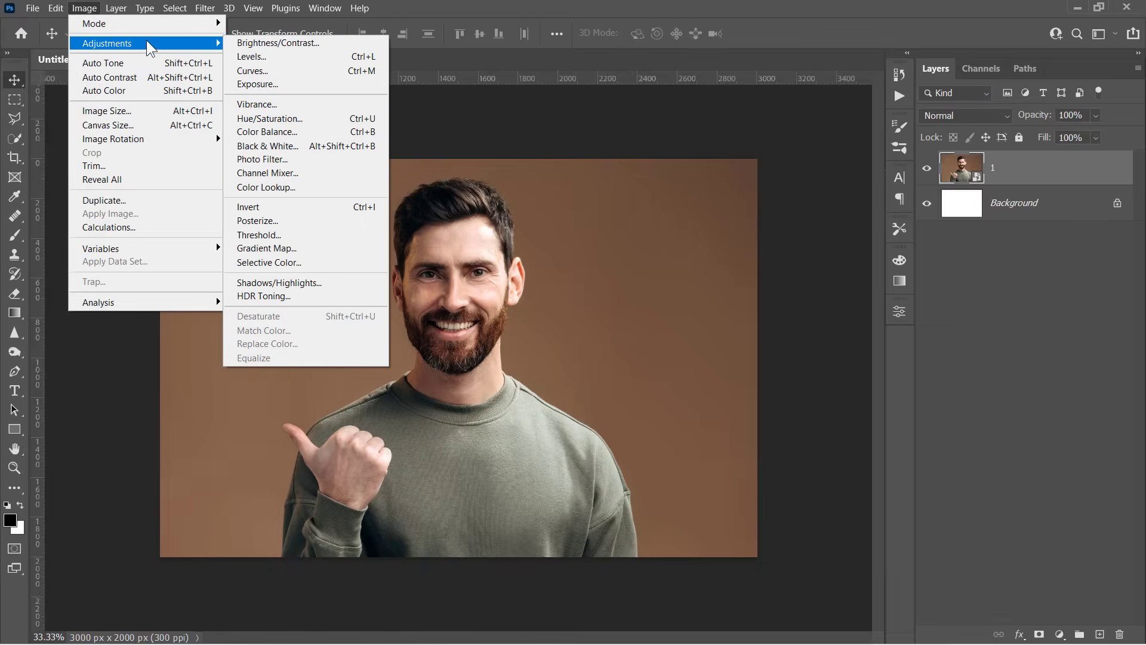
mouse_move(305, 283)
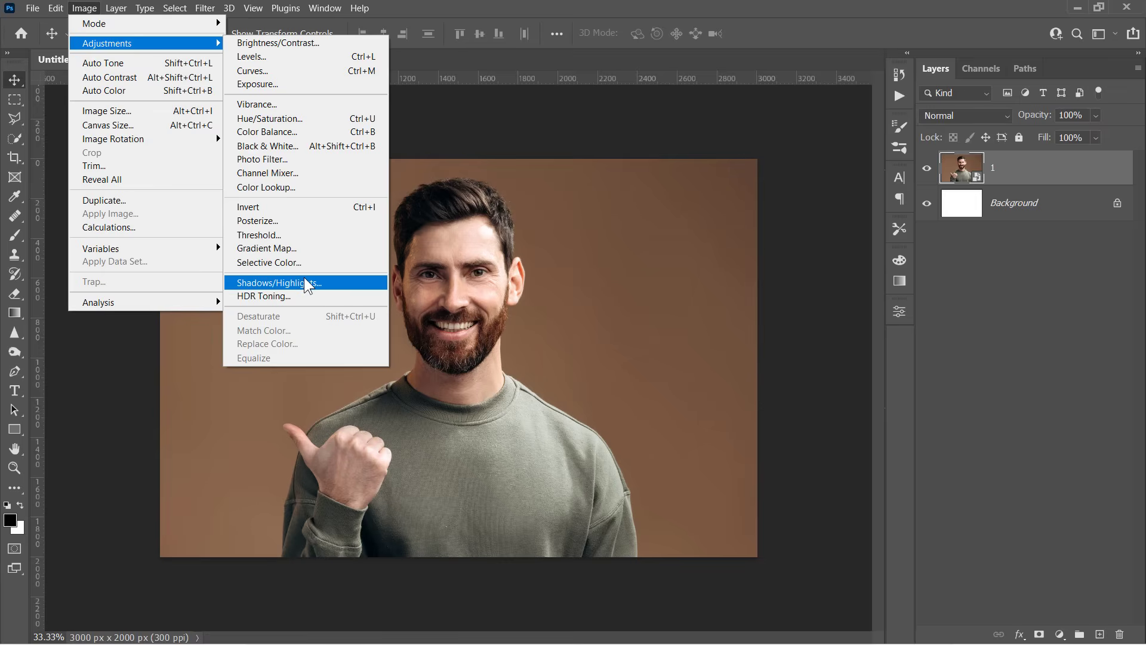
left_click(280, 283)
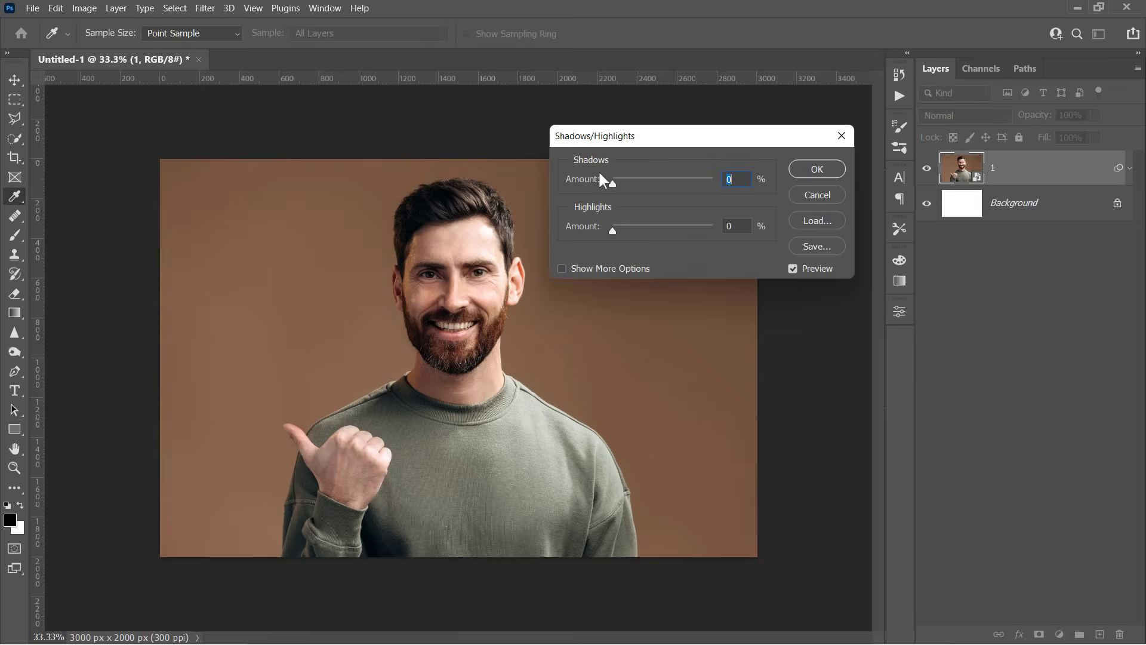
left_click_drag(613, 179, 676, 182)
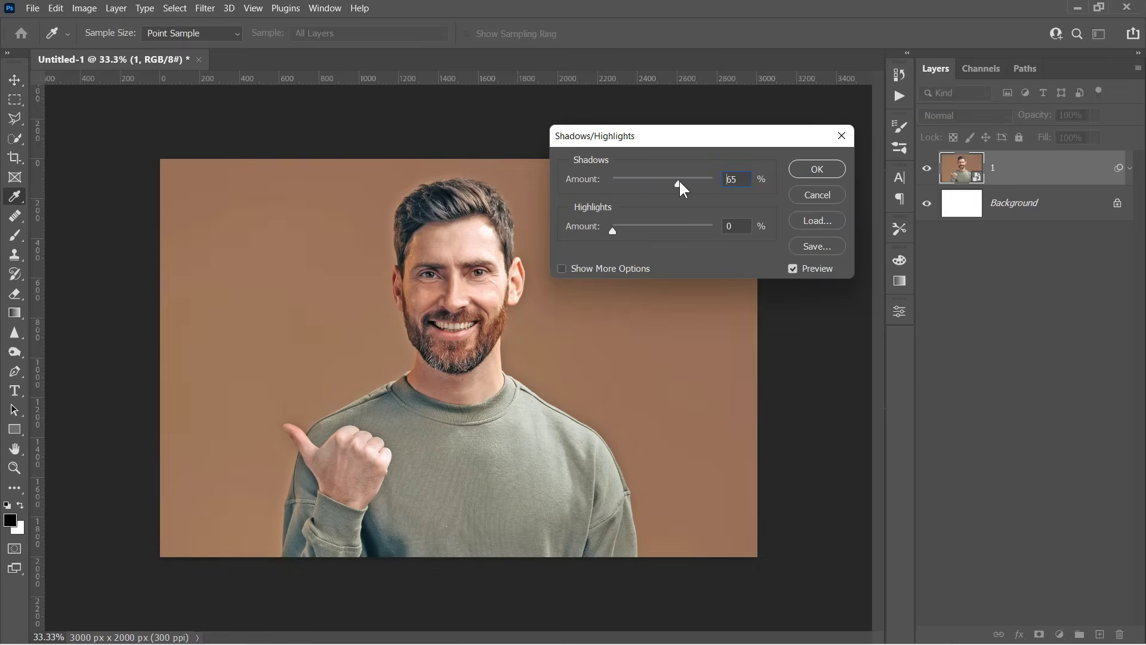
left_click_drag(676, 183, 613, 183)
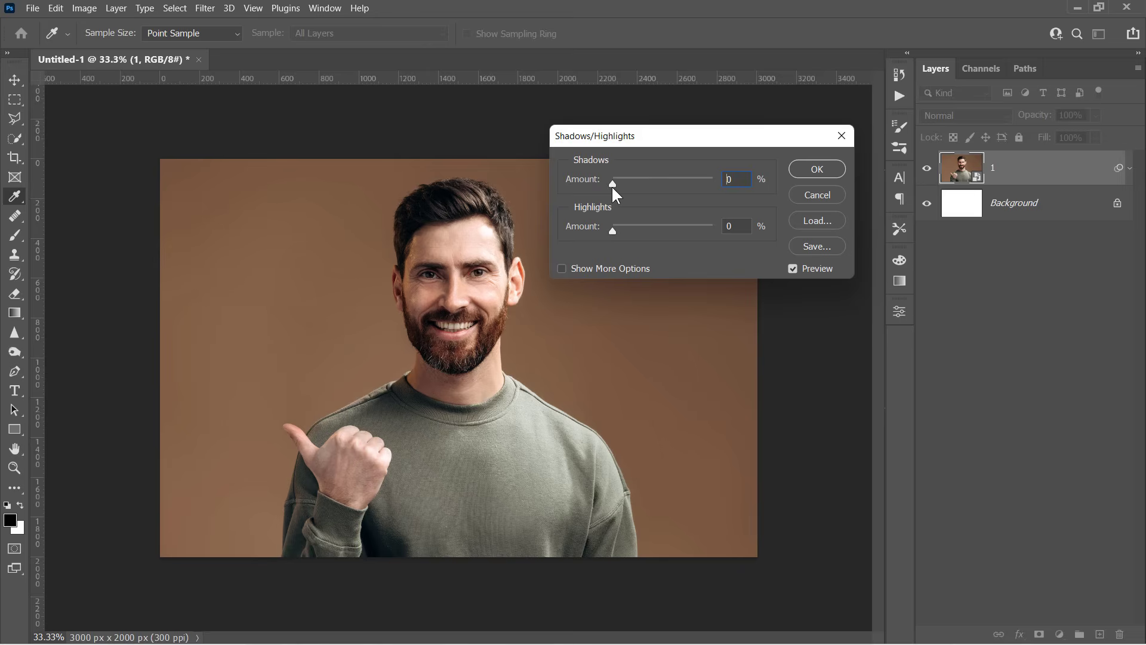
left_click(736, 179)
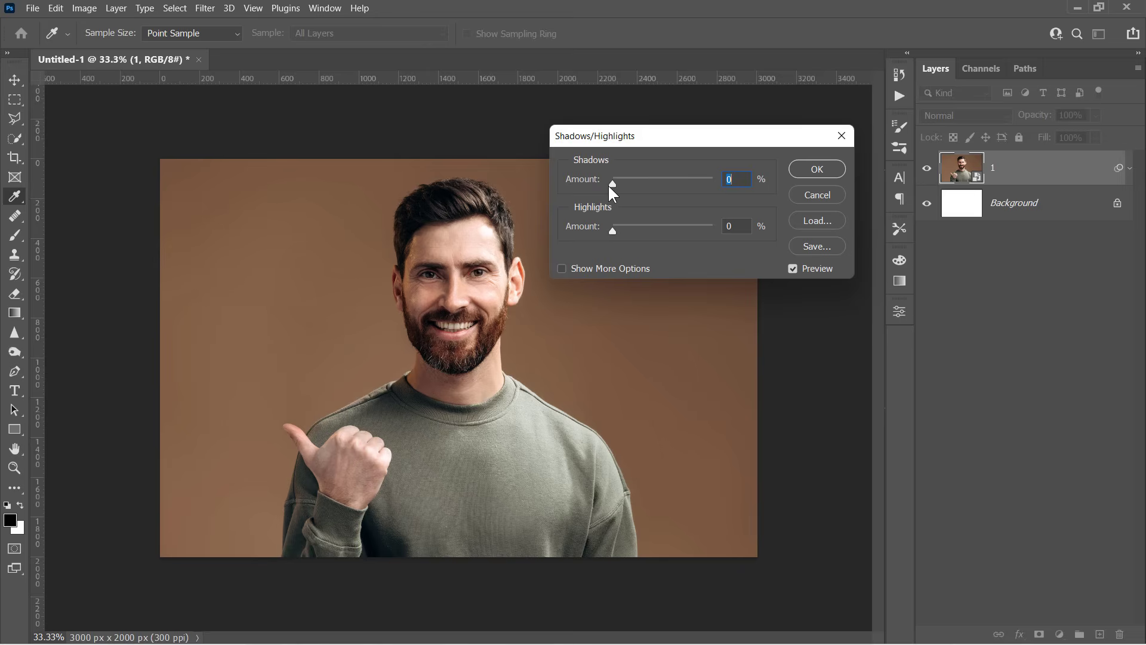
left_click_drag(612, 229, 658, 229)
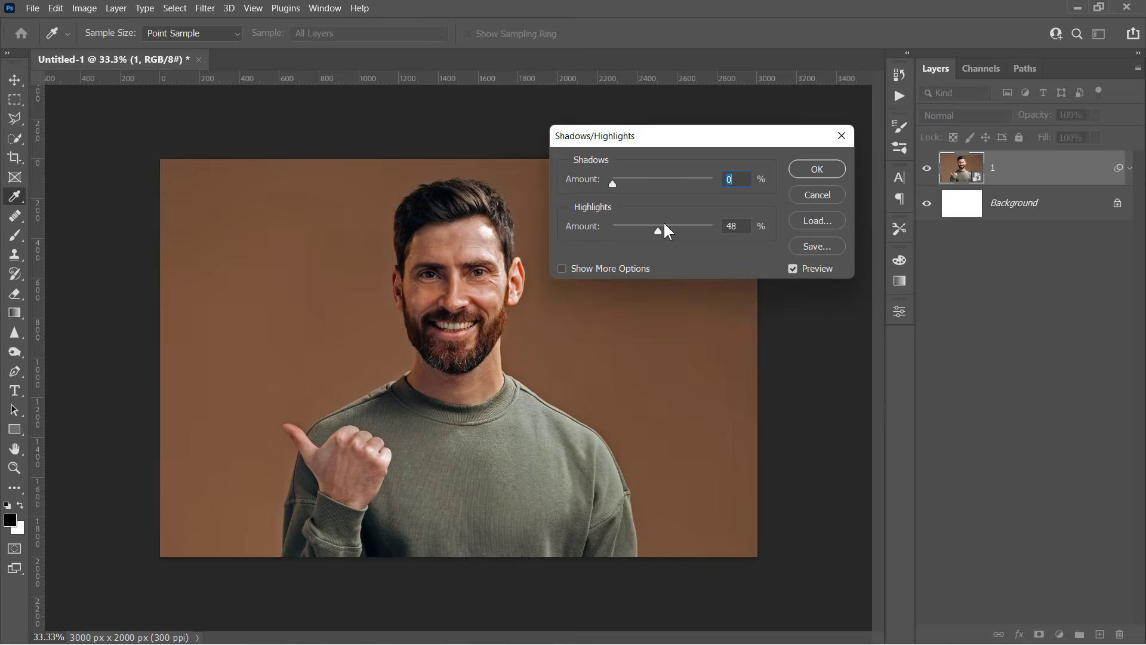
left_click_drag(658, 230, 612, 229)
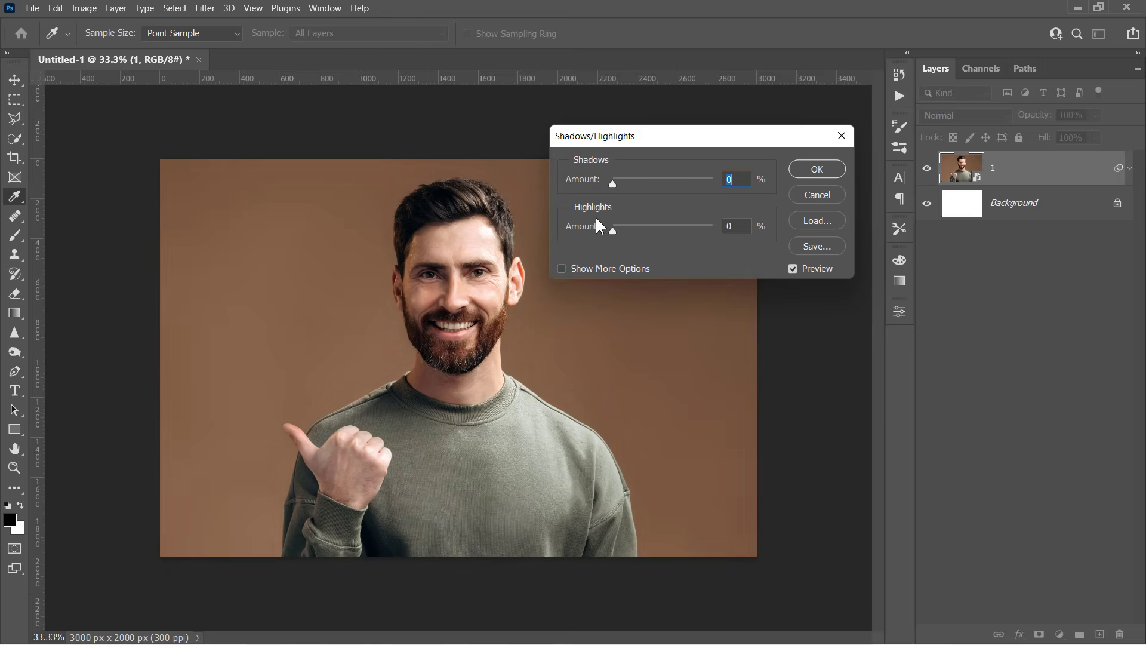
left_click_drag(613, 183, 625, 183)
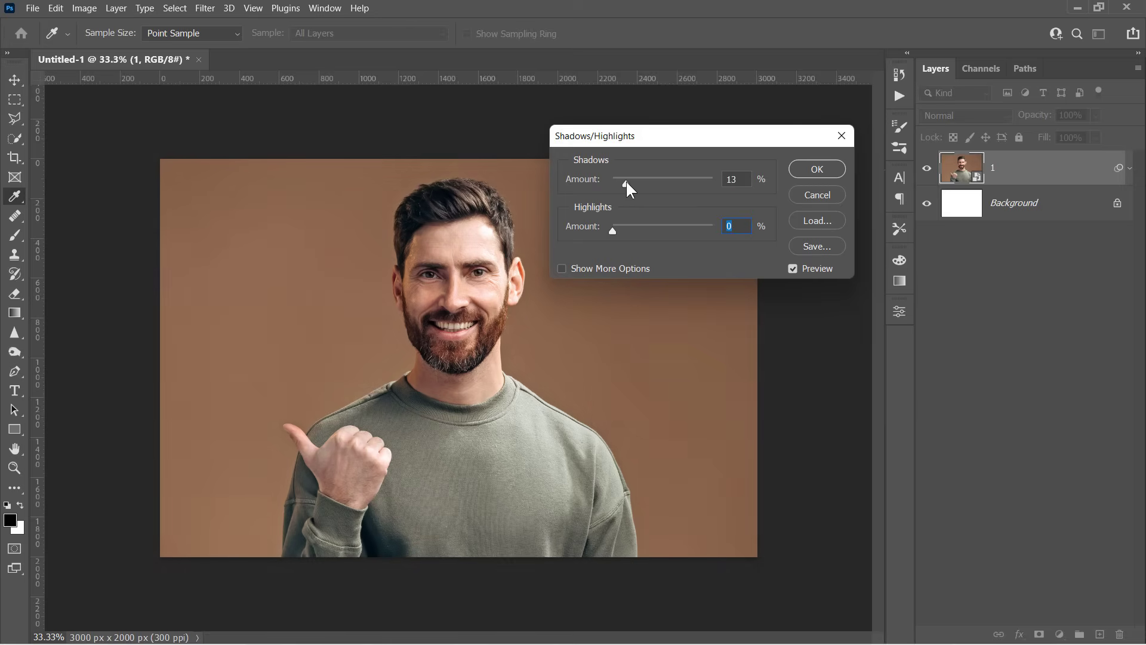
left_click_drag(626, 184, 638, 184)
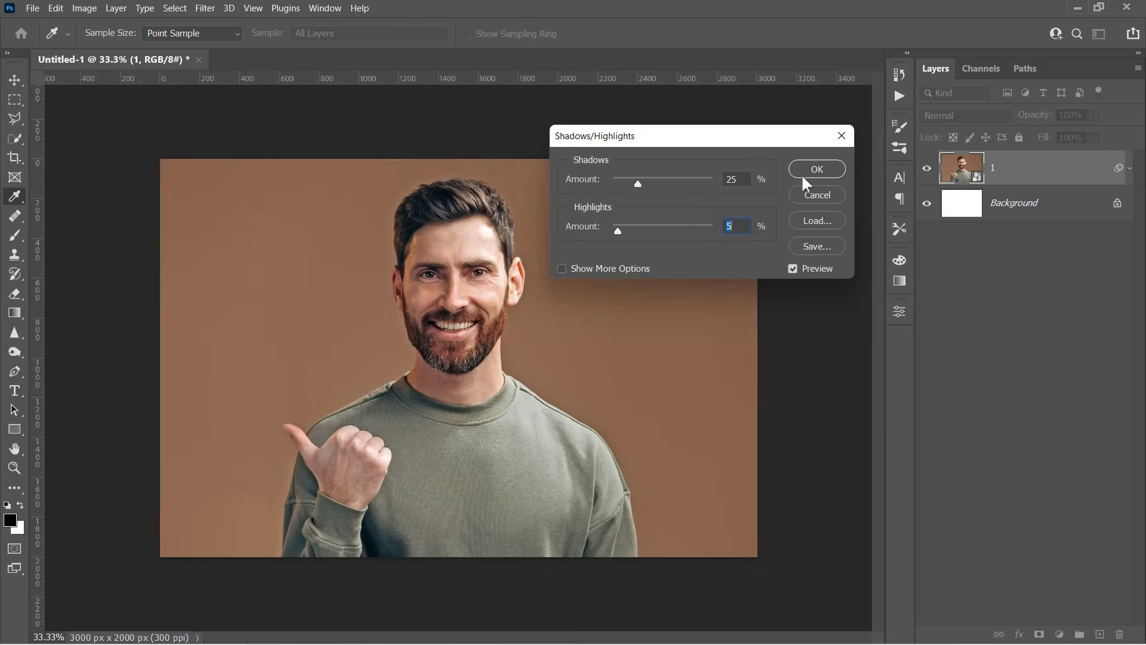
left_click(817, 169)
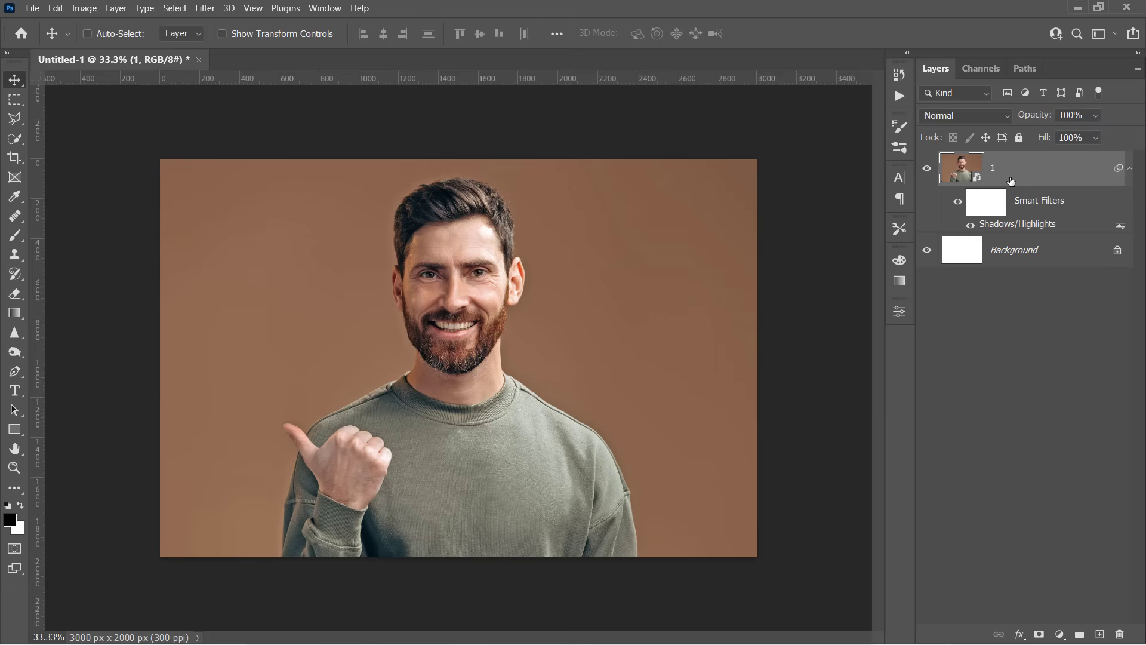
Step: Apply Oil Paint: stylization 7, cleanliness 5, scale 7, bristle detail 5, angle 45, shine 0.3
left_click(205, 8)
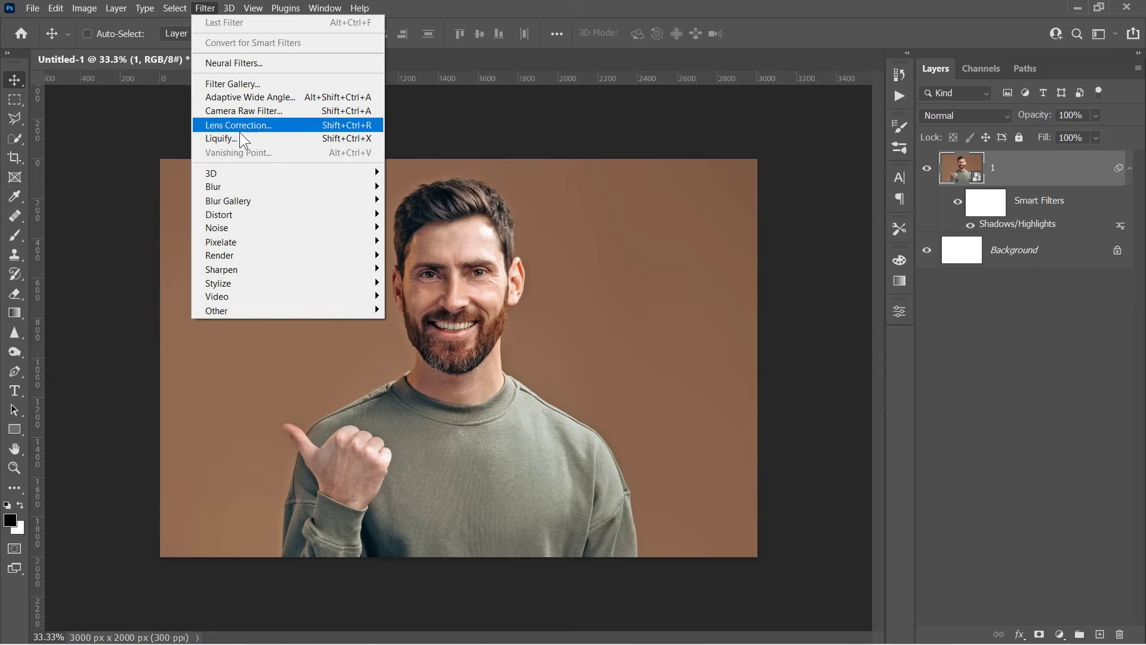
mouse_move(218, 283)
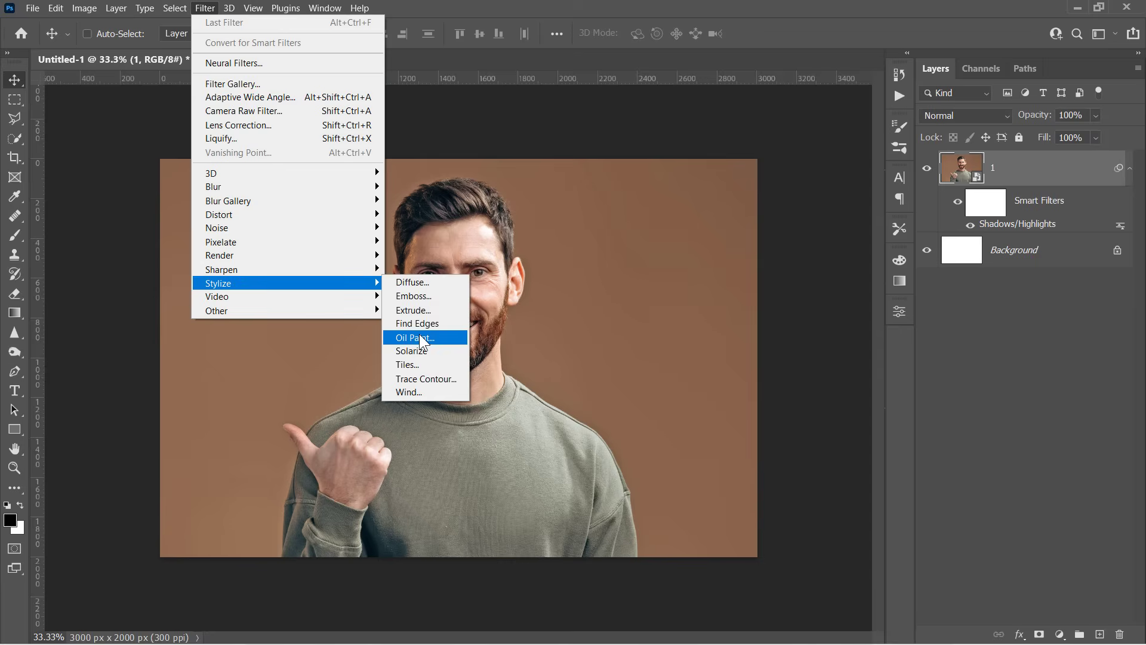
left_click(412, 337)
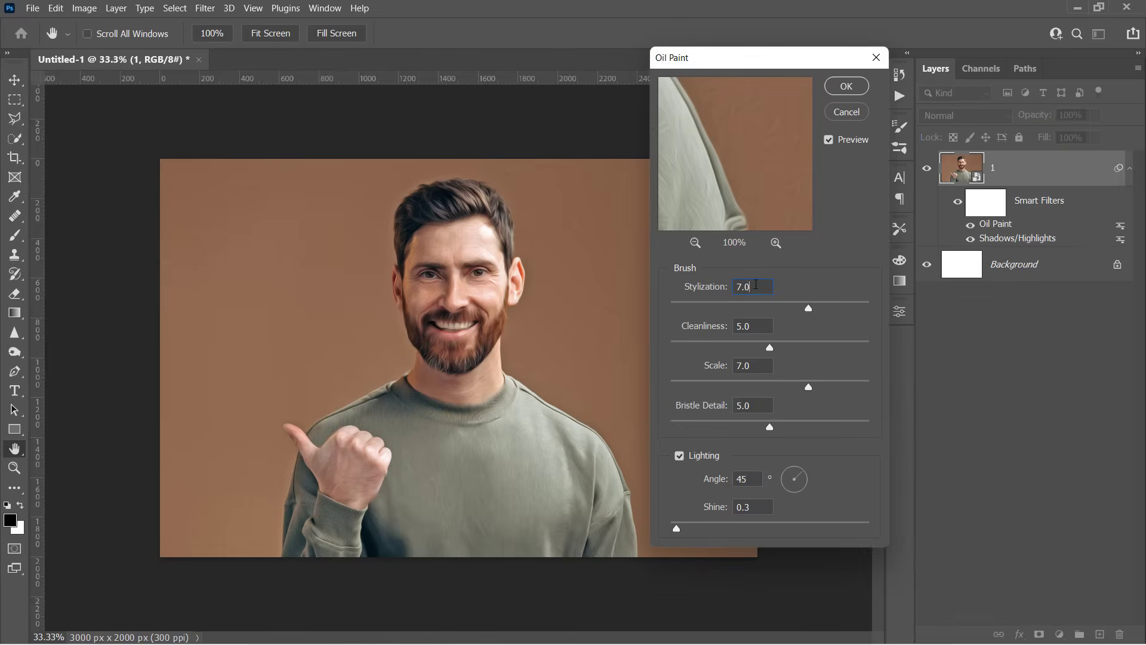
left_click(752, 365)
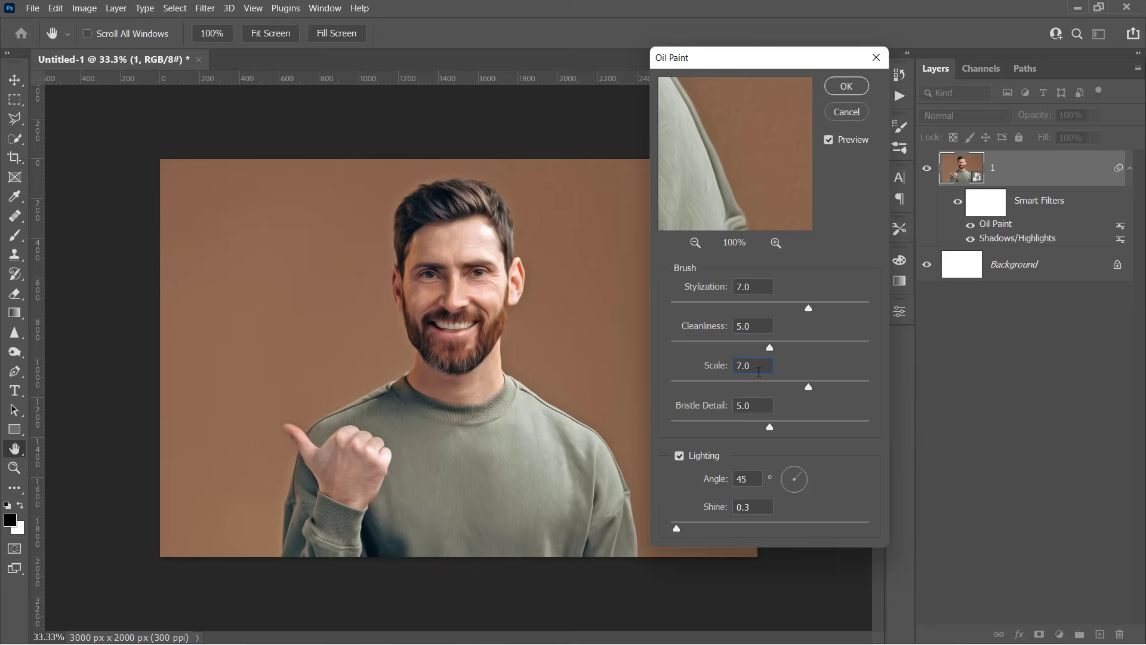
left_click(752, 405)
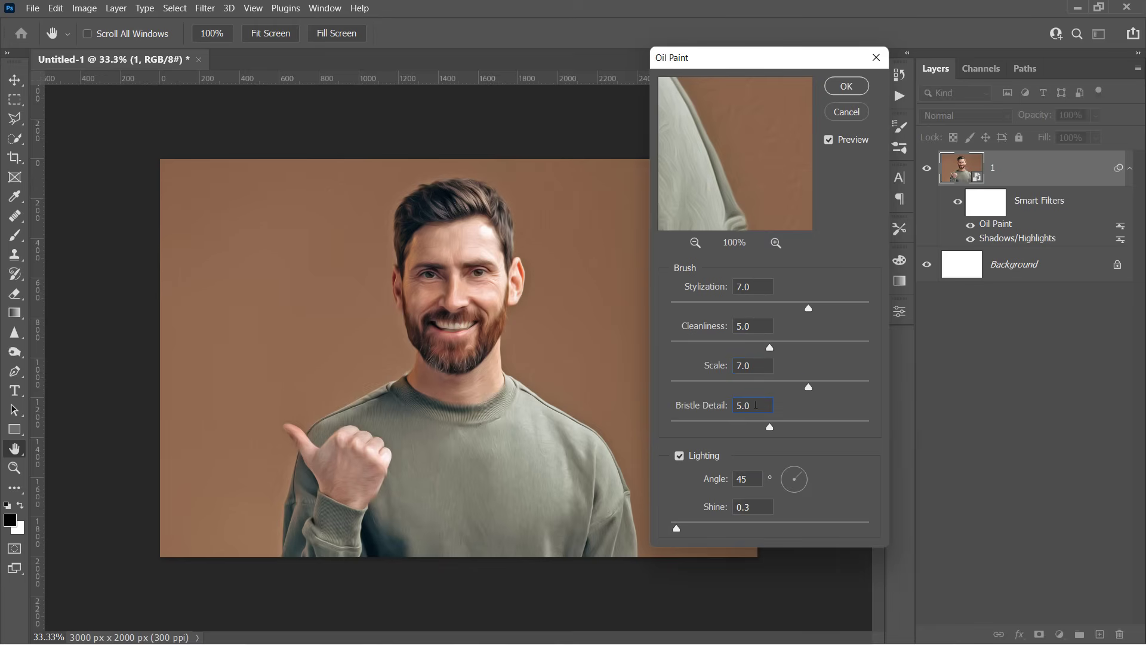
triple_click(753, 405)
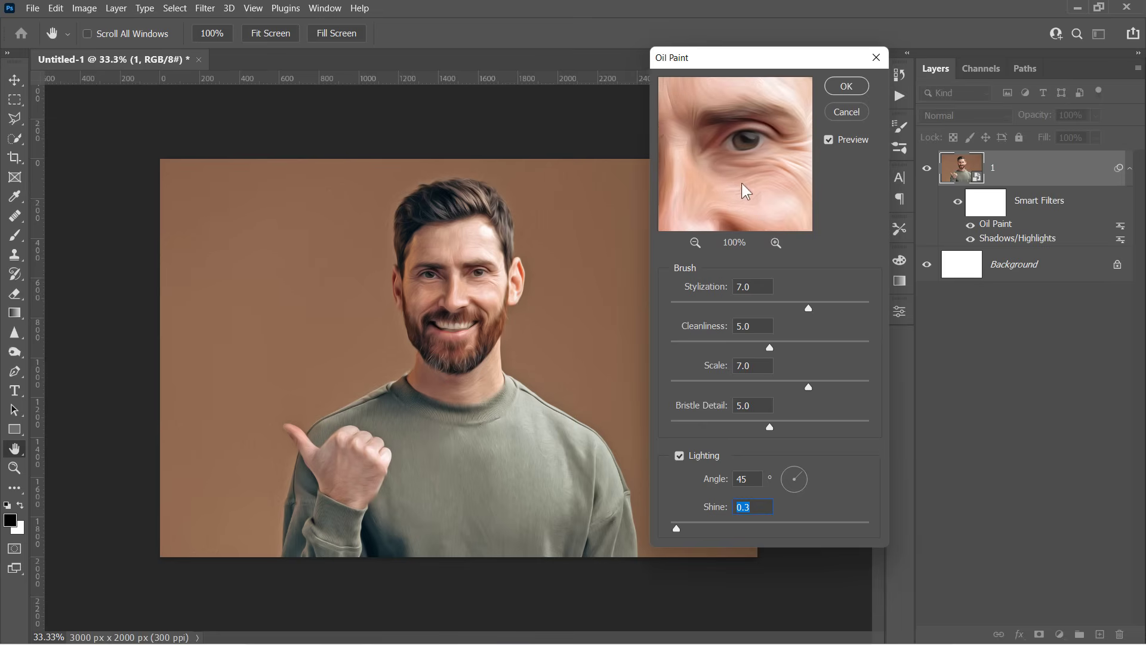
left_click(845, 85)
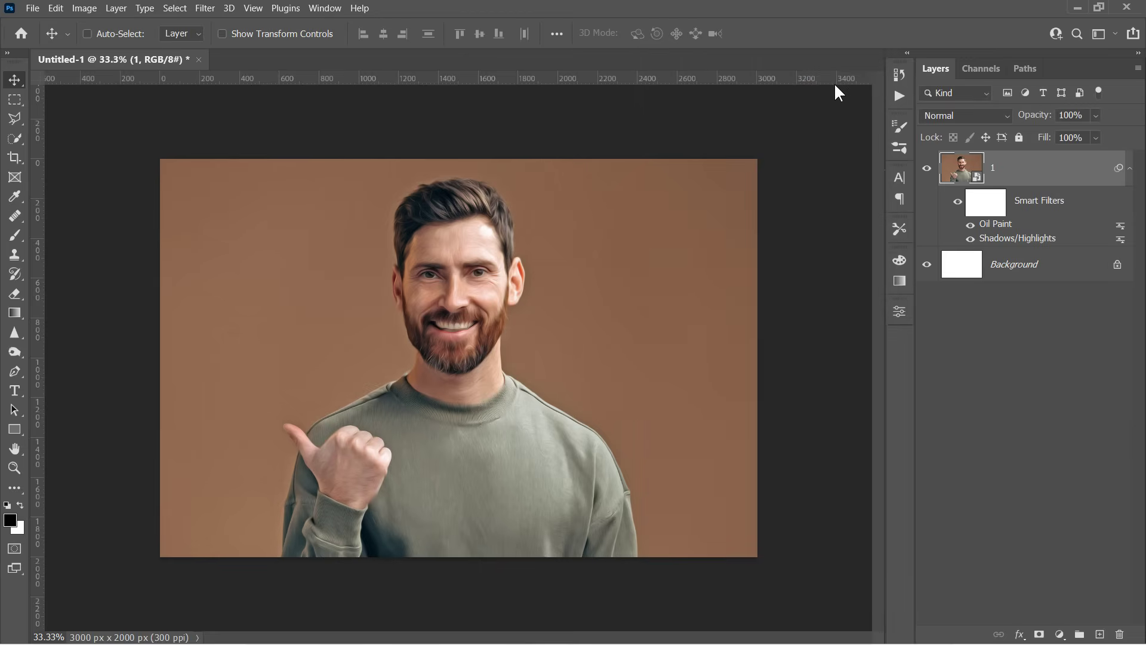
Step: Apply Smart Sharpen at amount 100%, radius 10 px, noise reduction 100%, removing Lens Blur
left_click(205, 8)
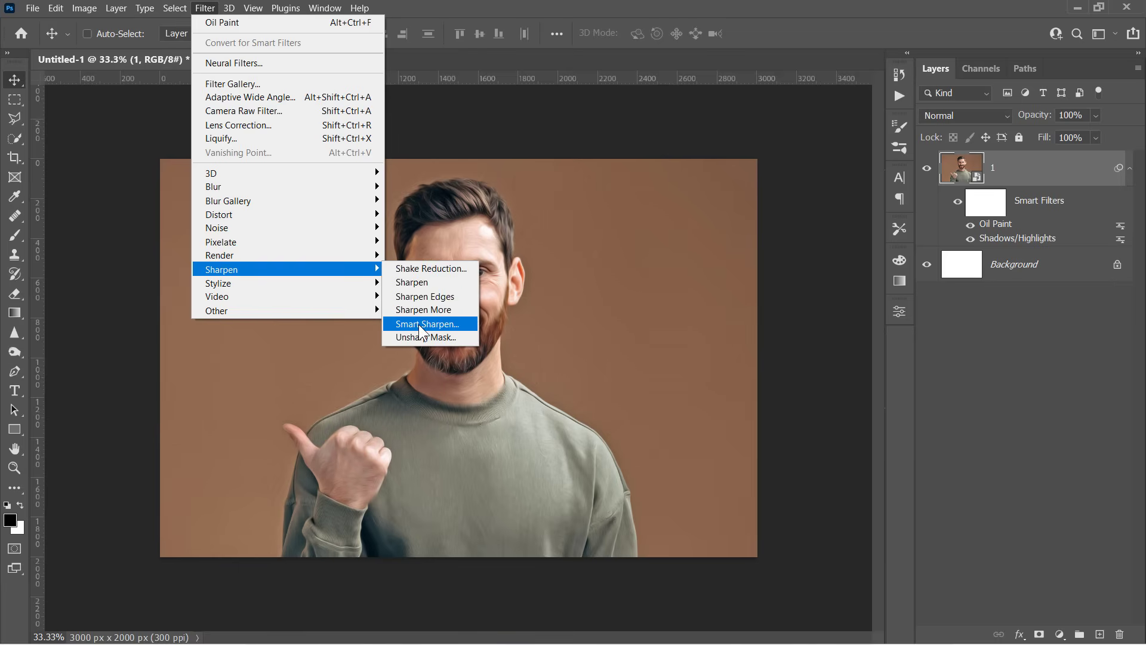
left_click(426, 324)
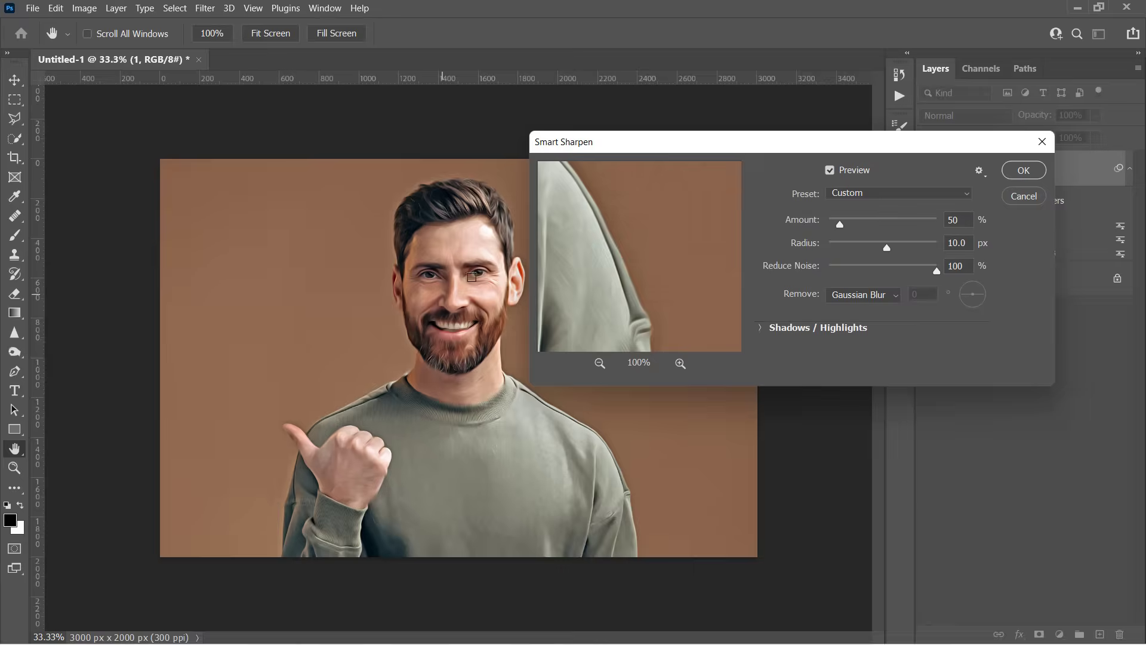
type("101")
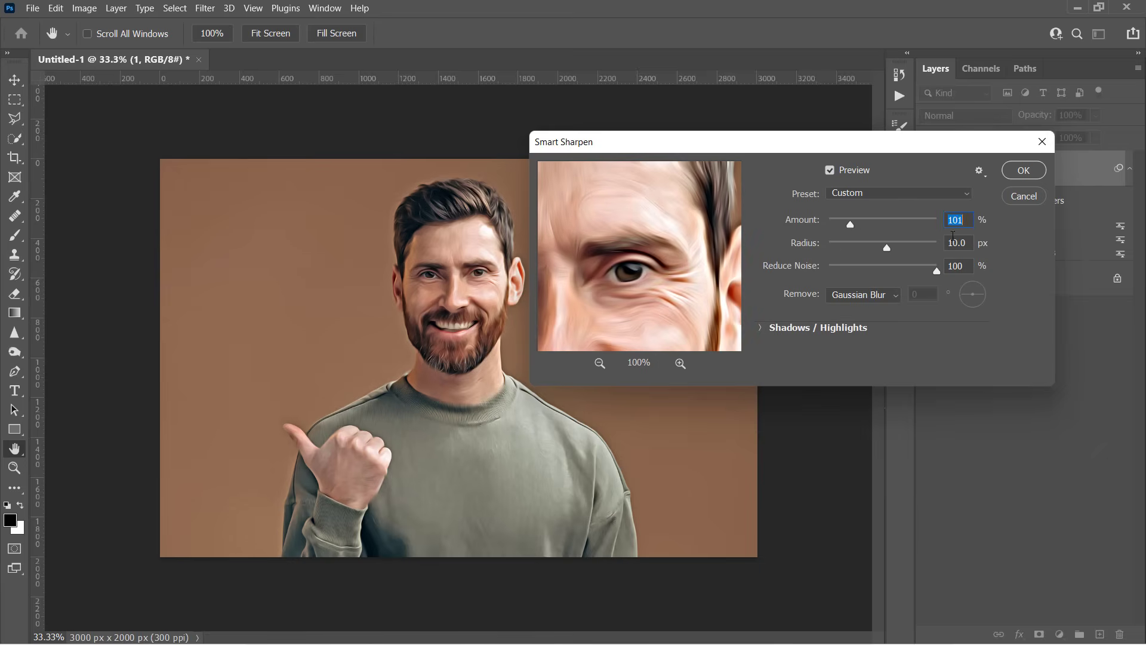
left_click(957, 242)
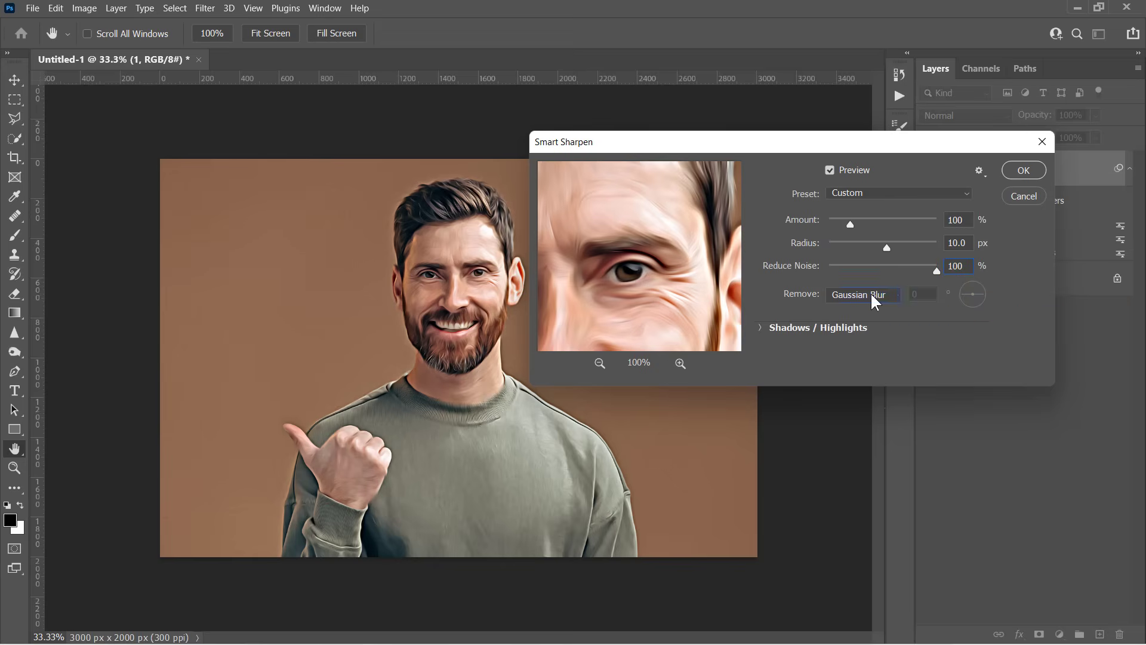
left_click(863, 294)
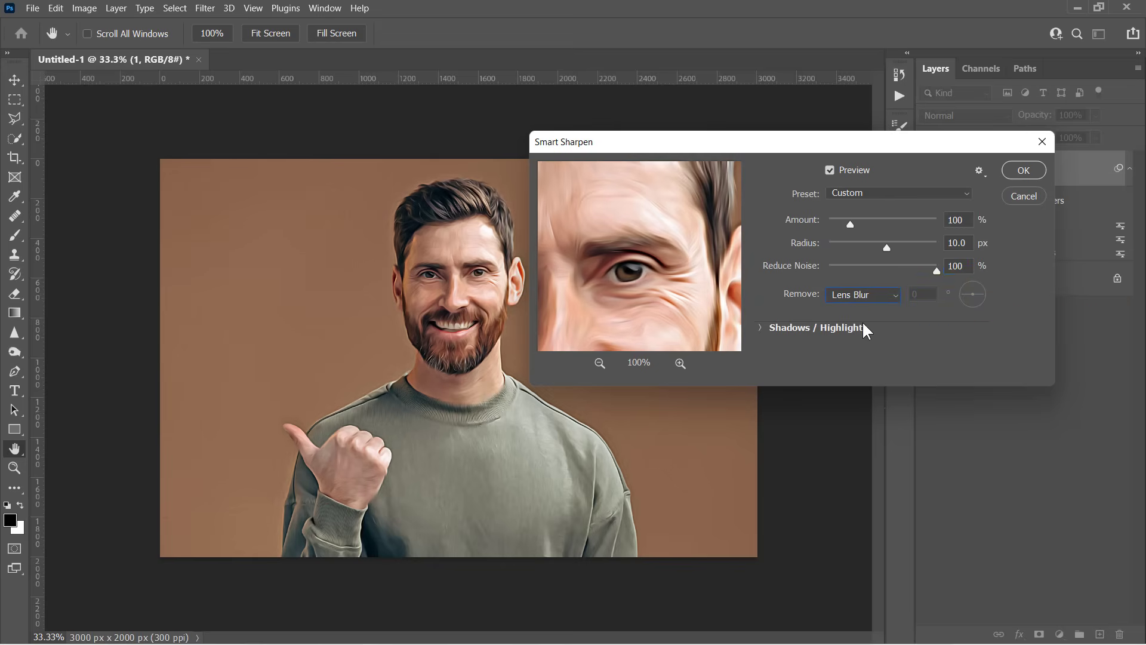
left_click_drag(863, 331, 670, 272)
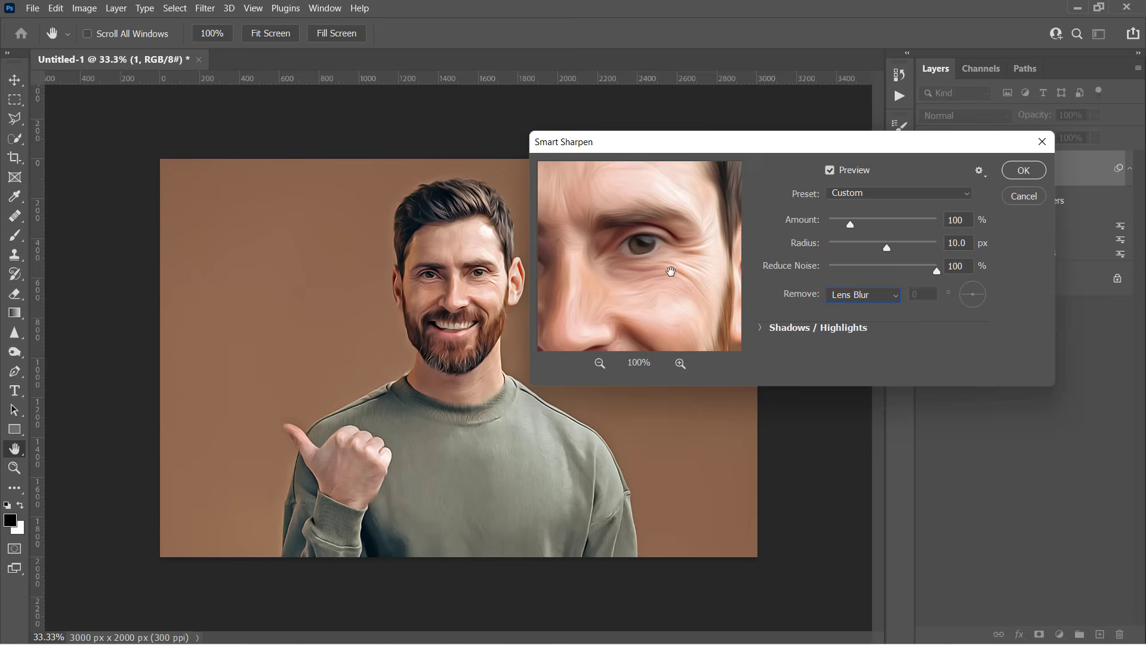
left_click(1023, 169)
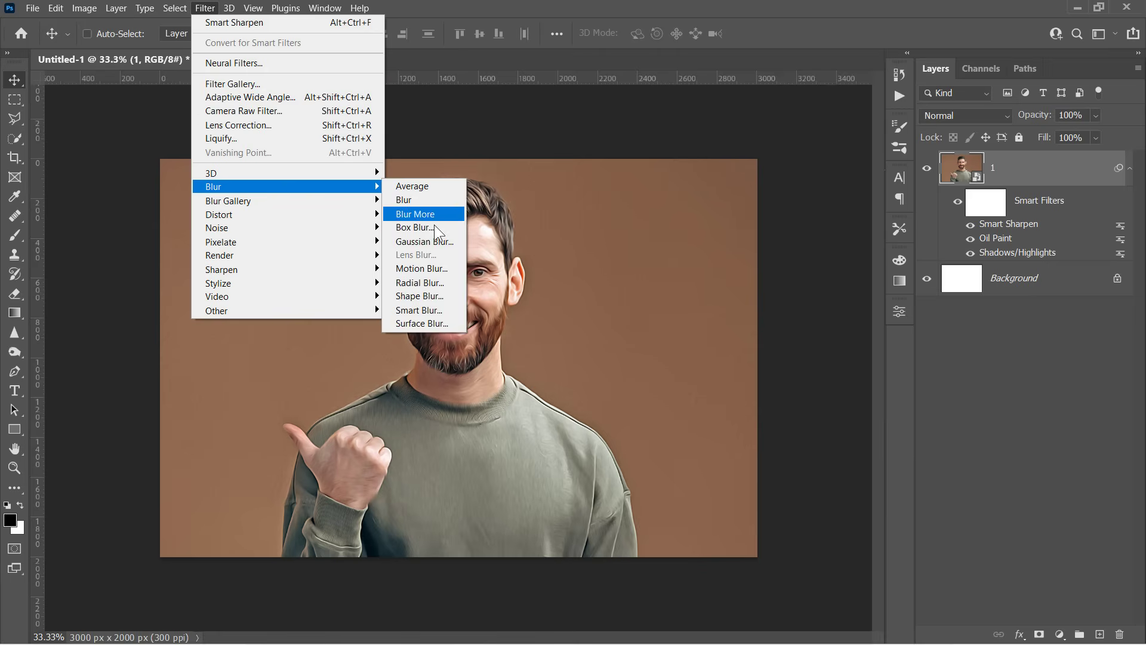
Step: Apply Surface Blur with radius 20 px and threshold 10 levels, checking the face preview
left_click(423, 323)
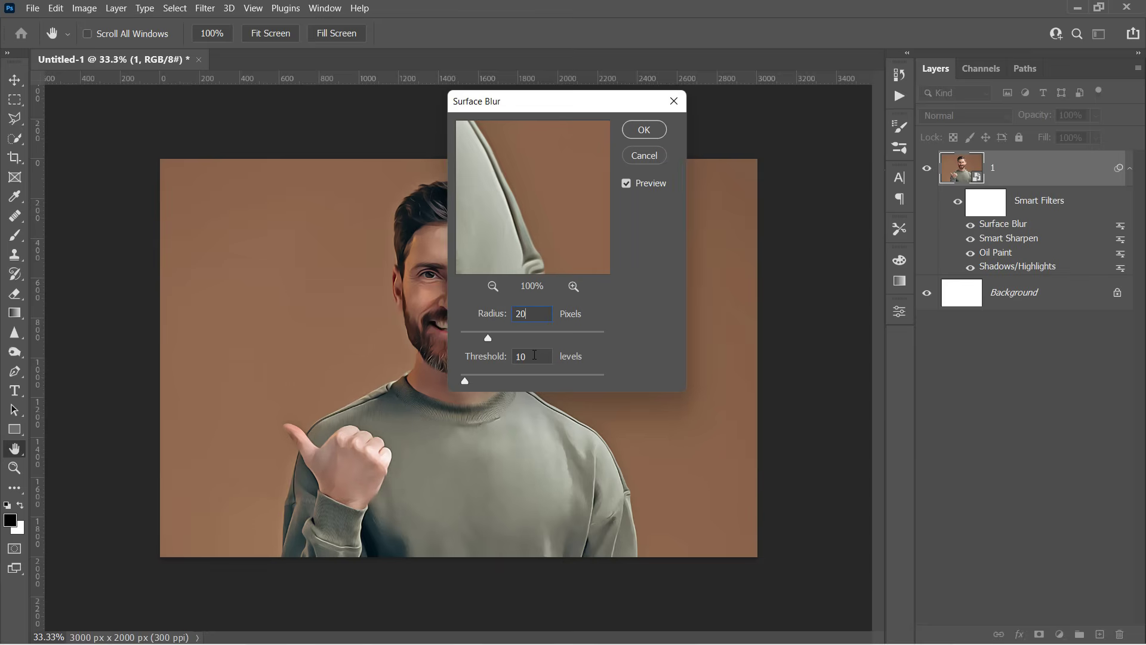
triple_click(531, 356)
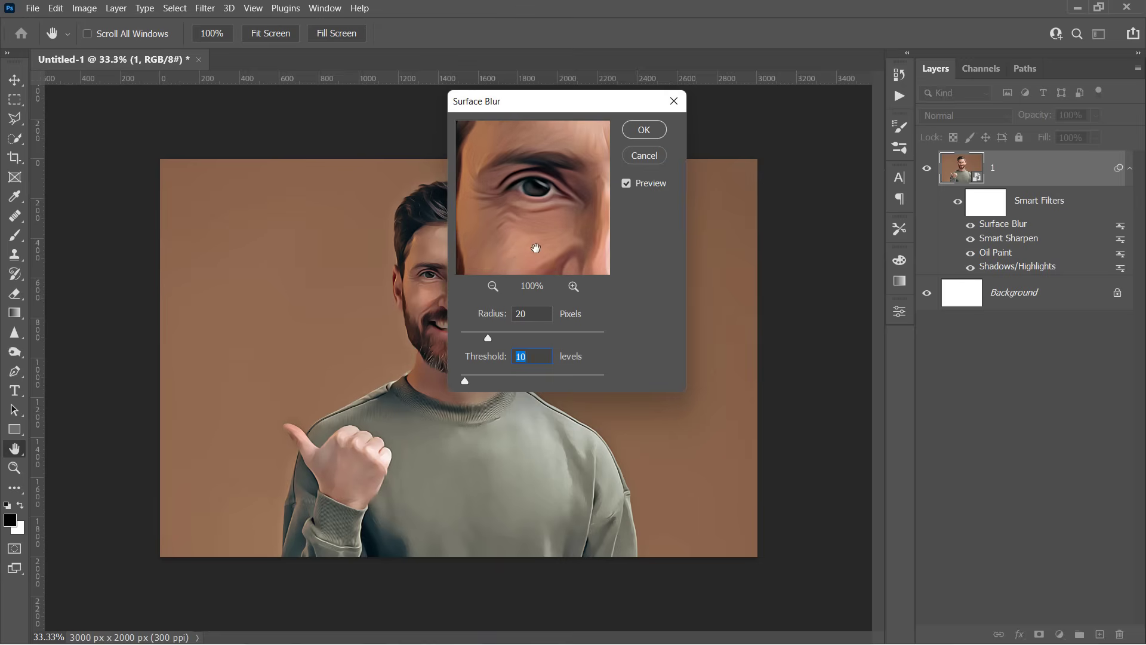
left_click_drag(536, 248, 531, 238)
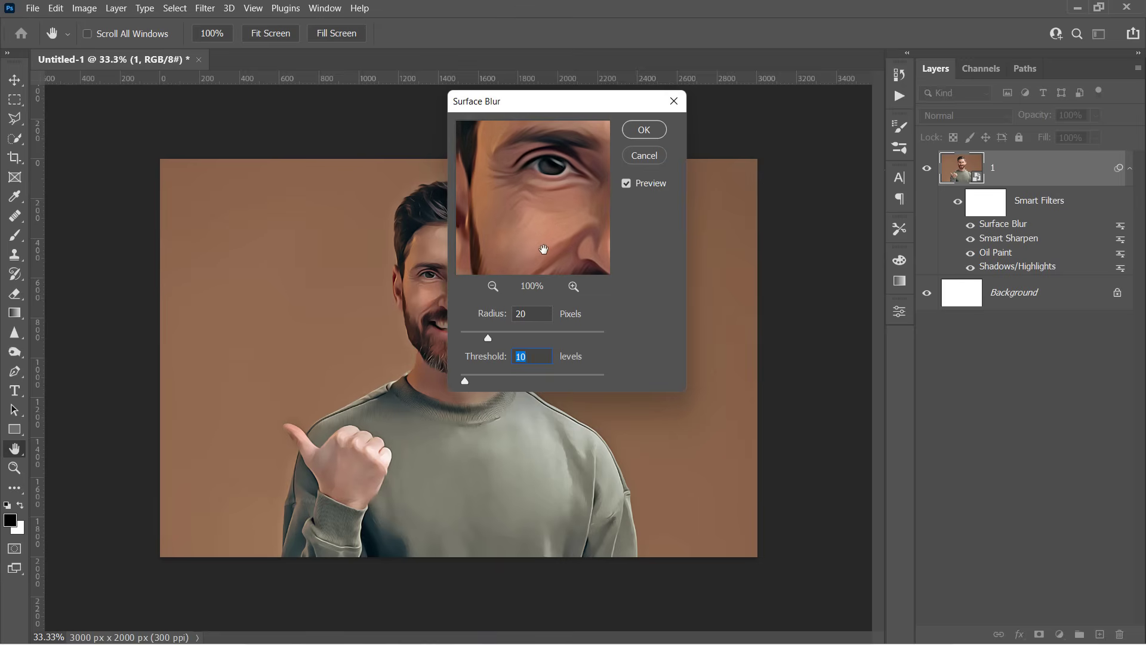
left_click(642, 129)
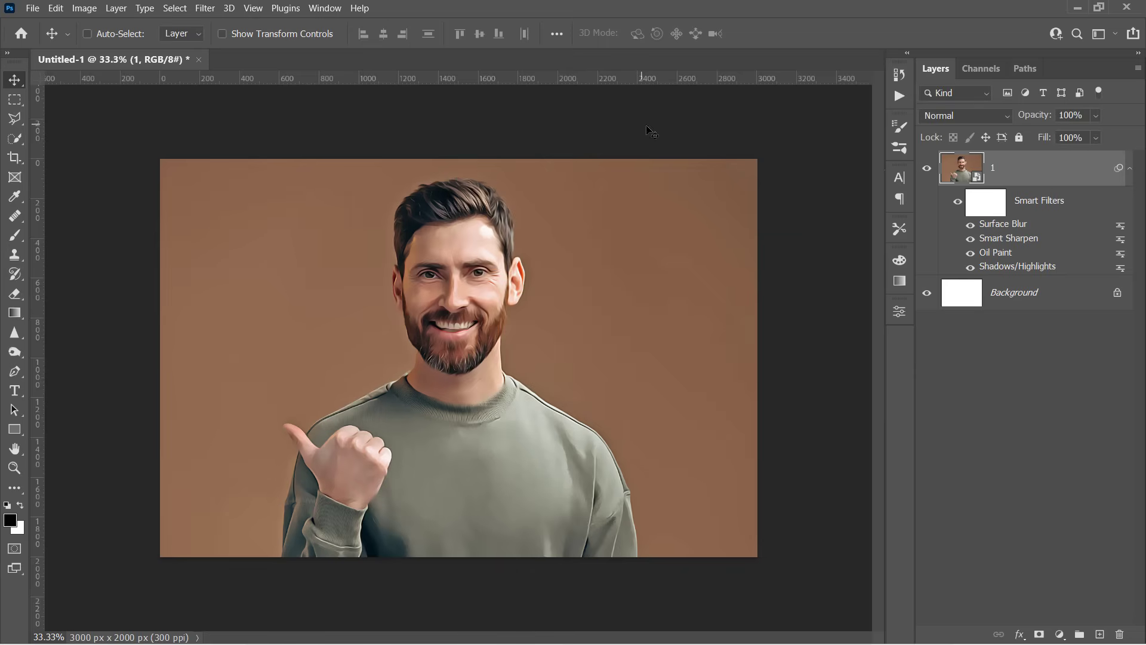
Step: In the Filter Gallery, preview Accented Edges at edge width 1, brightness 28, smoothness 1
left_click(205, 8)
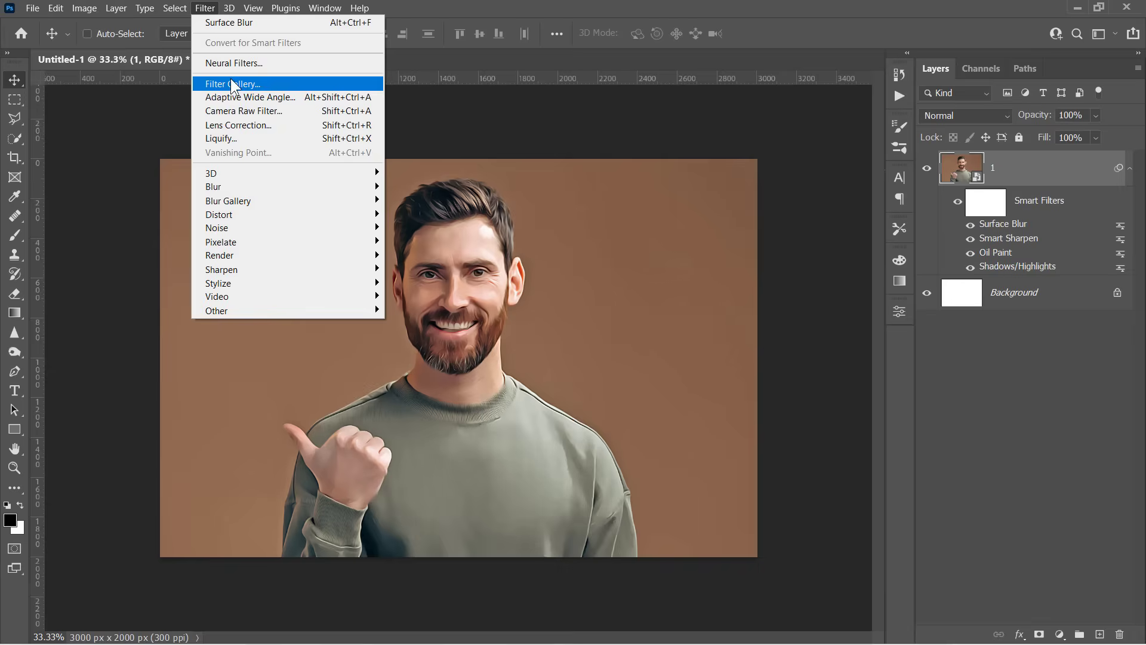
left_click(232, 84)
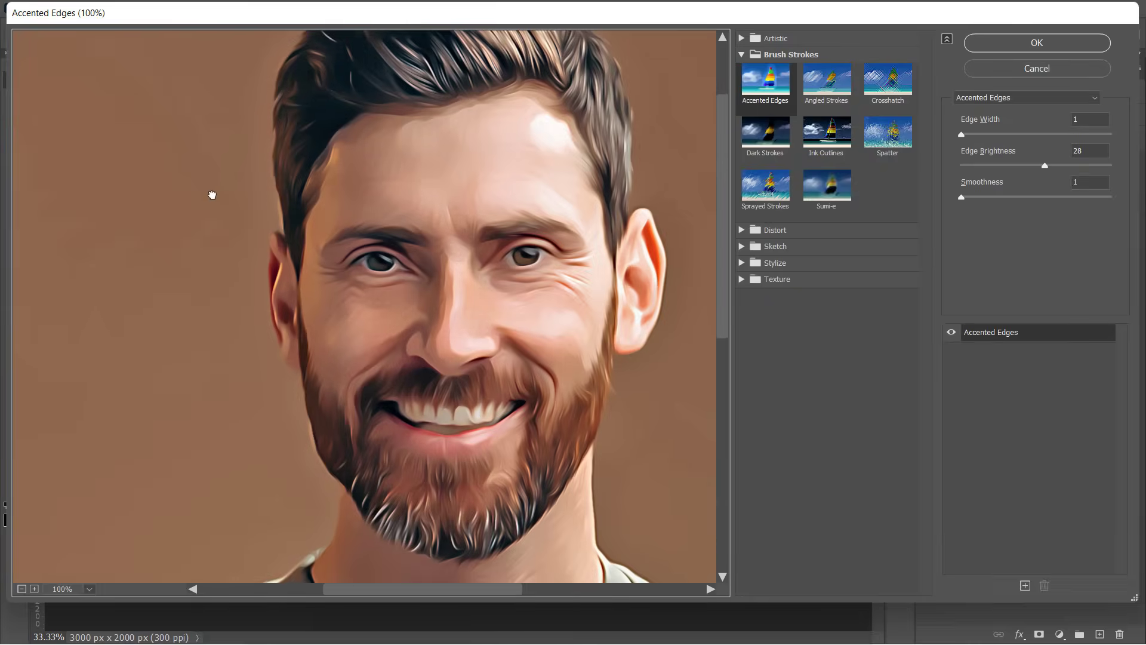
left_click(1089, 119)
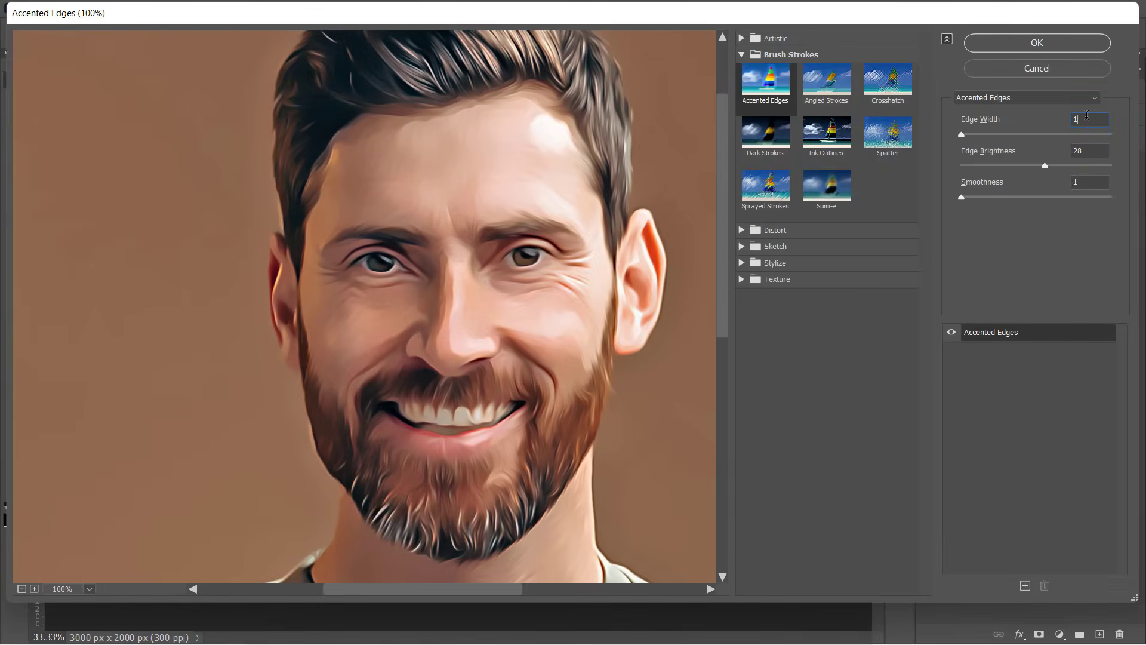
left_click(1091, 150)
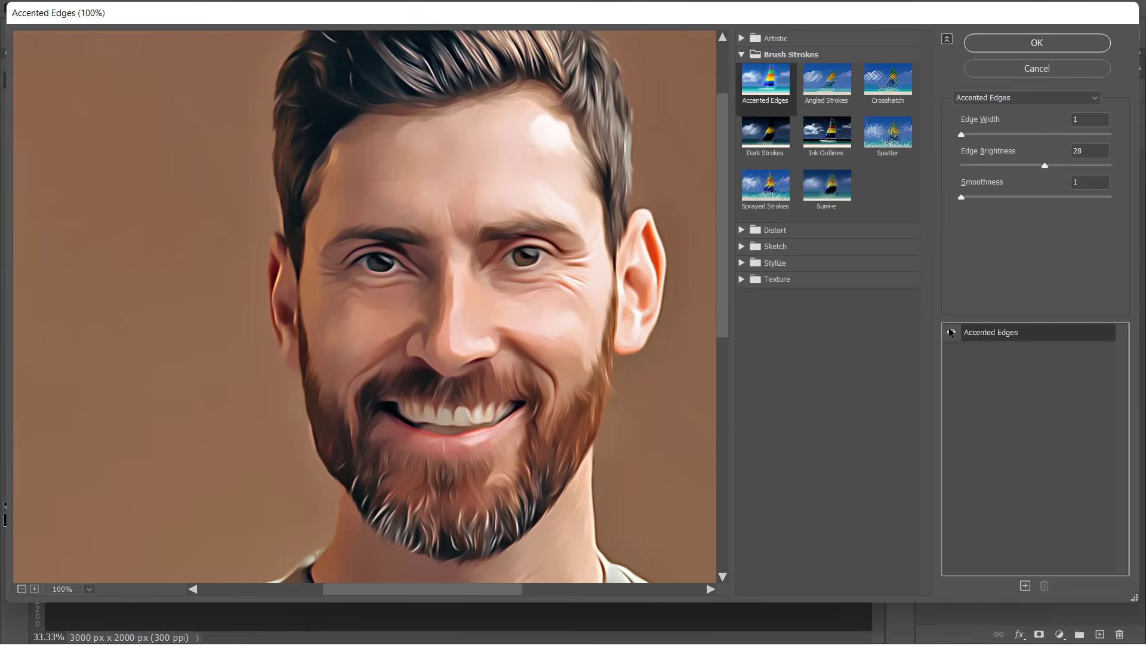
left_click(1036, 42)
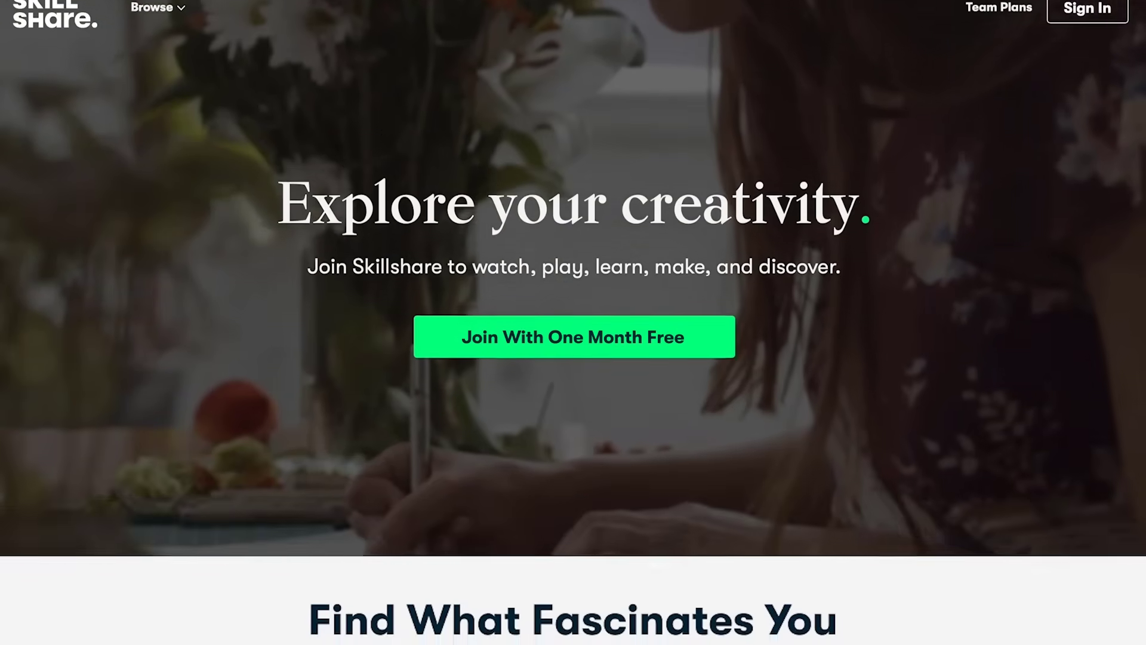
Step: Search Skillshare for 'photoshop' and open the Adobe Photoshop CC – Advanced Training Course
scroll("down", 3)
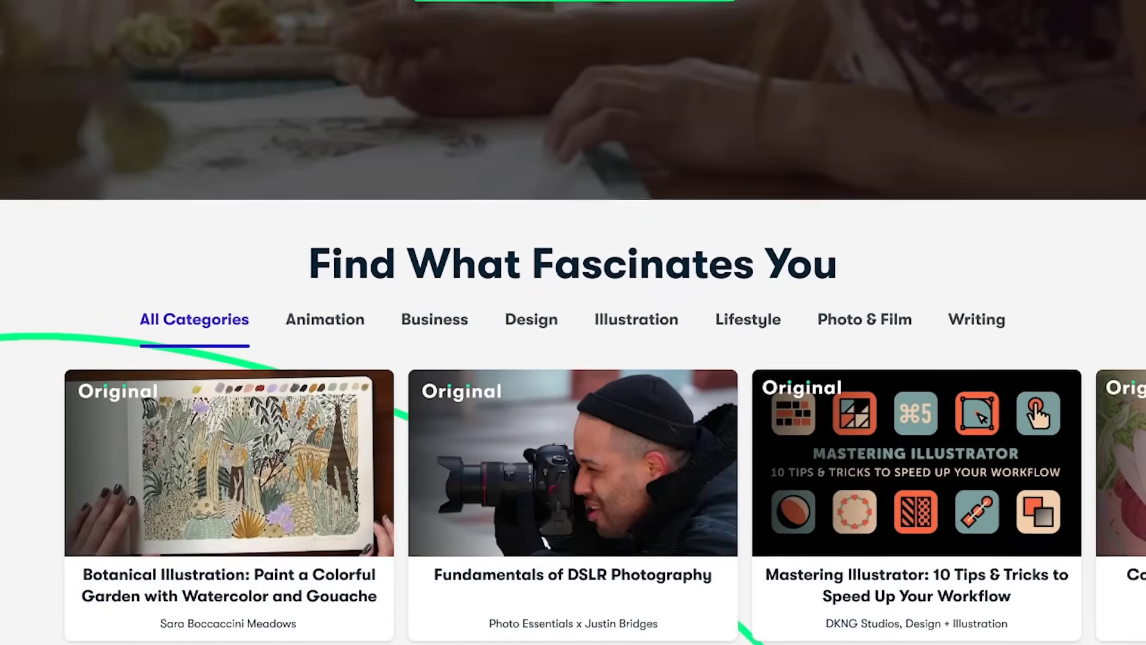
scroll("down", 3)
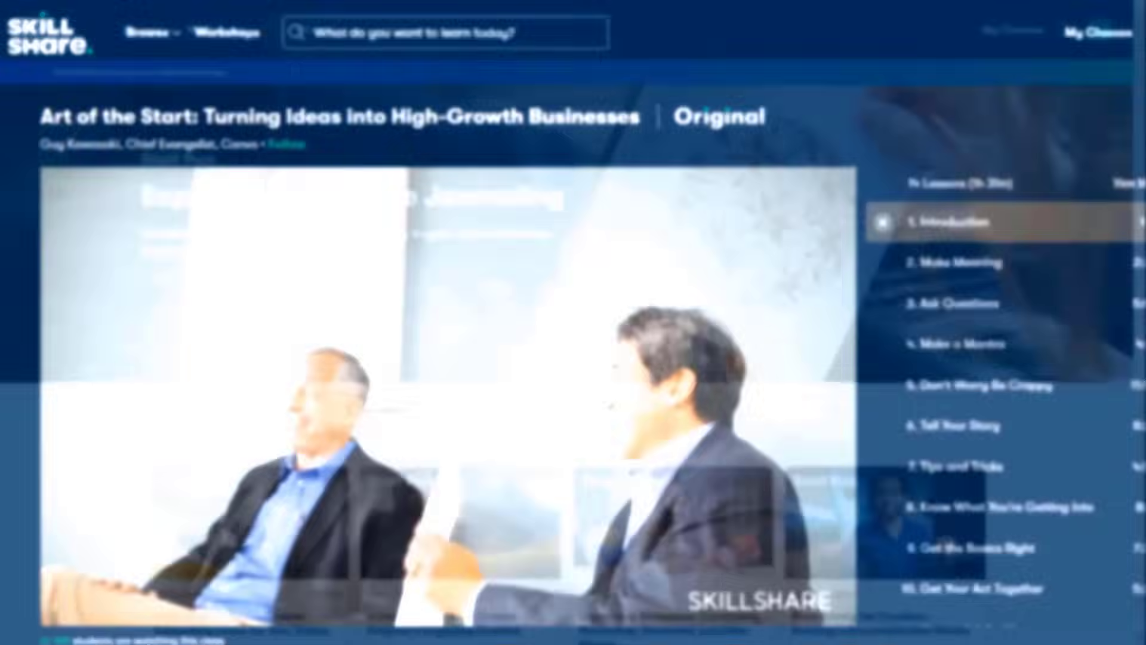
type("photoshop")
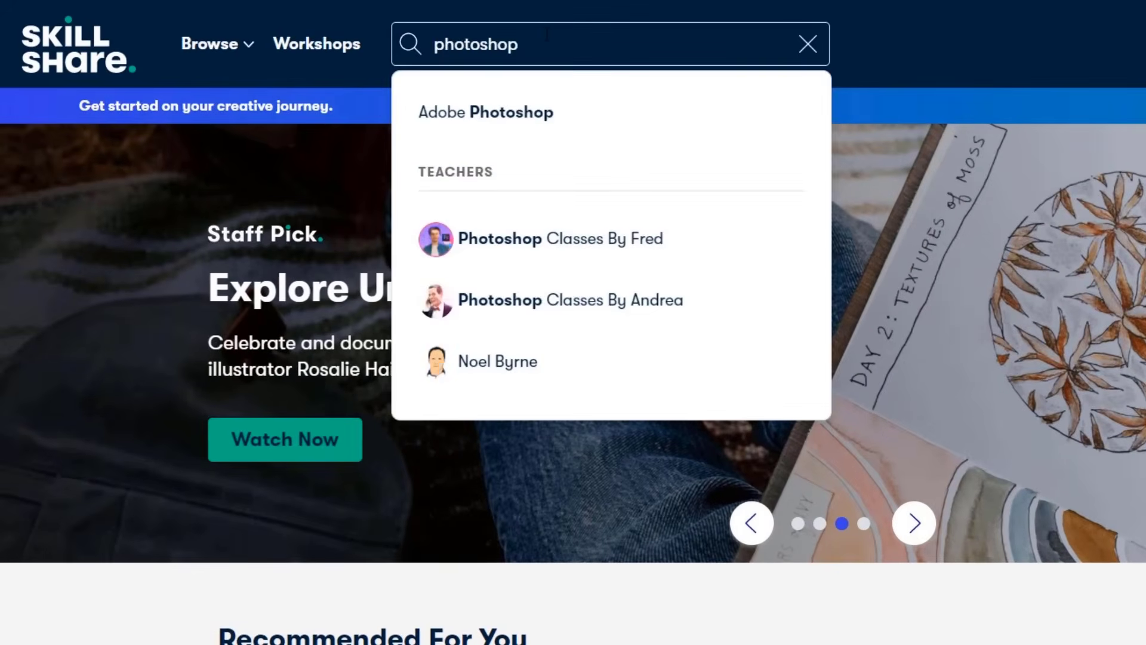
key("Enter")
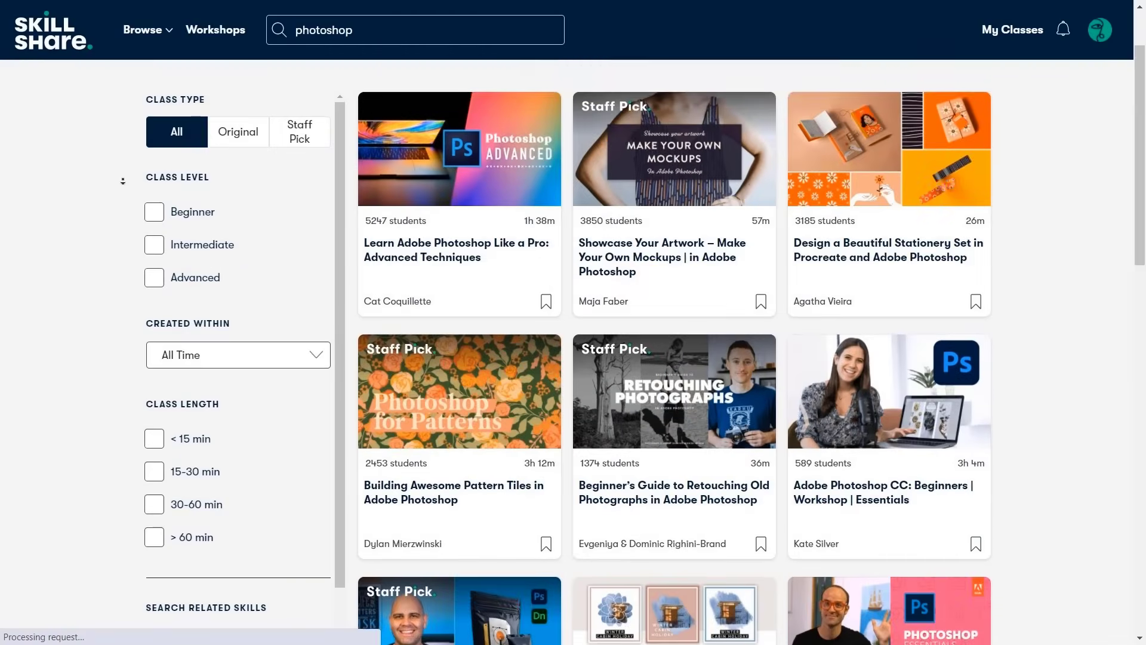
scroll("down", 3)
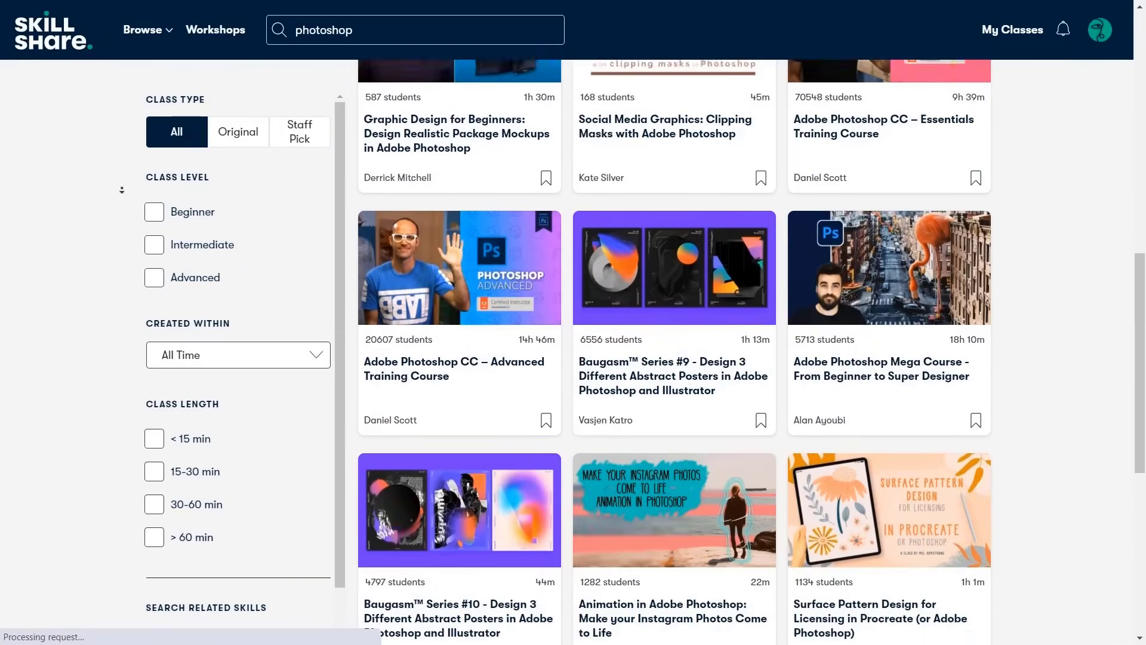
scroll("down", 3)
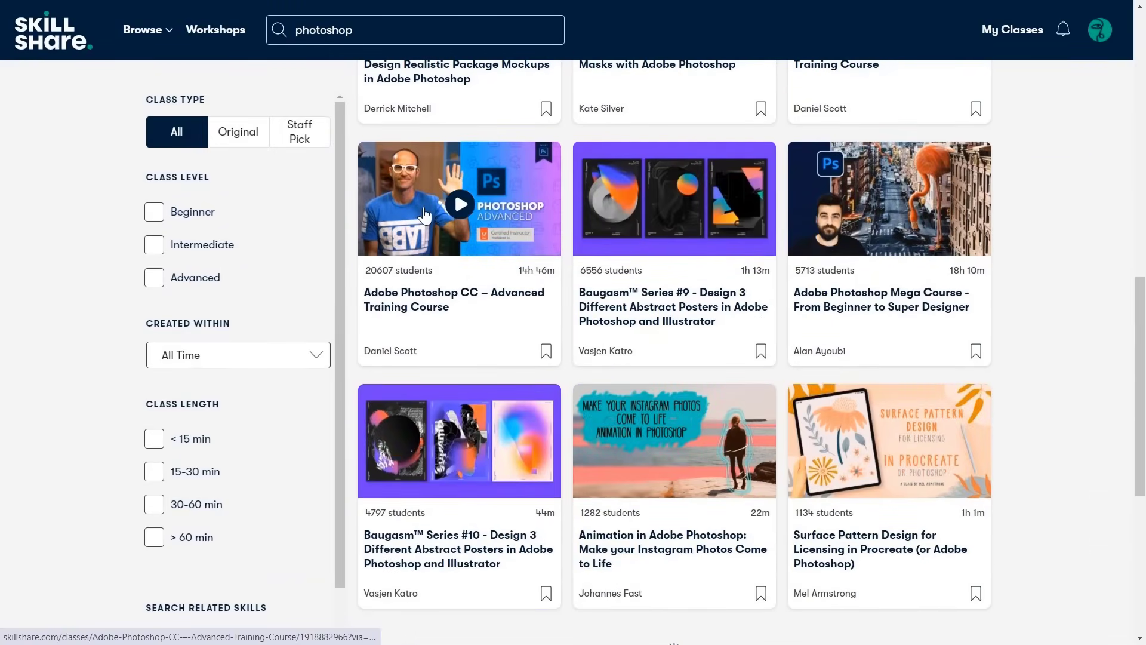
left_click(459, 198)
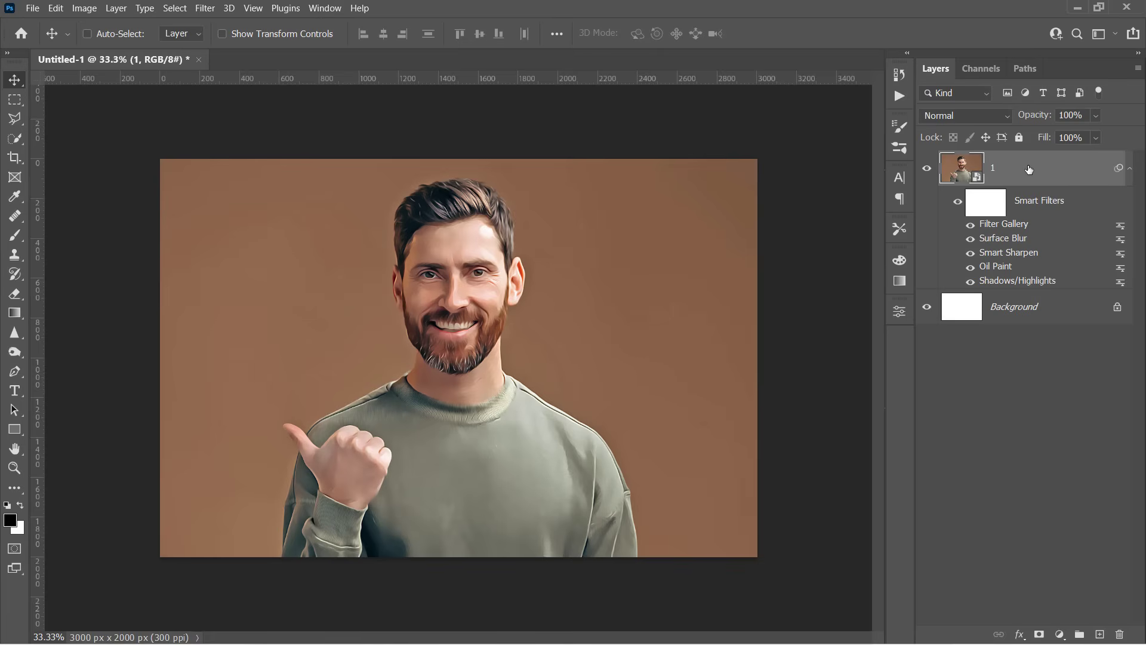
Step: Add Noise to the portrait at 1% amount, uniform distribution, monochromatic
left_click(205, 8)
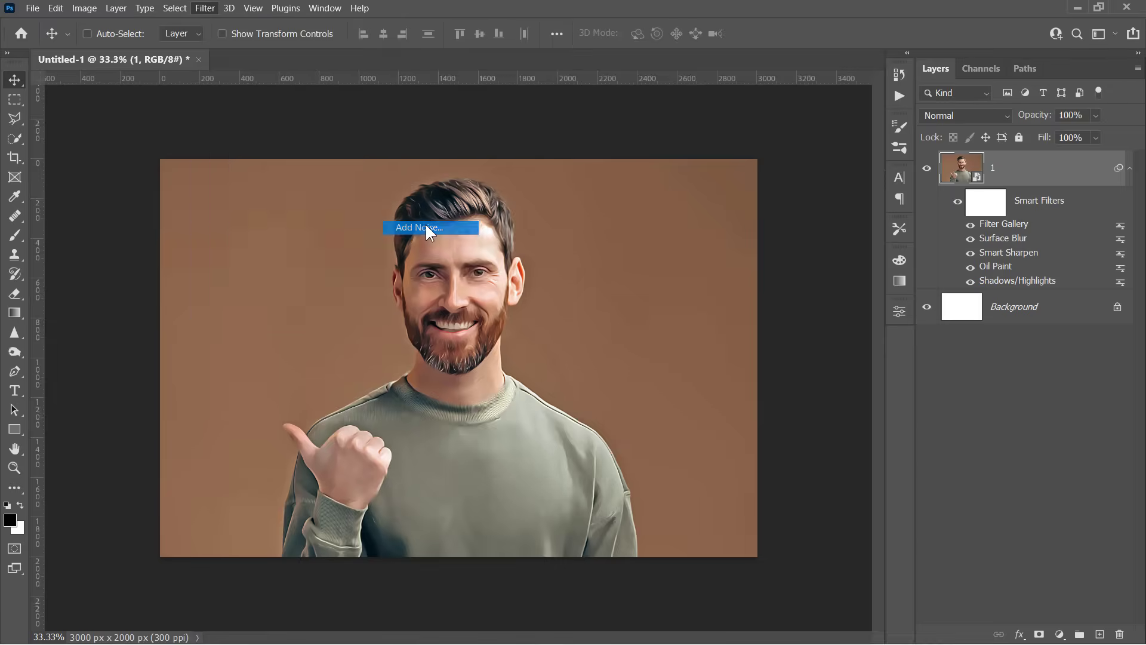
left_click(430, 227)
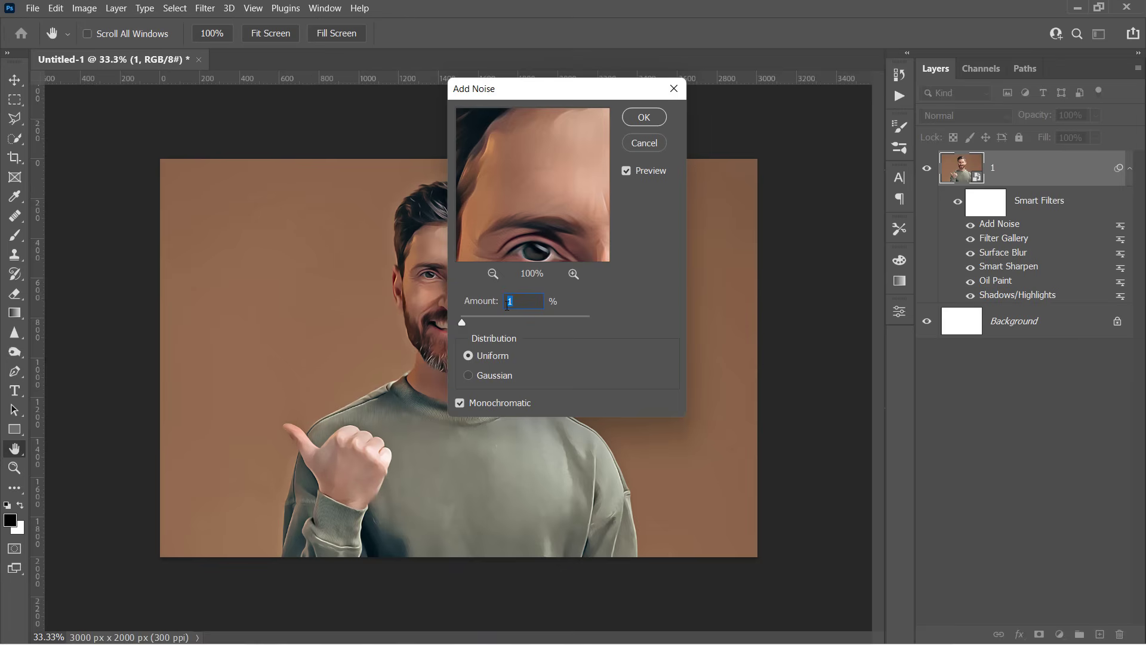
left_click(642, 117)
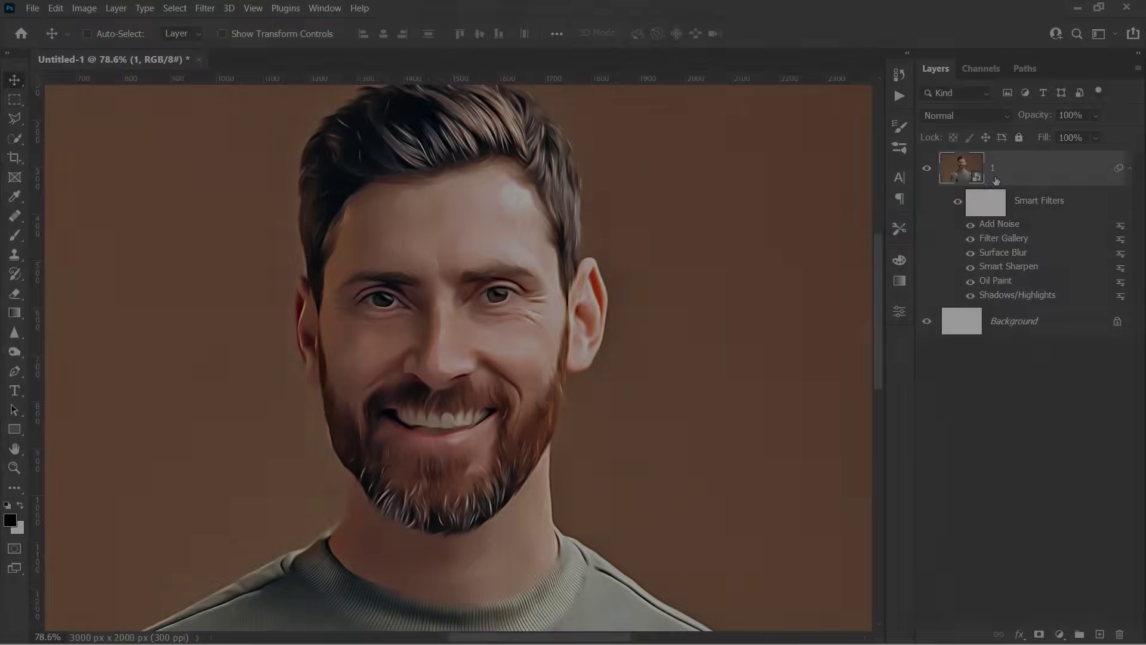
Step: Apply a 2-pixel High Pass smart filter and set its blending mode to Overlay
left_click(205, 8)
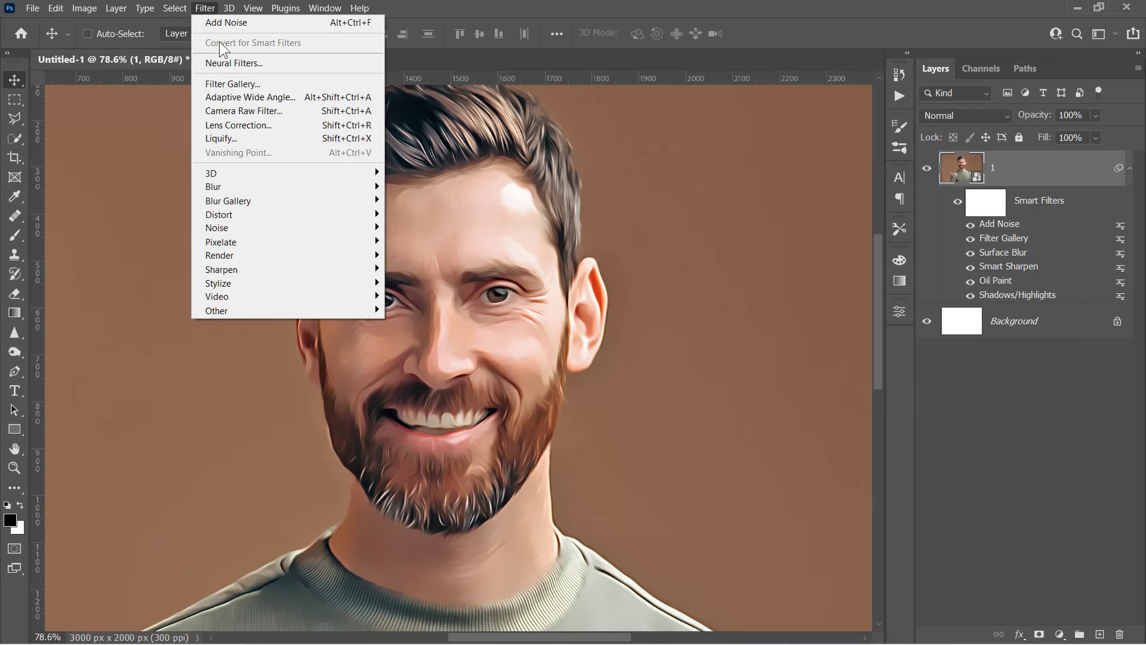
left_click(216, 311)
type("2")
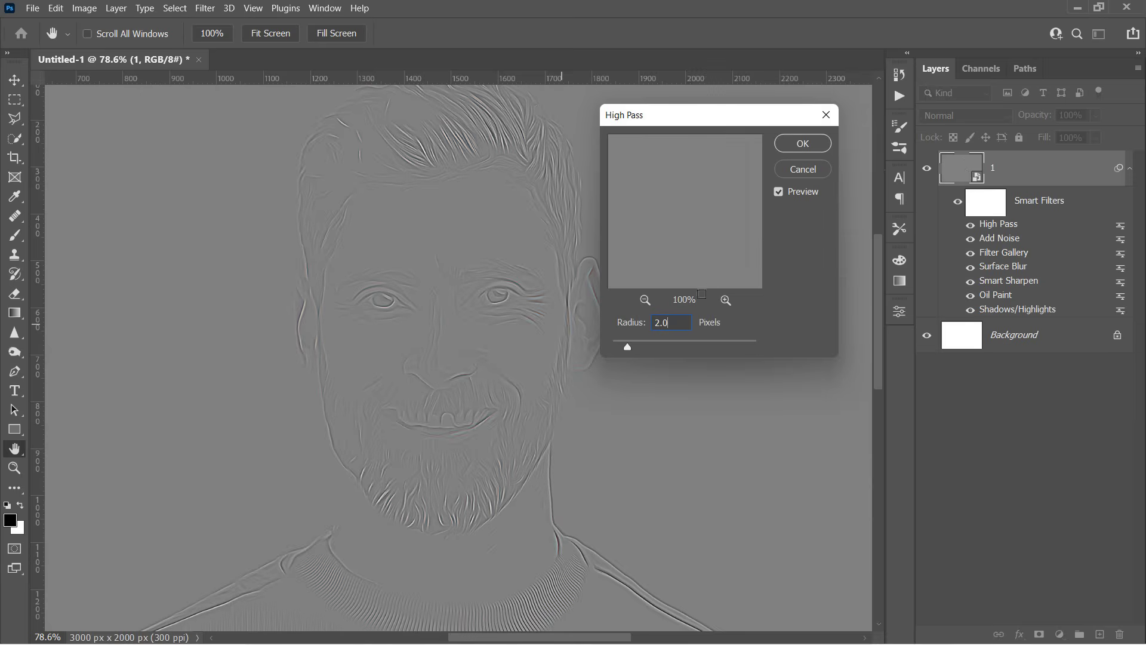
left_click(801, 143)
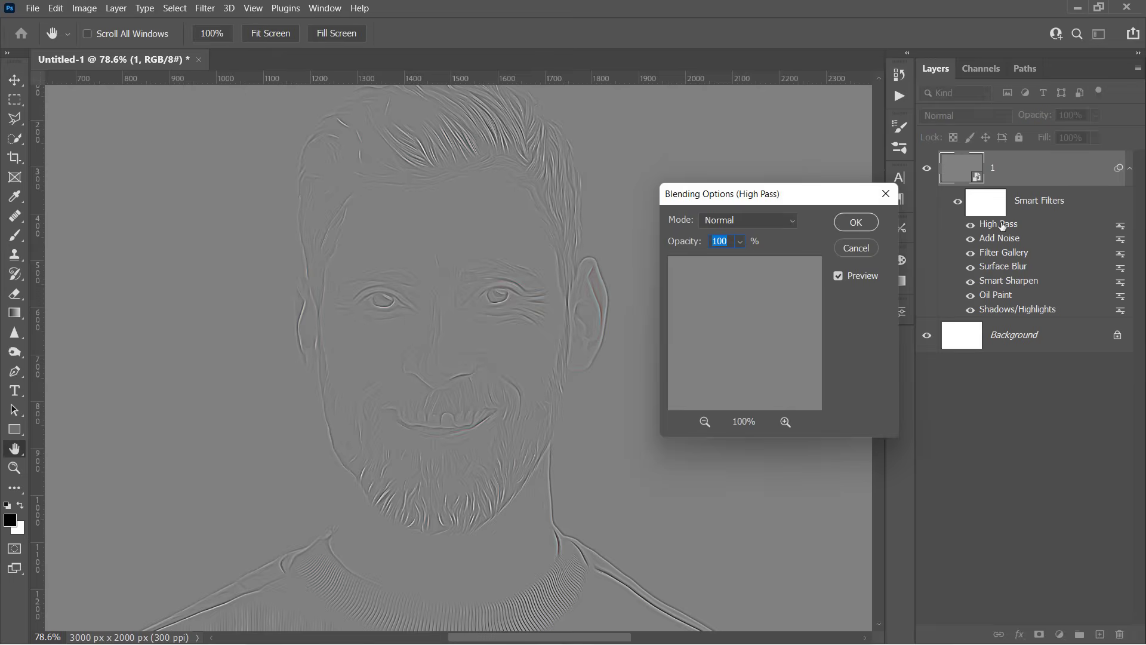
left_click(747, 221)
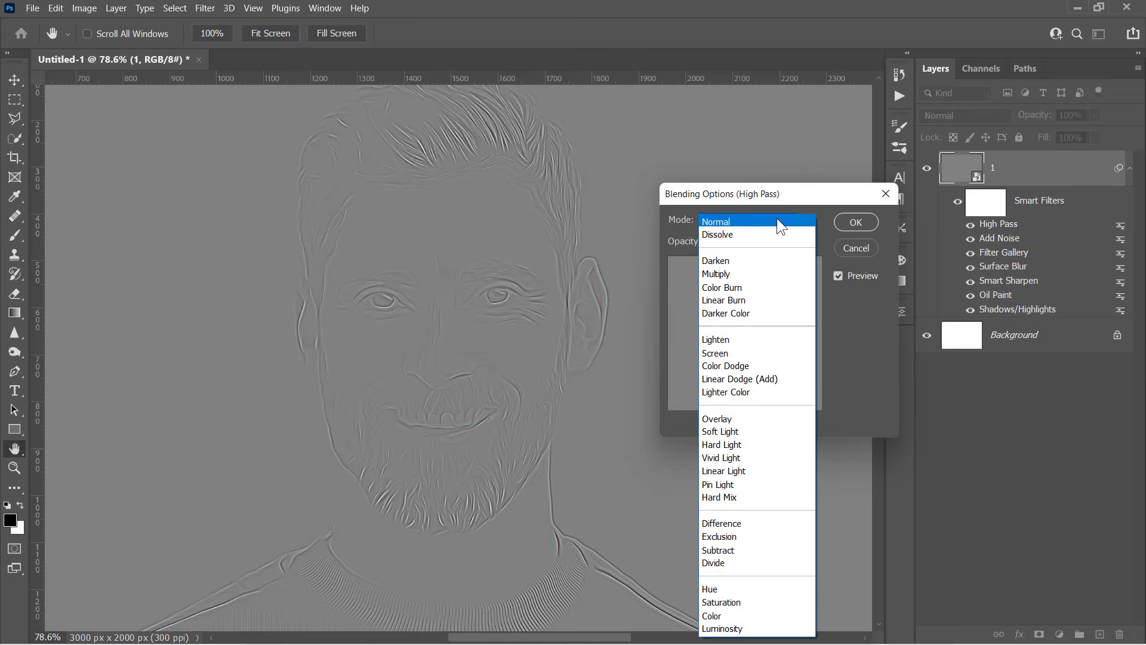
left_click(717, 418)
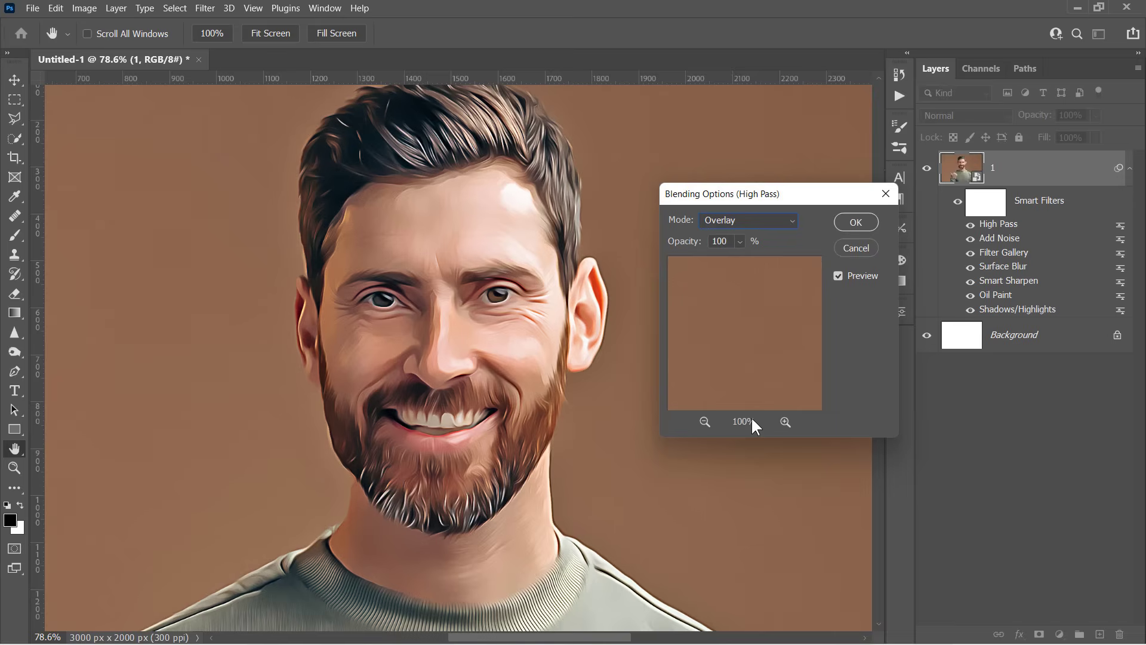
left_click(856, 221)
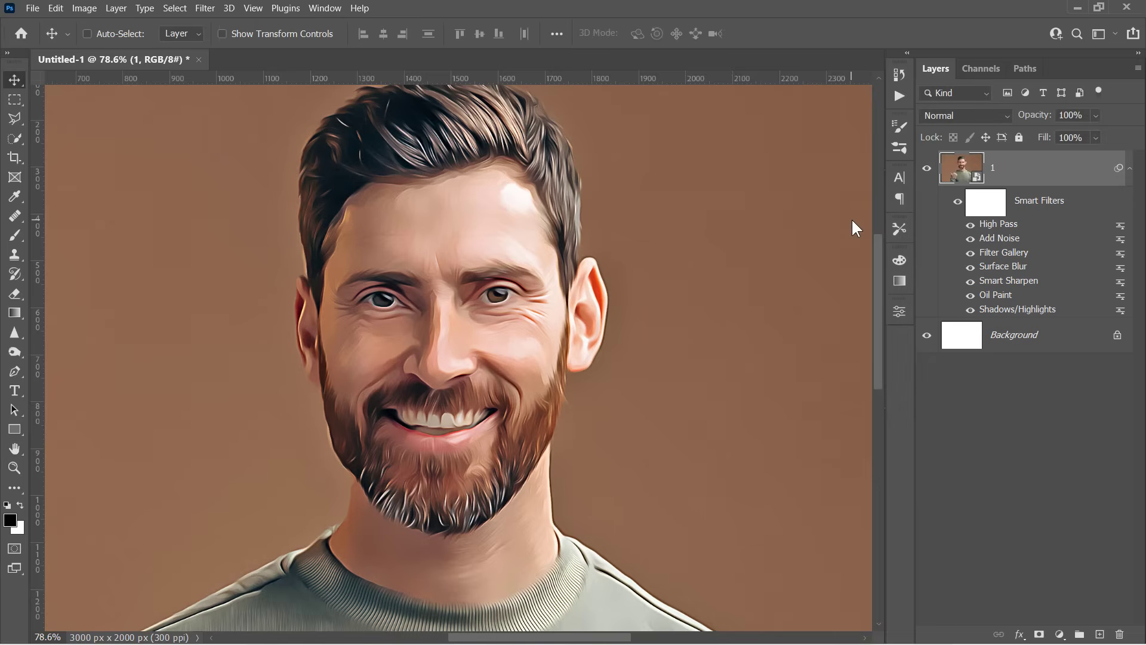
mouse_move(856, 227)
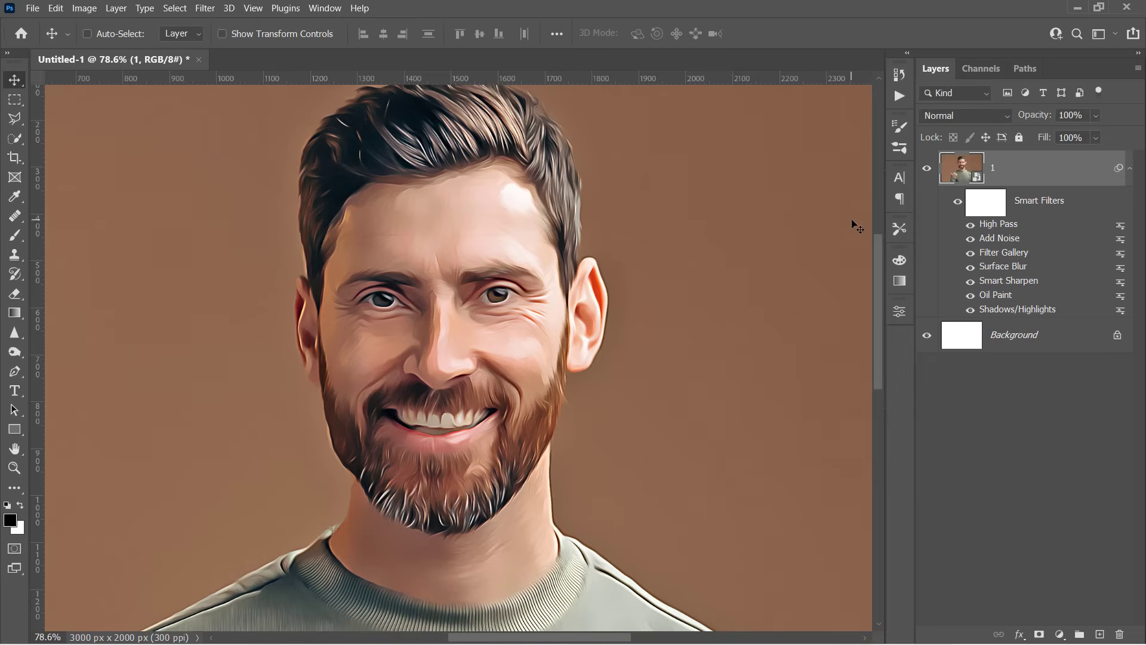
mouse_move(753, 190)
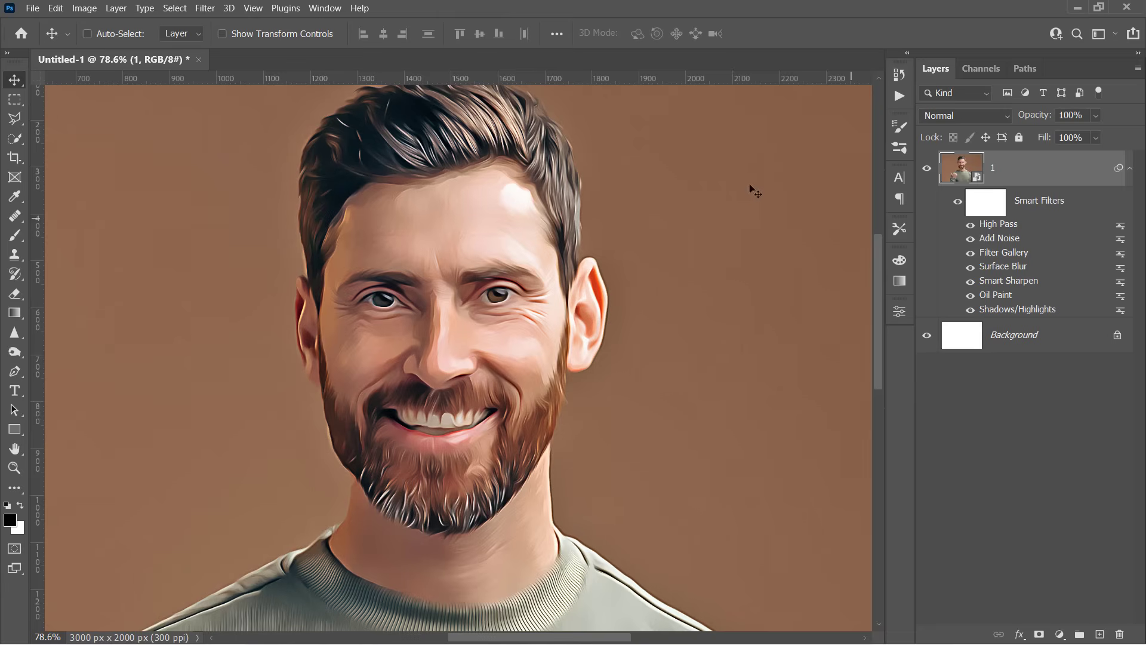
Step: Apply a Sandstone Texturizer via the Filter Gallery, then toggle filters to compare
left_click(205, 8)
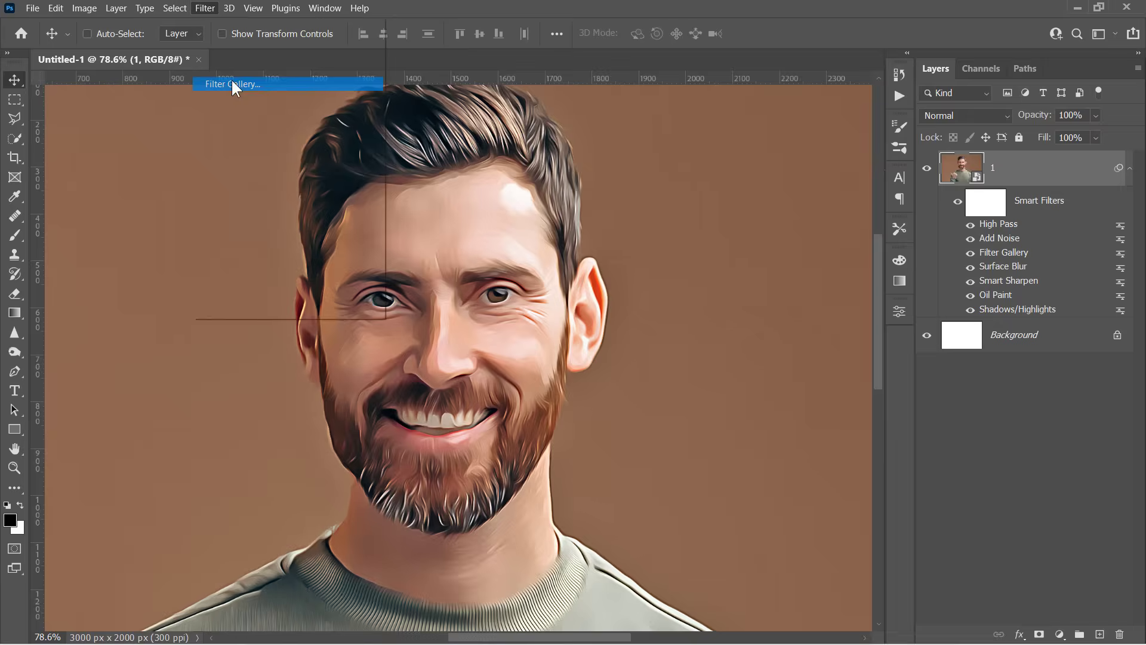
left_click(231, 84)
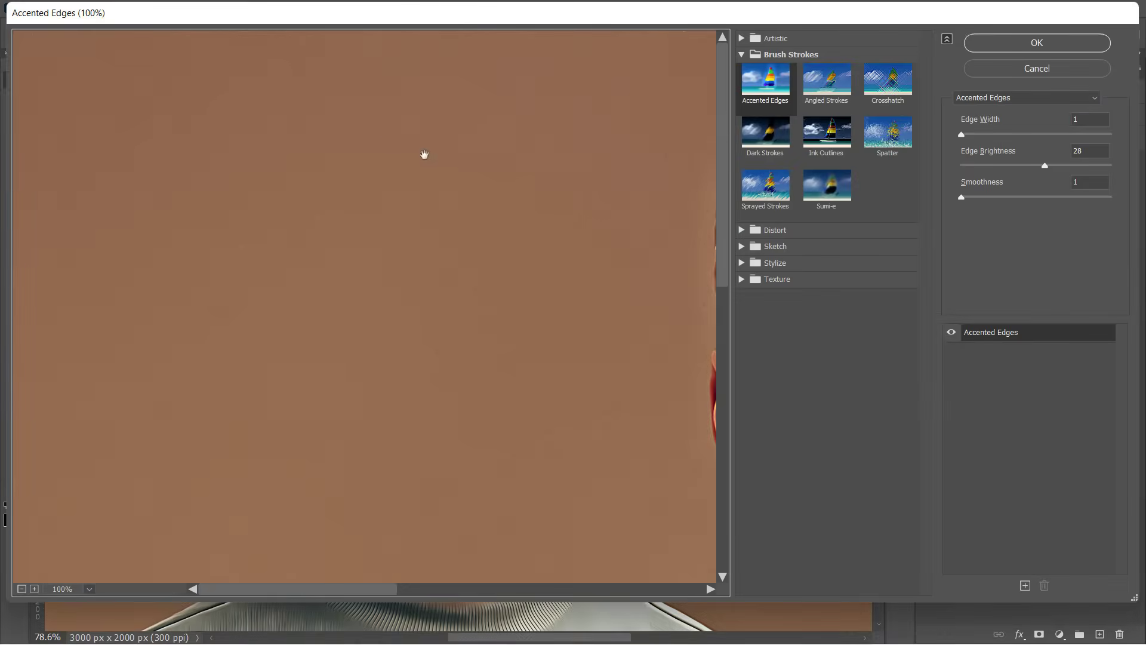
left_click(777, 279)
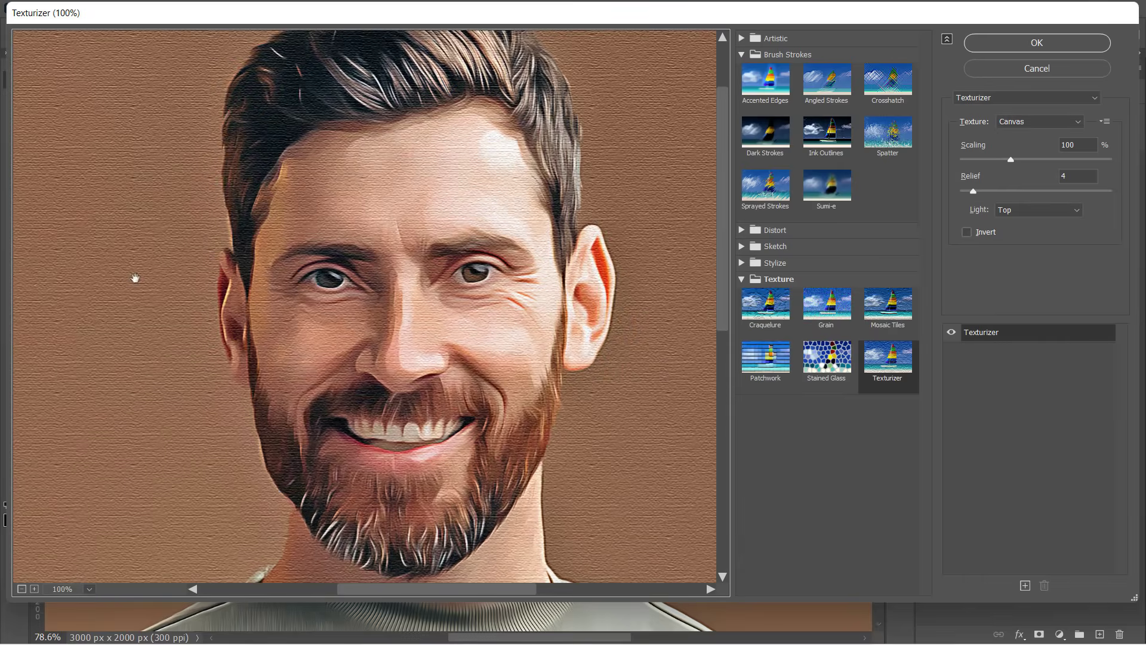
left_click(1038, 121)
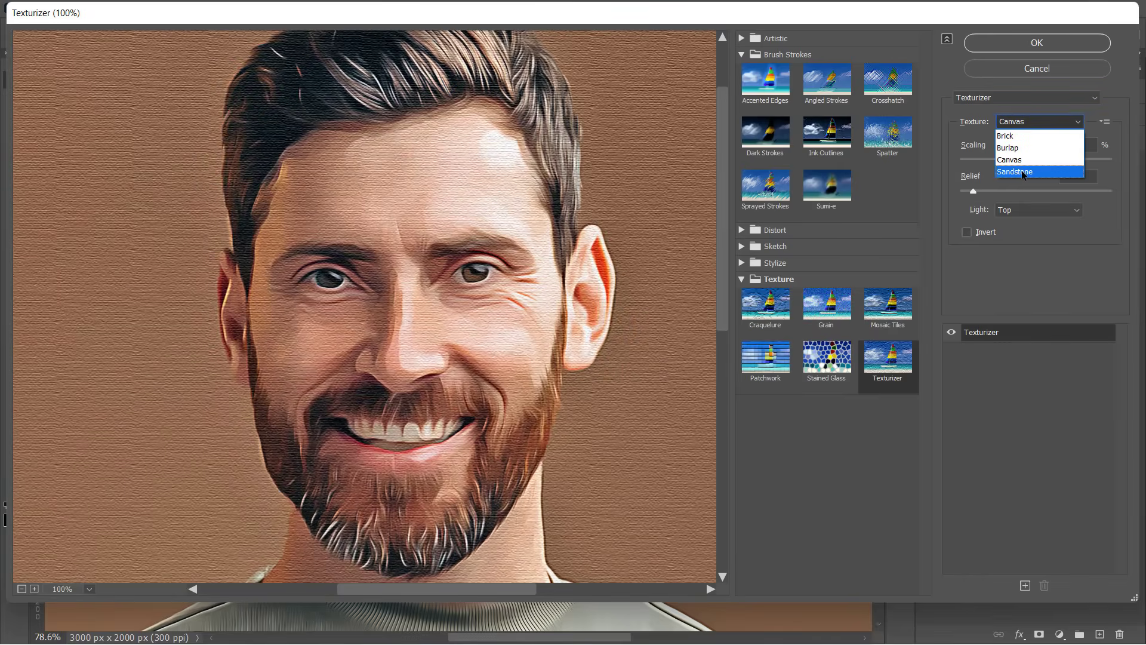
left_click(1015, 172)
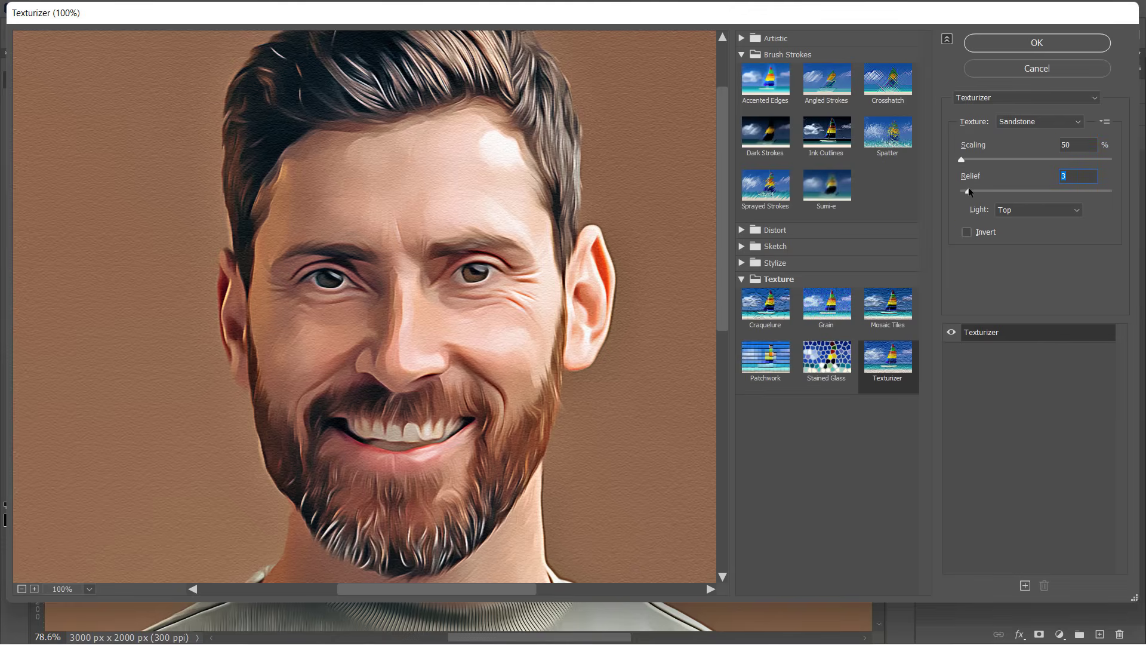
left_click(1036, 42)
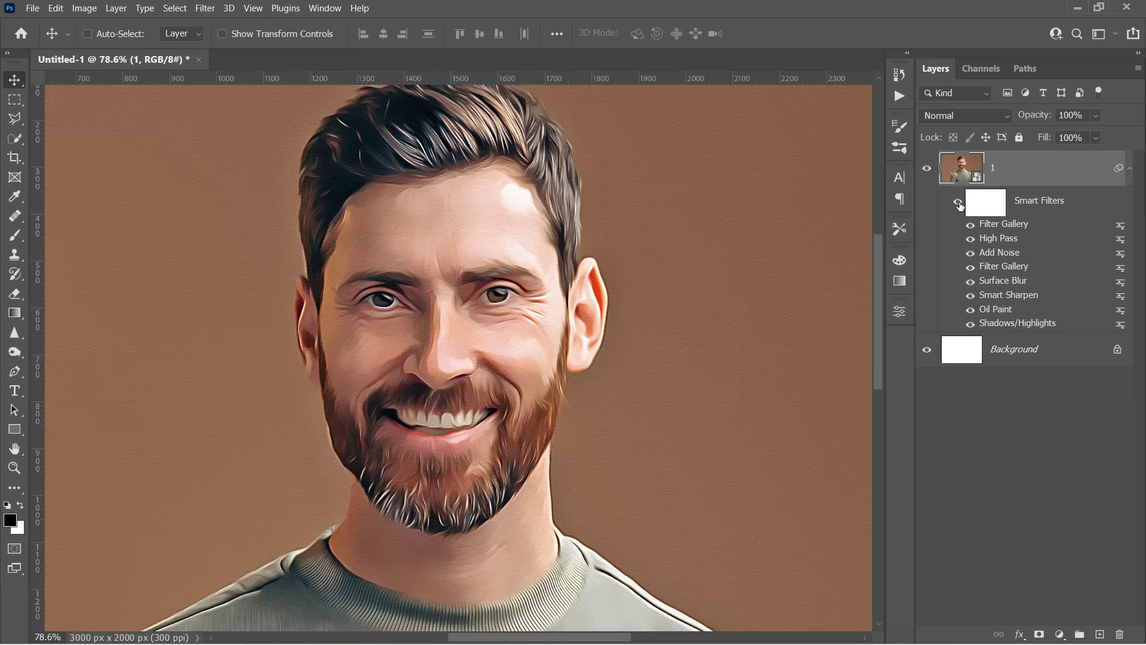
left_click(957, 205)
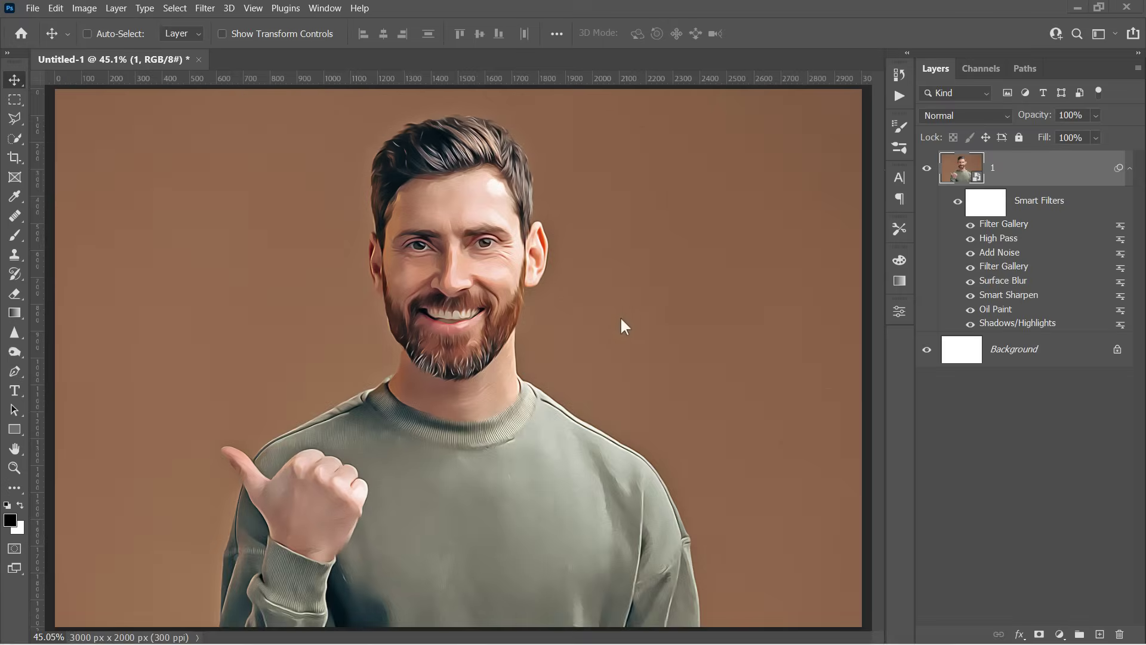
Step: Duplicate the filtered portrait, clear the copy's smart filters, and rename the original Effect
left_click(1014, 349)
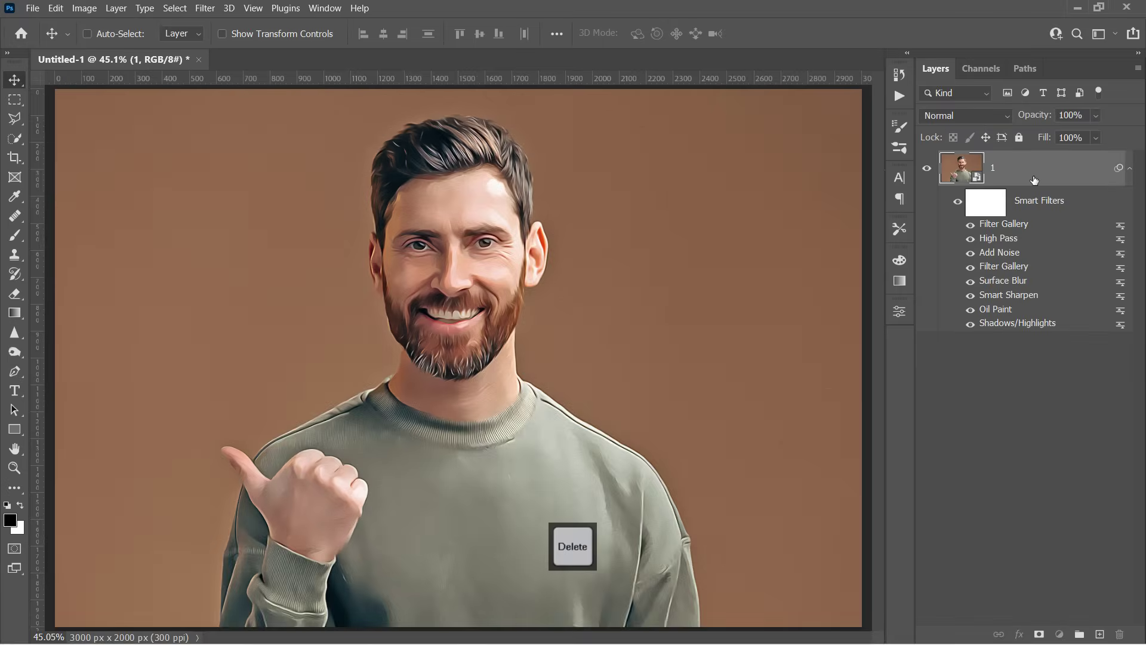
key("ctrl+j")
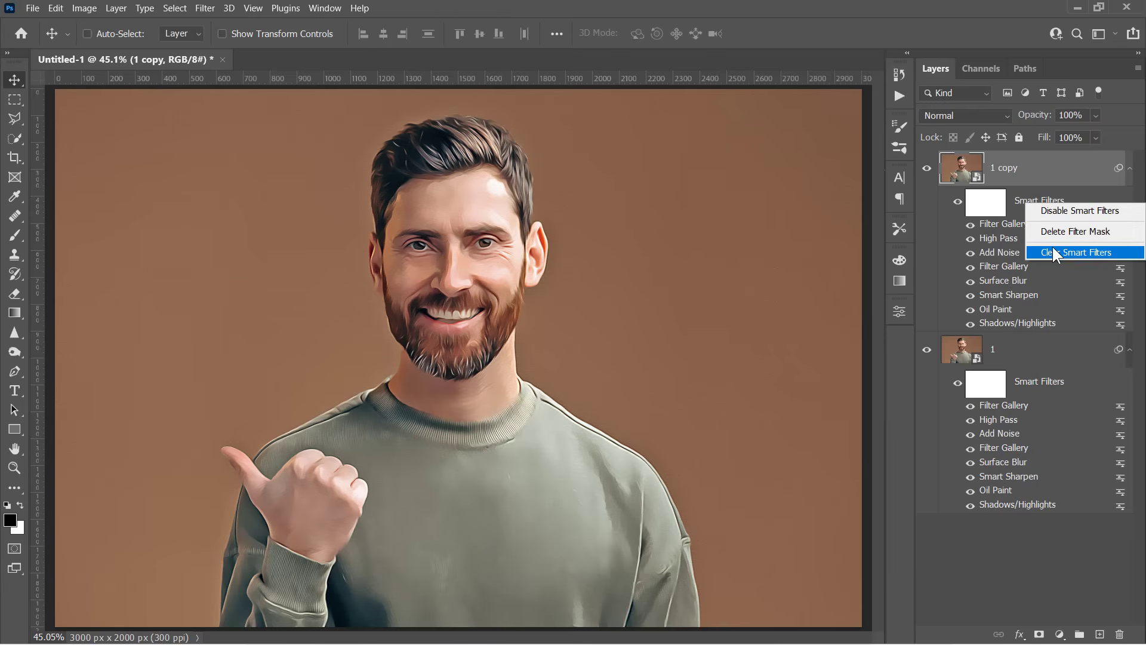
left_click(1082, 252)
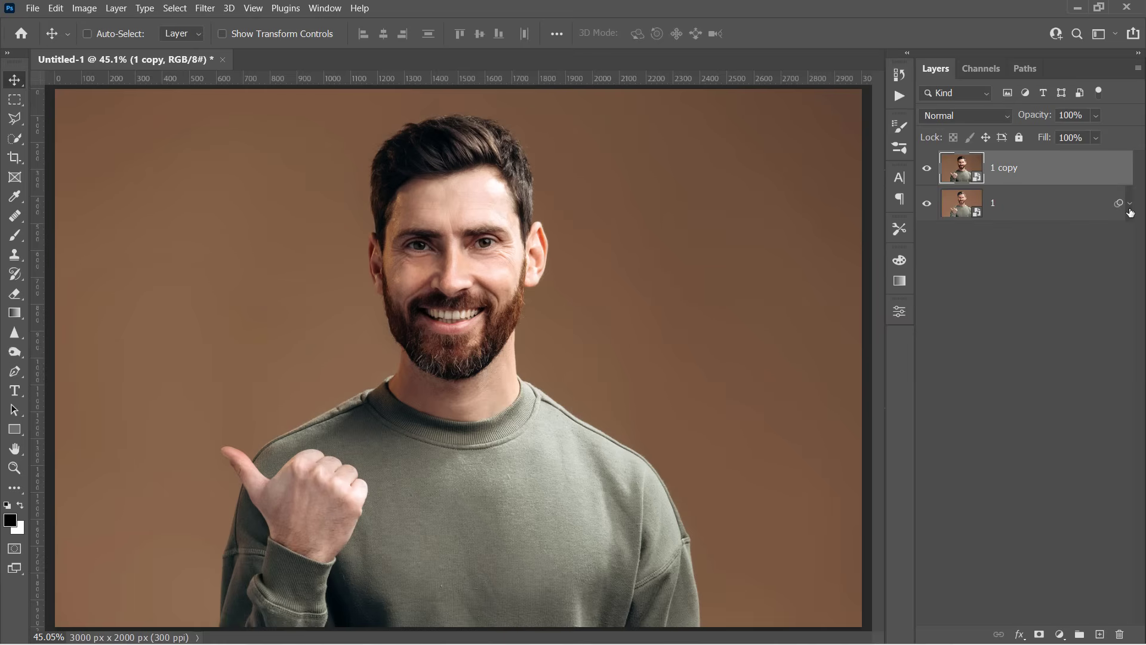
double_click(994, 203)
type("Effect")
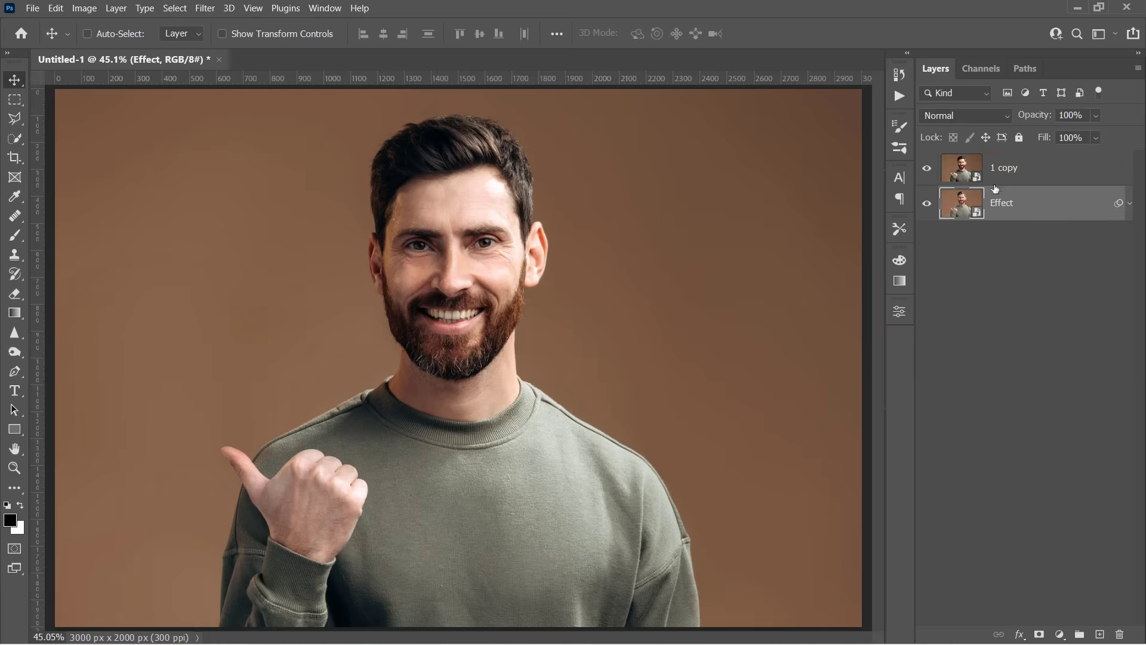
Step: Duplicate the unfiltered copy and name the two copies Before and Tone
left_click(1023, 167)
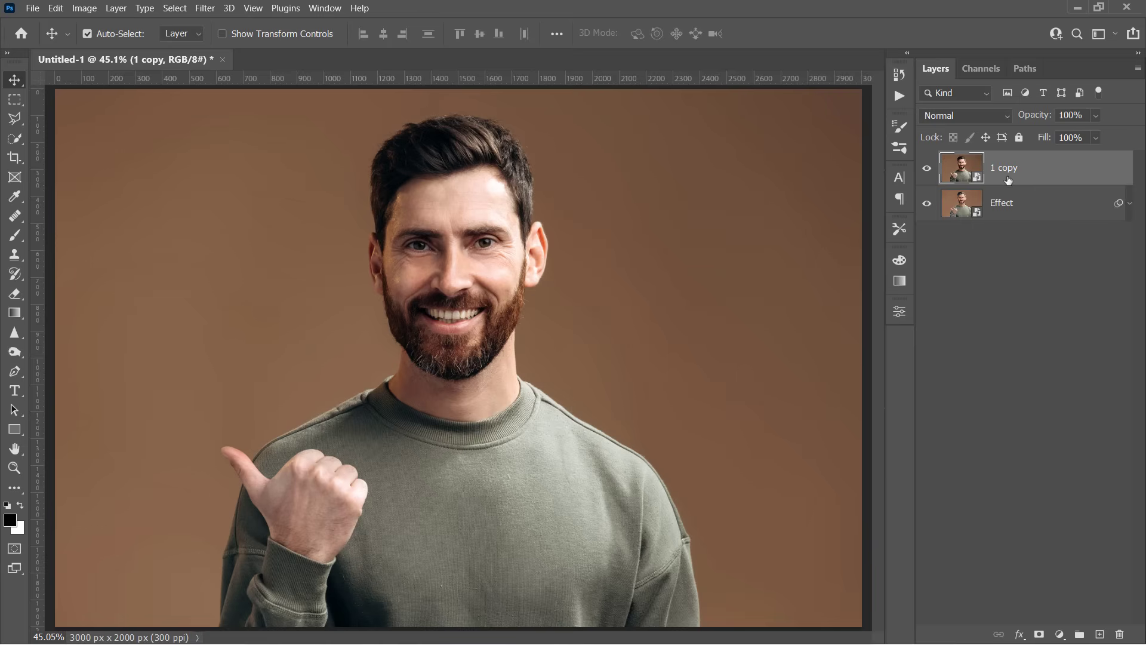
key("ctrl+j")
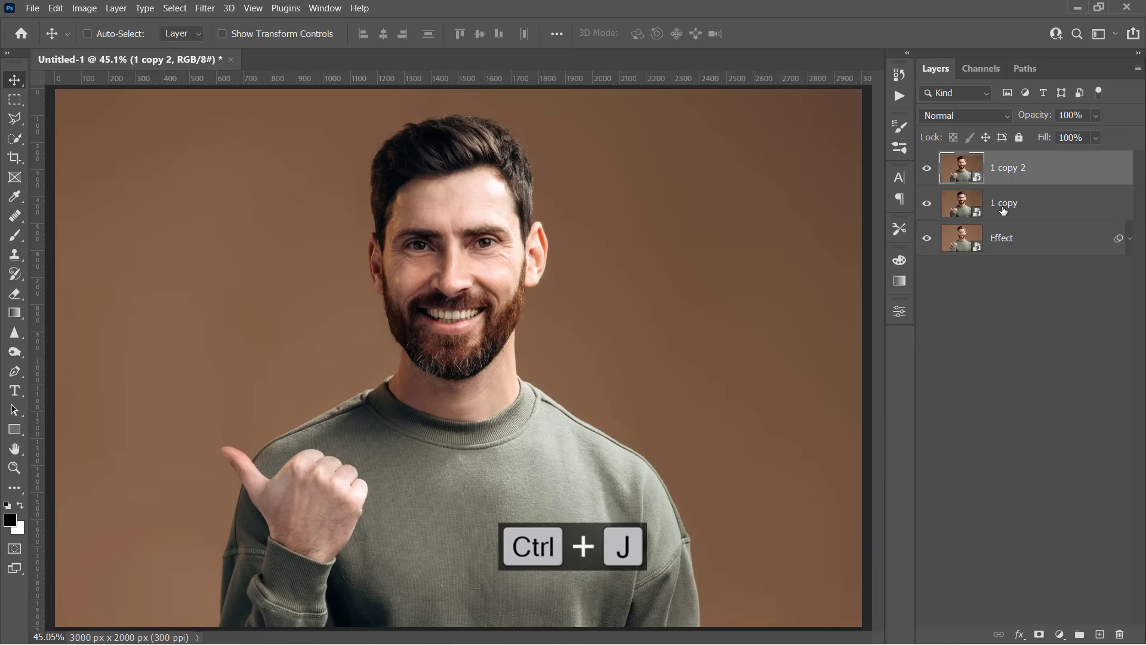
double_click(1004, 202)
type("Before")
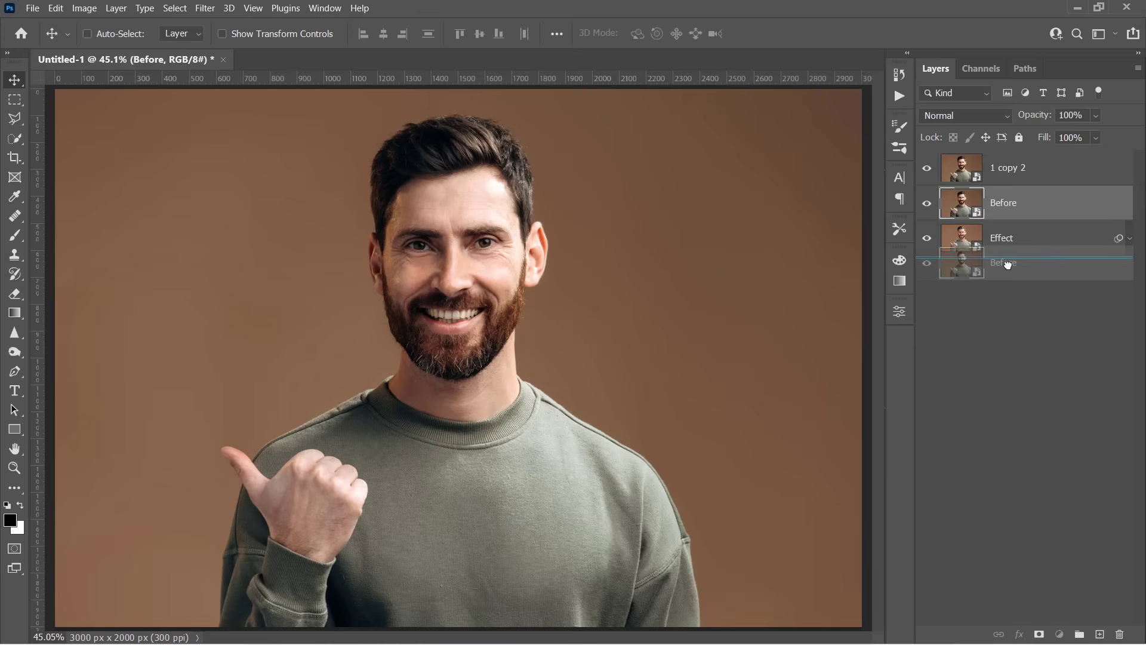
double_click(1007, 167)
type("Tone")
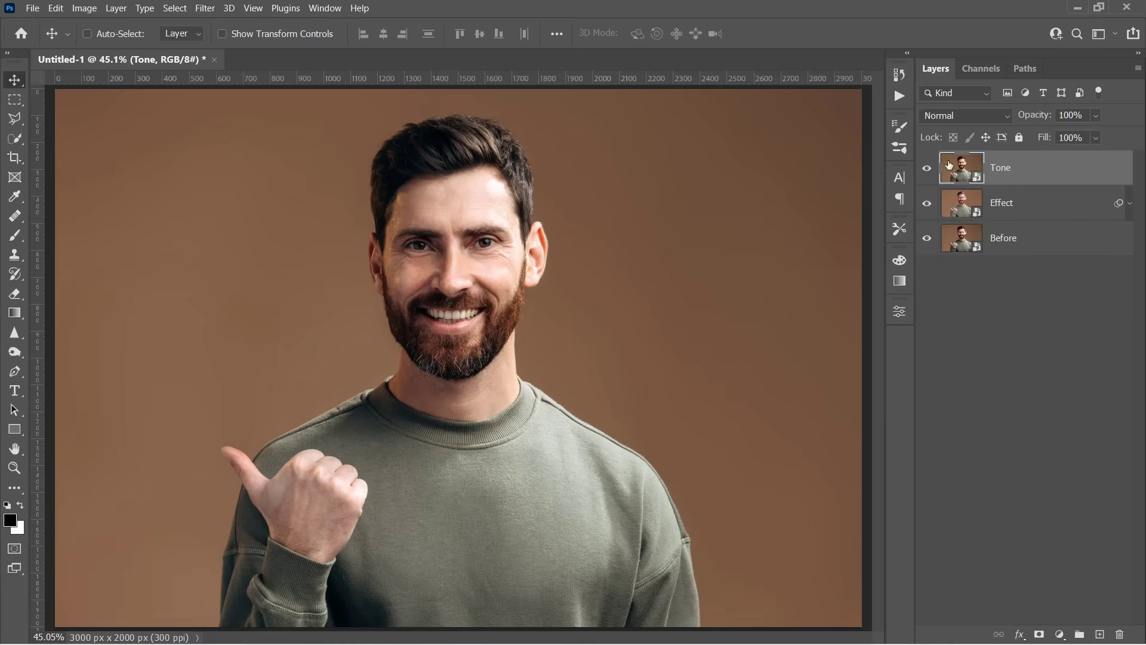
Step: Apply a 10-pixel Gaussian Blur smart filter to the Tone layer
left_click(205, 8)
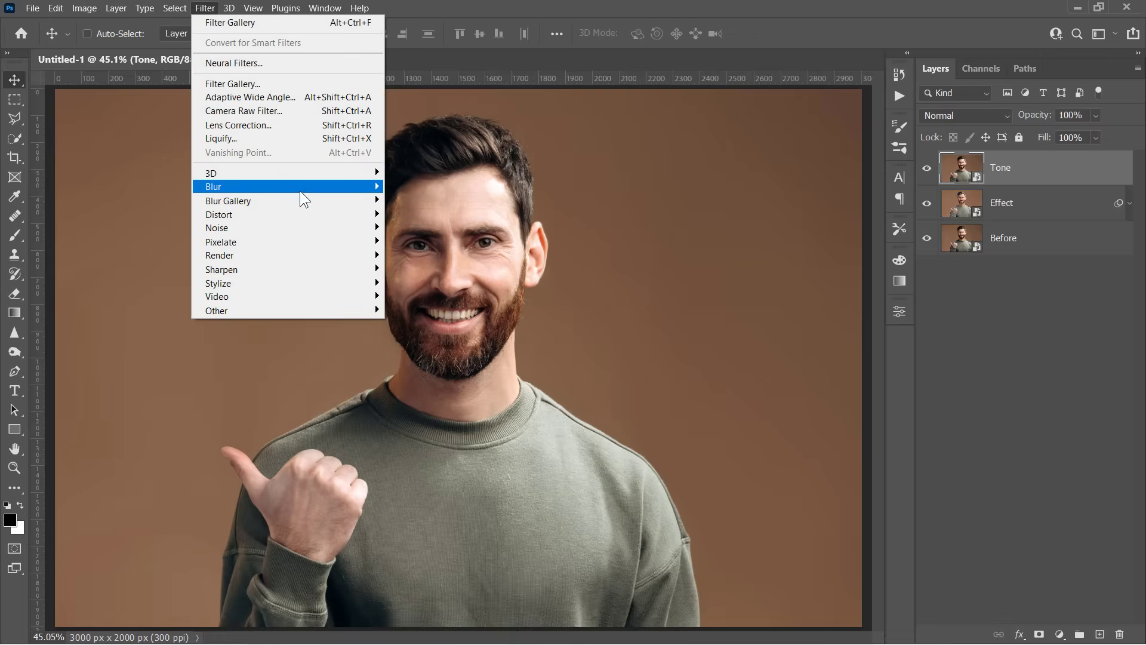
left_click(227, 186)
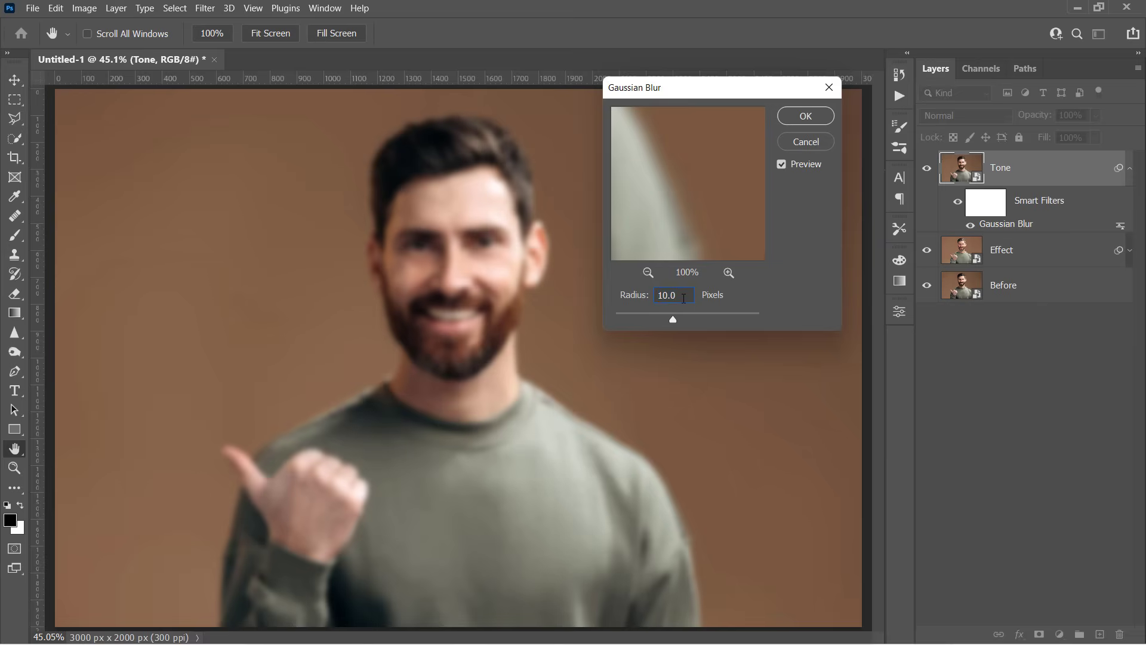
left_click(804, 115)
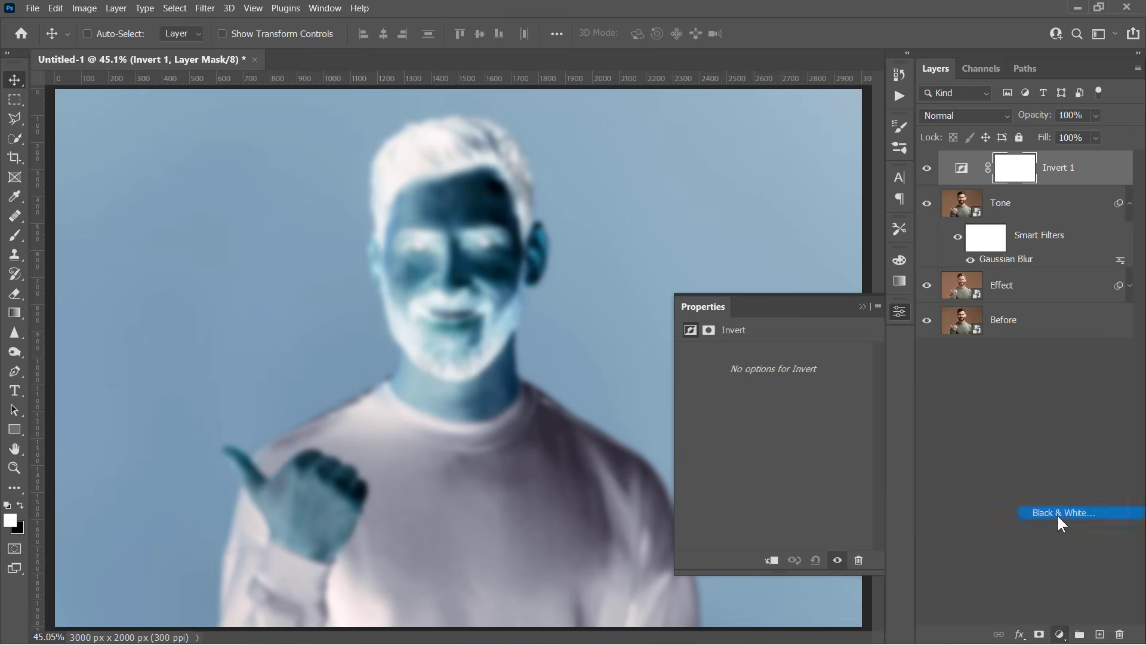
Step: Add a Black & White adjustment, group it with Invert and Tone, and name the group 'Tone - Opacity'
left_click(1062, 512)
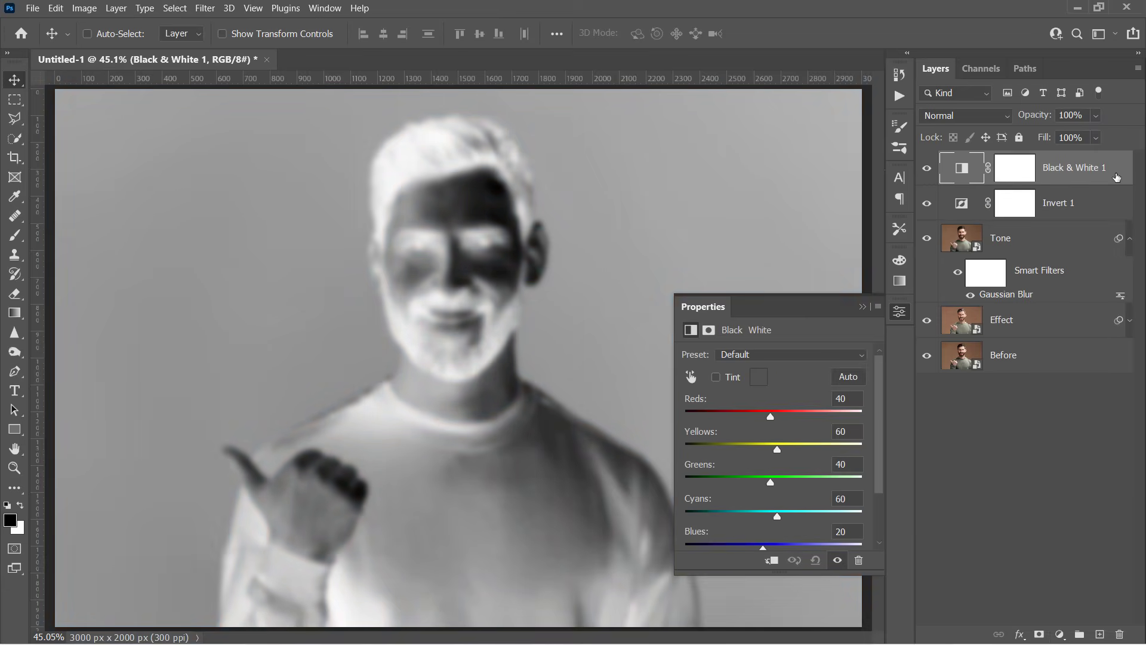
mouse_move(1102, 242)
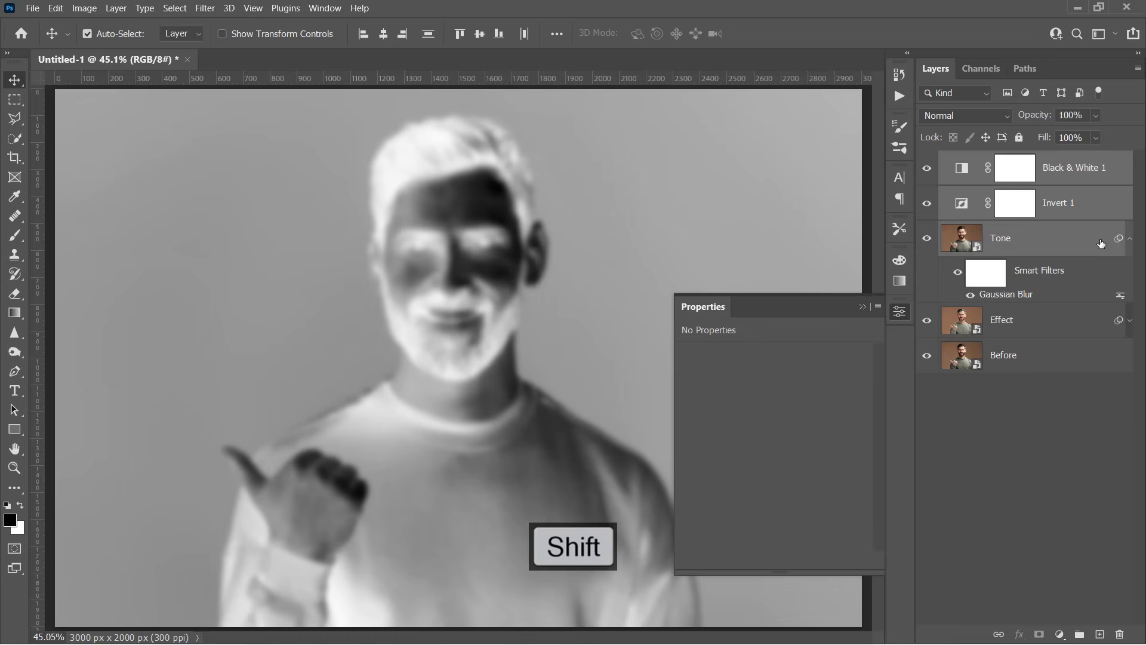
key("ctrl+g")
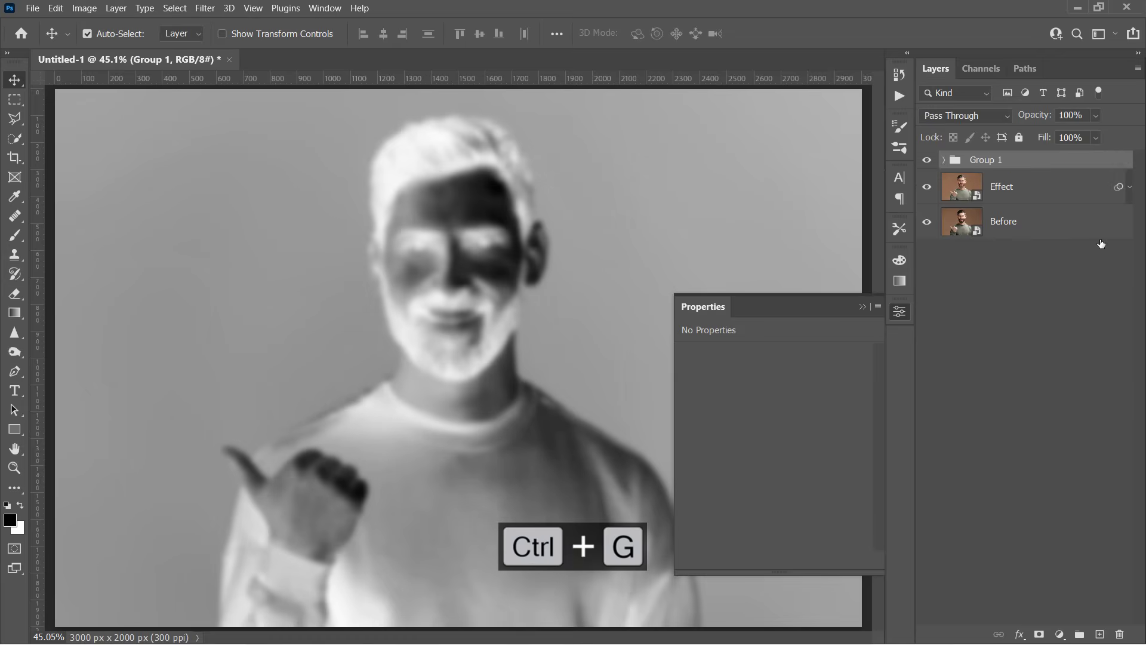
double_click(986, 159)
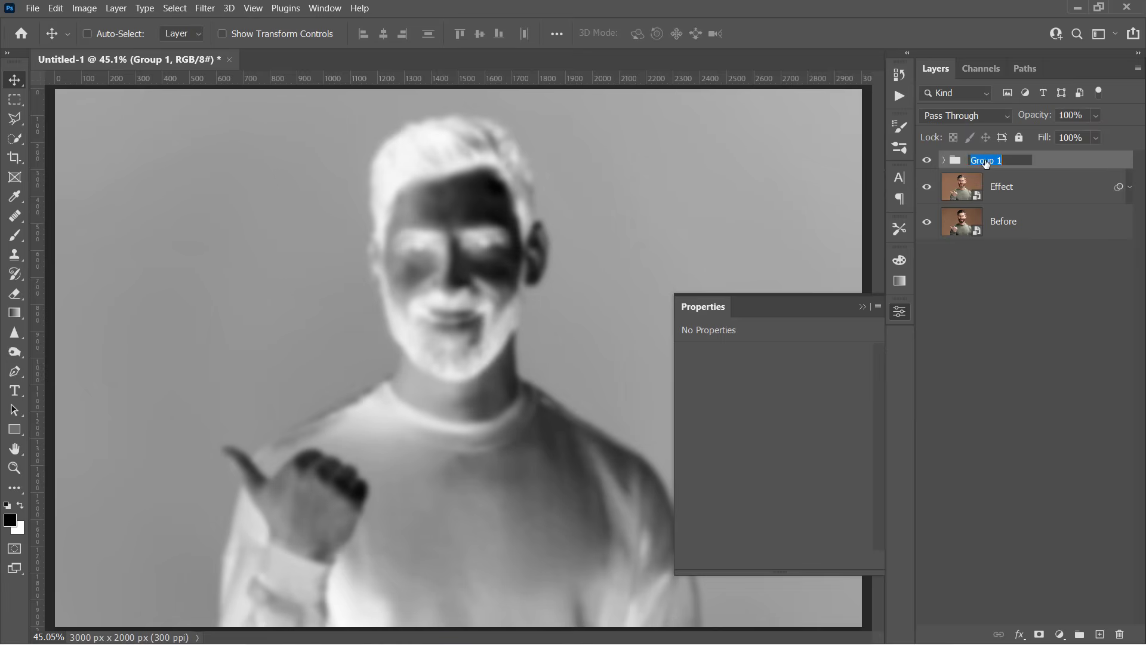
type("Tone - Opacity")
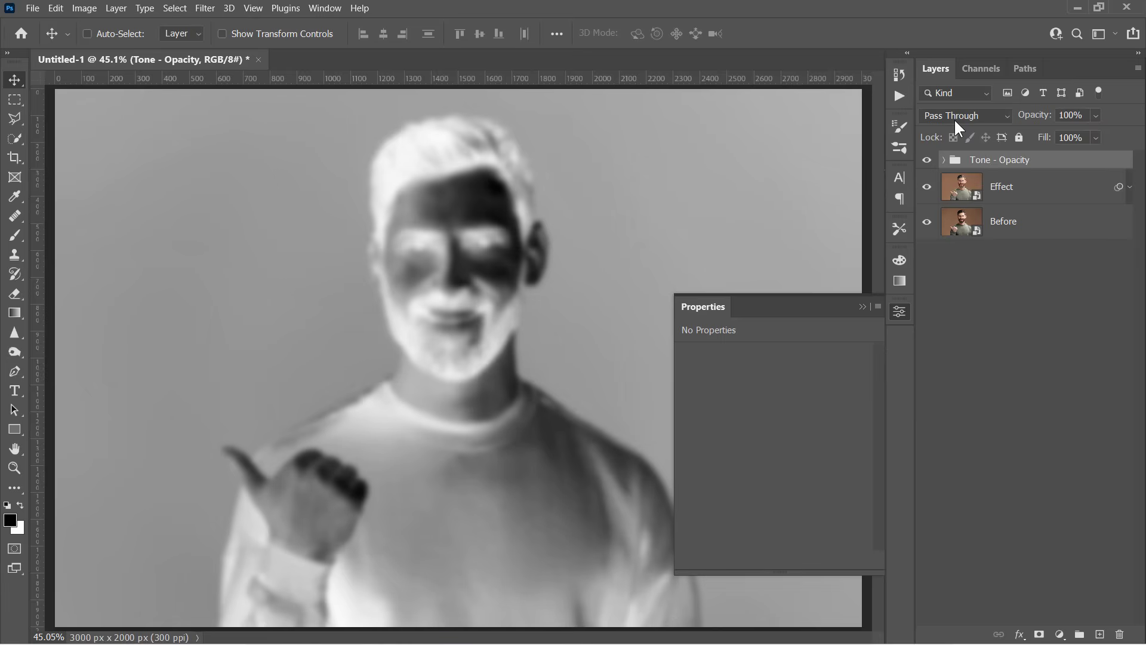
Step: Set the Tone - Opacity group to Overlay blending and toggle its visibility to compare
left_click(965, 116)
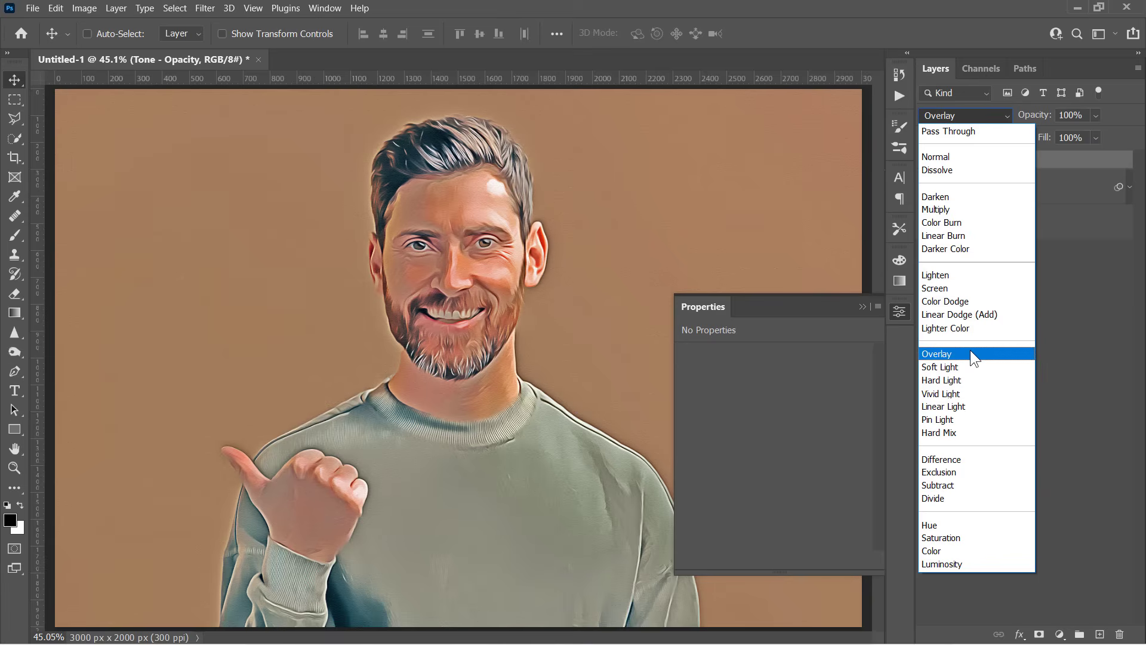
left_click(938, 354)
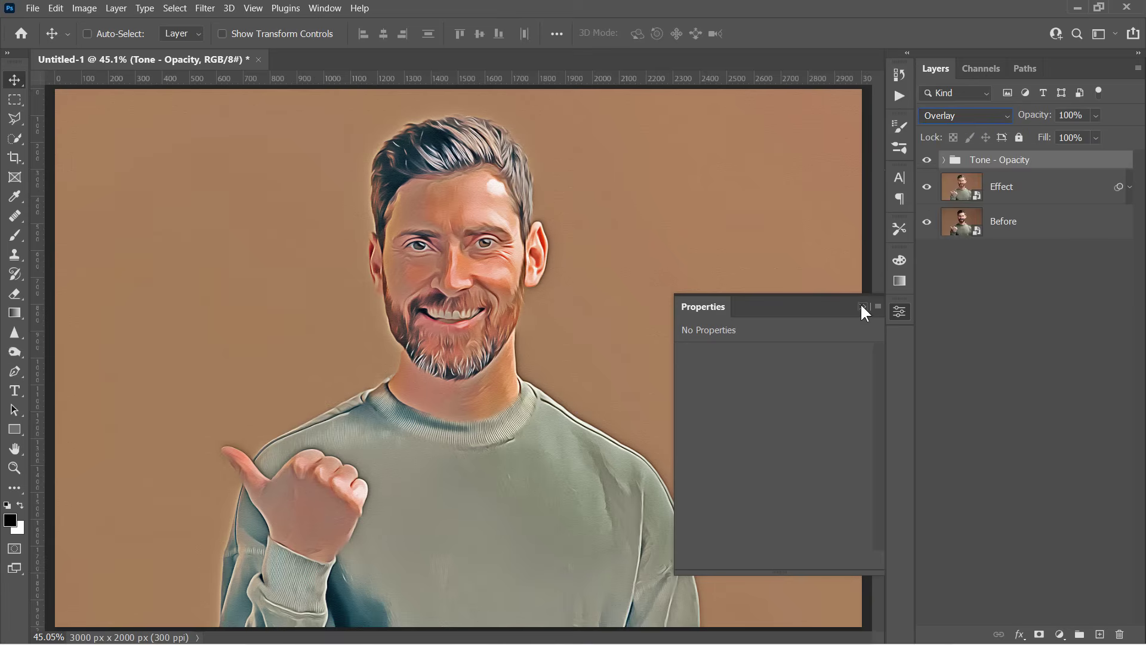
left_click(864, 307)
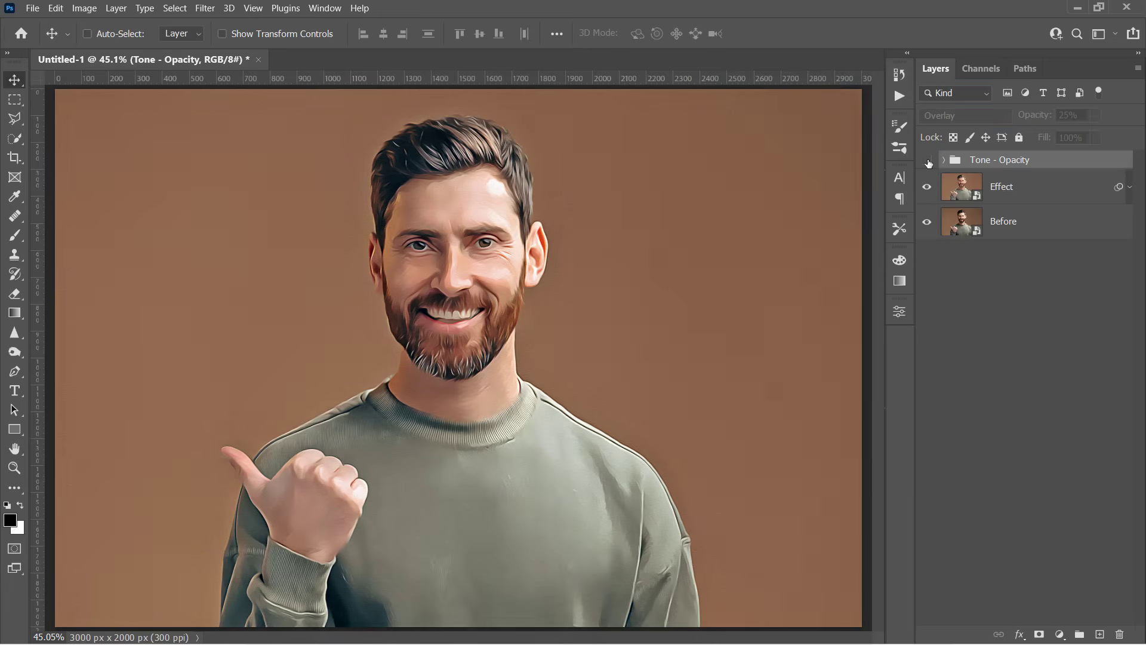
left_click(928, 159)
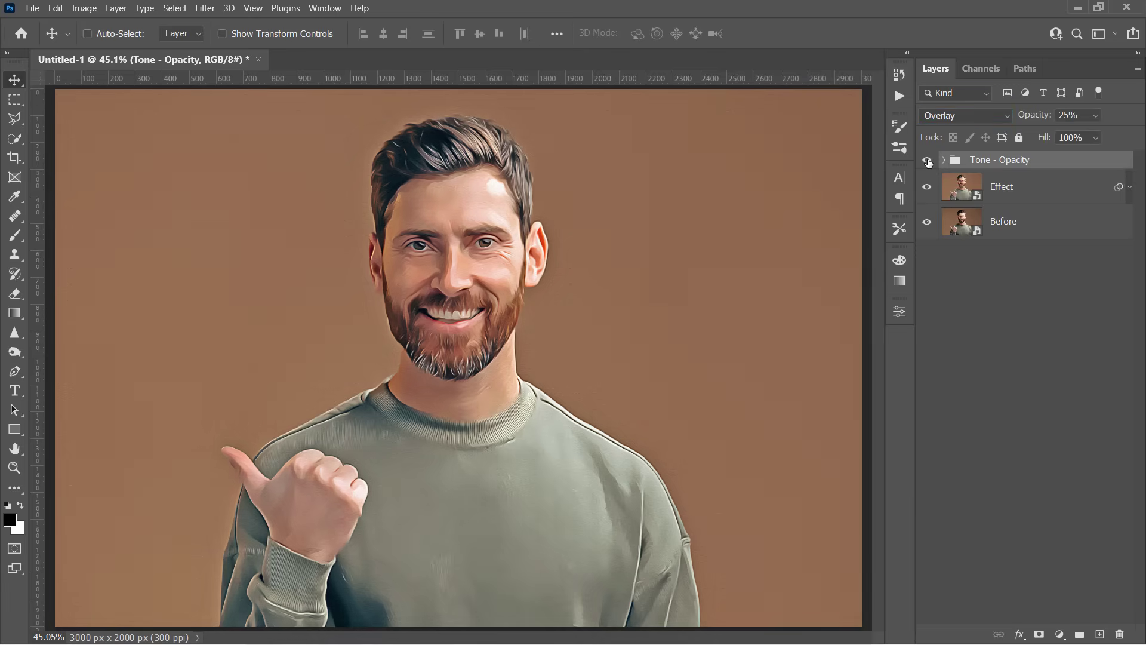
left_click(1060, 634)
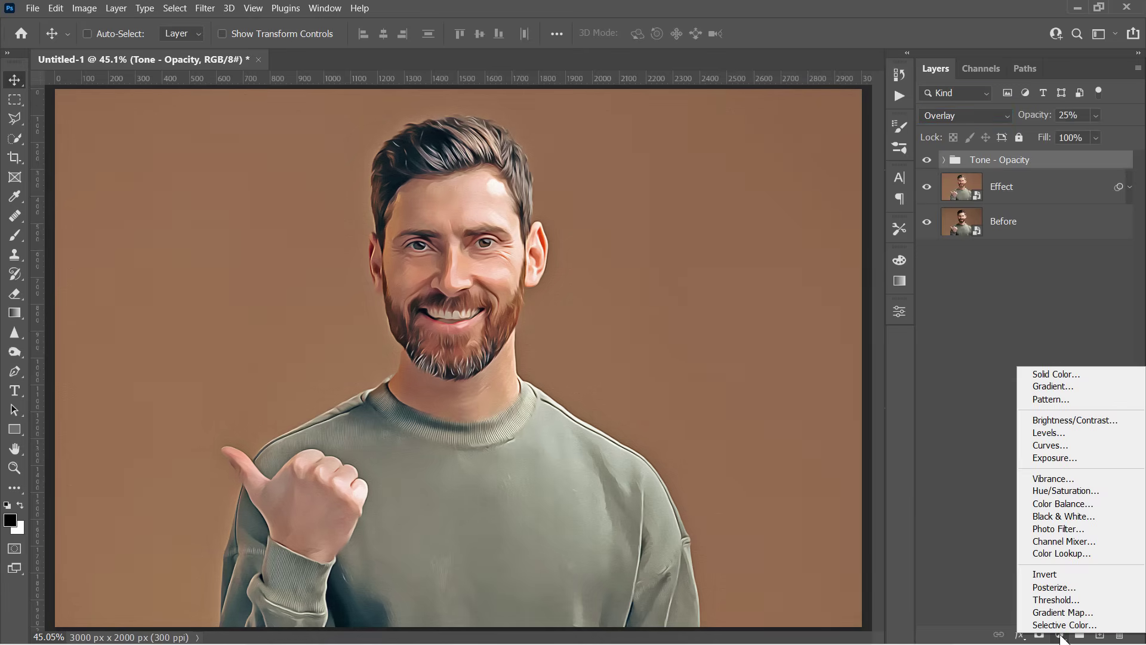
Step: Add Brightness/Contrast and Color Balance adjustment layers above the group
left_click(1075, 420)
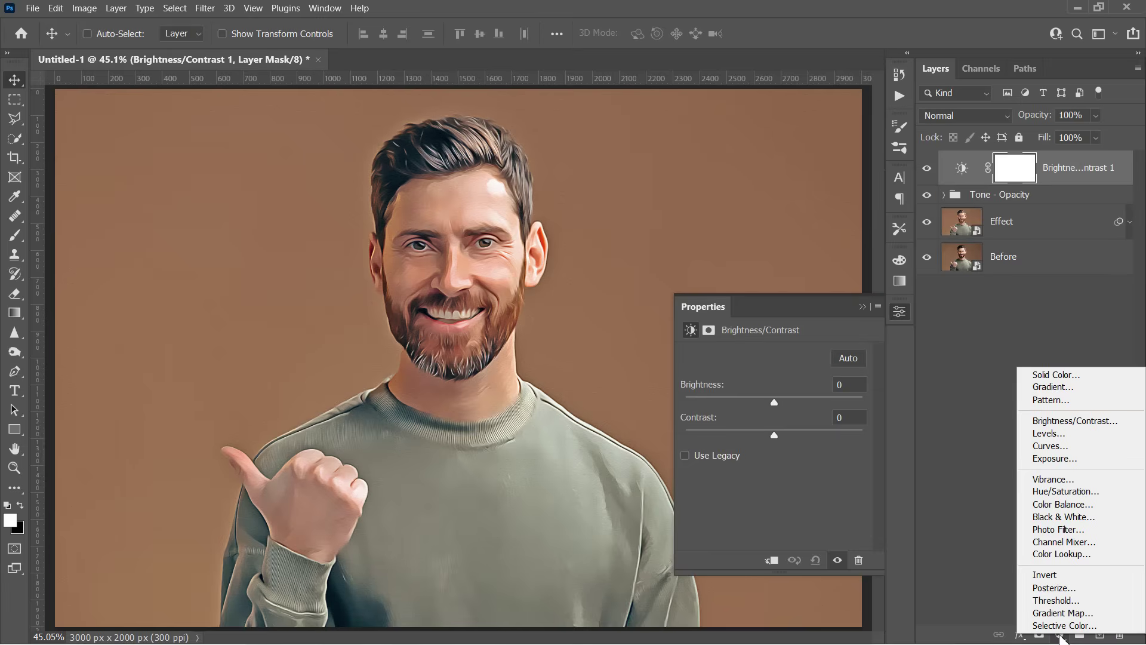
left_click(1063, 504)
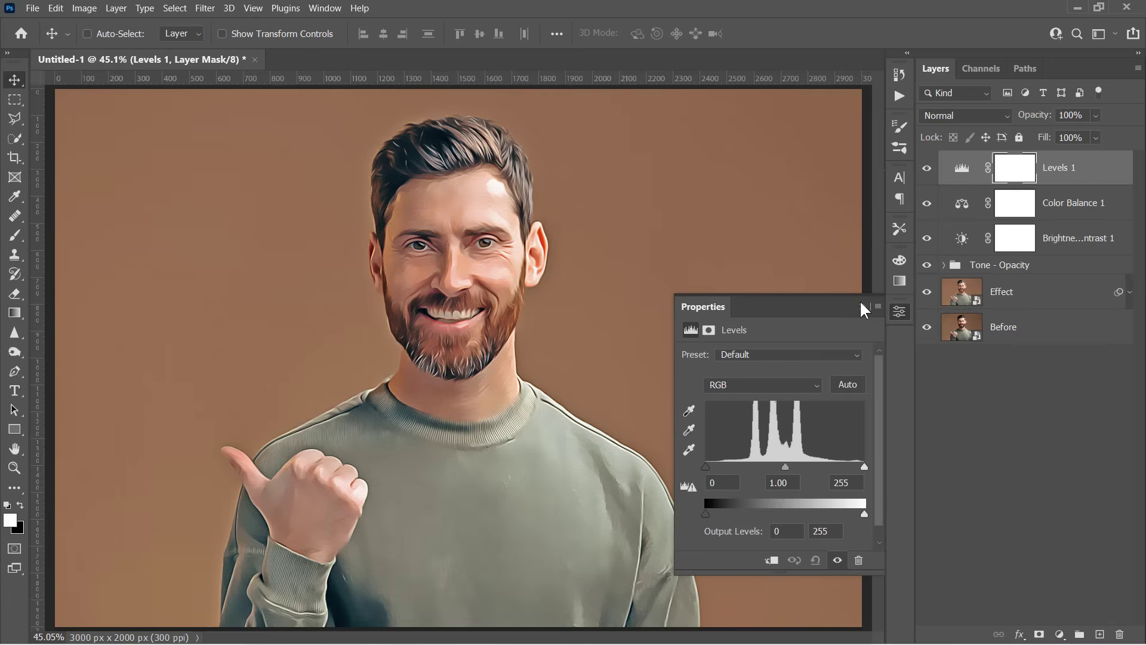
left_click(877, 306)
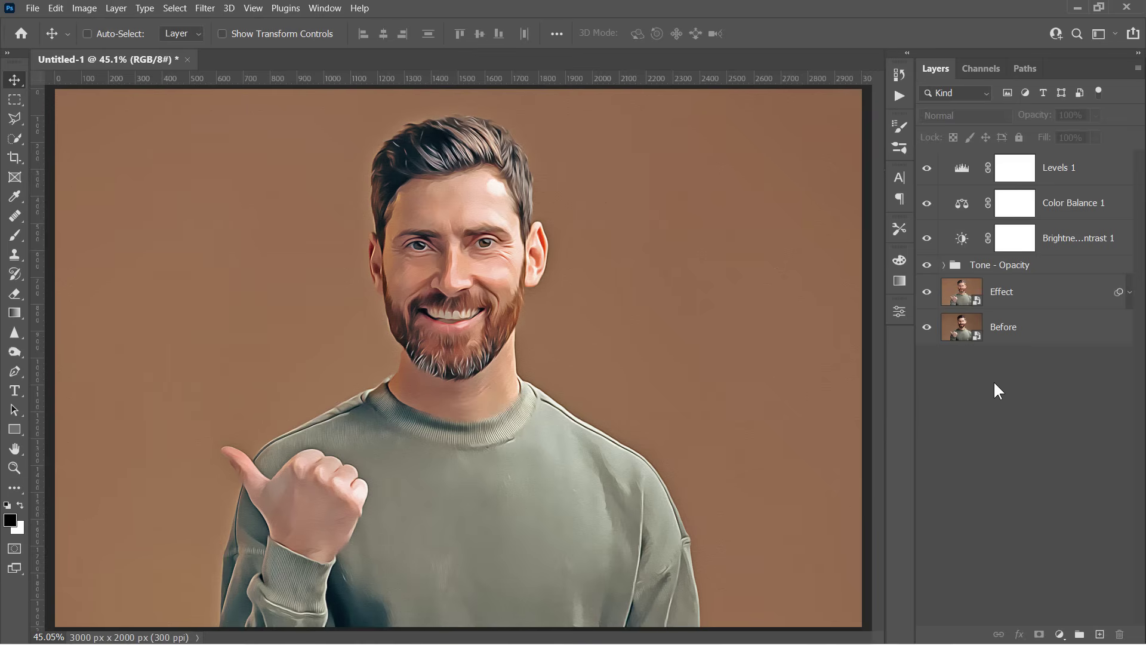
left_click(32, 7)
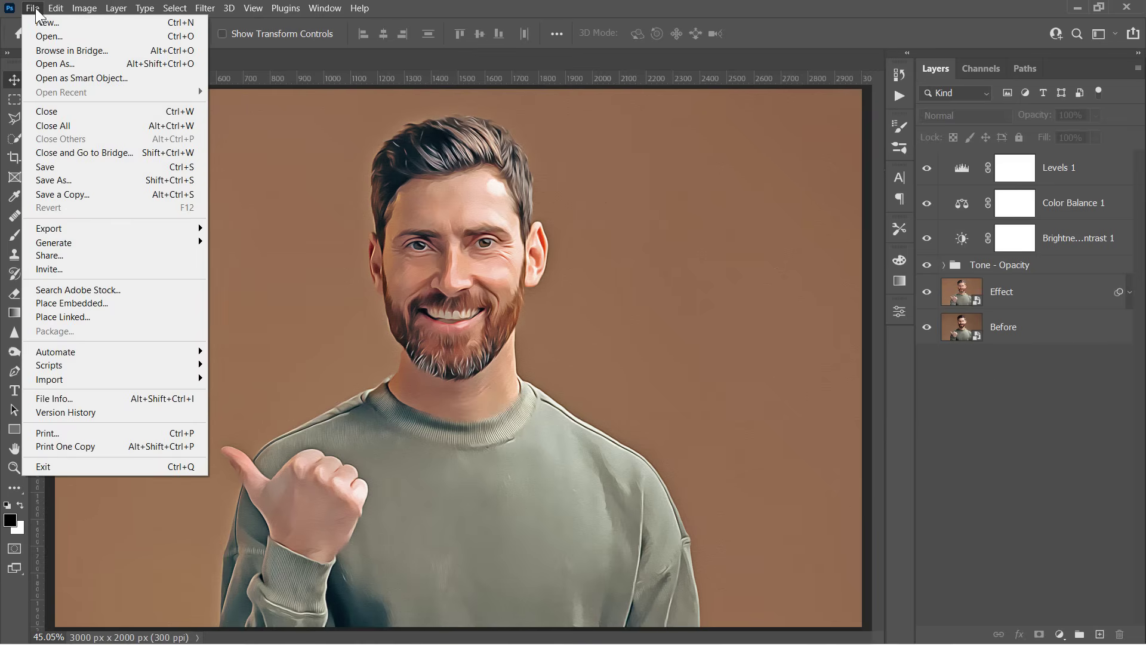
Step: Save the document as Untitled-1.psd, accepting the Photoshop format compatibility option
left_click(54, 179)
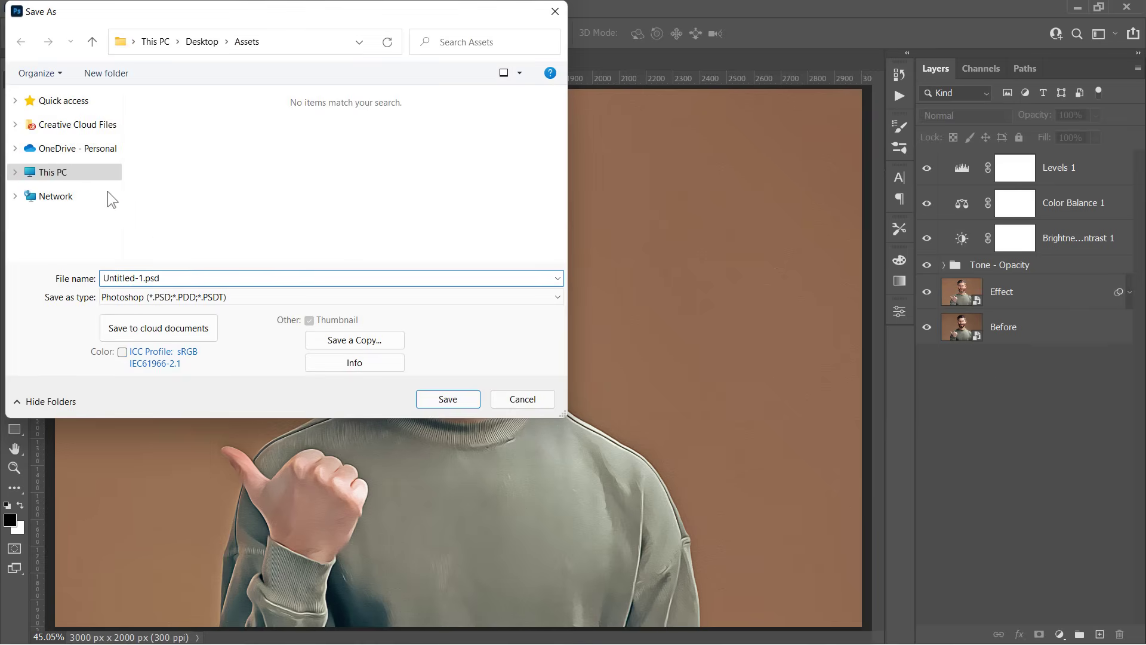
left_click(447, 399)
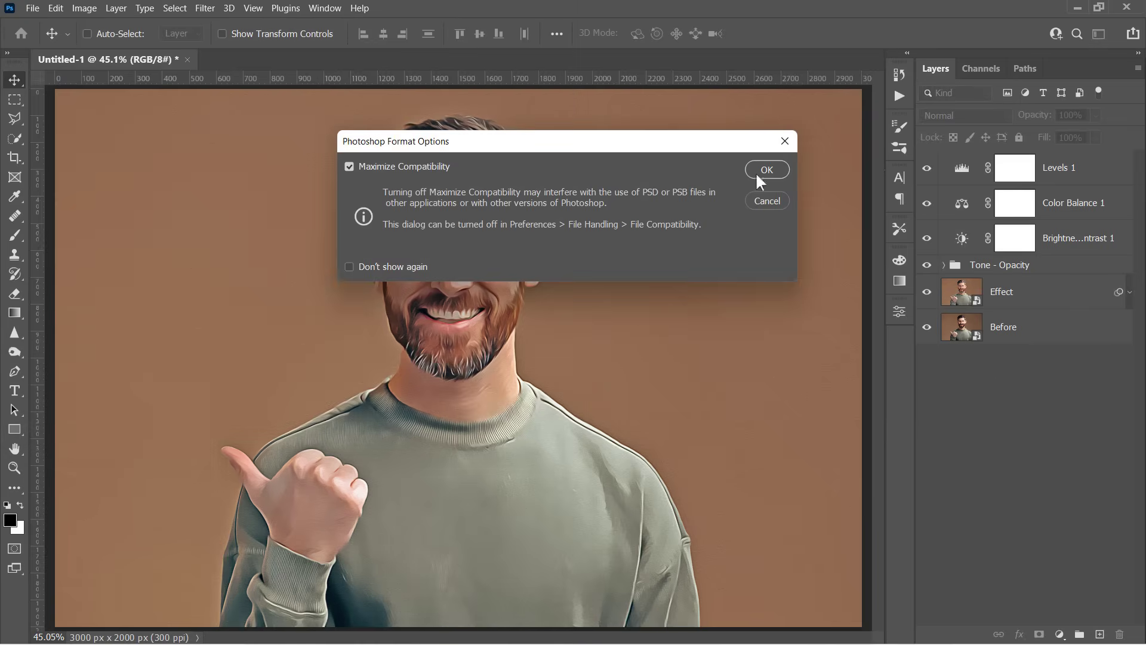
left_click(766, 169)
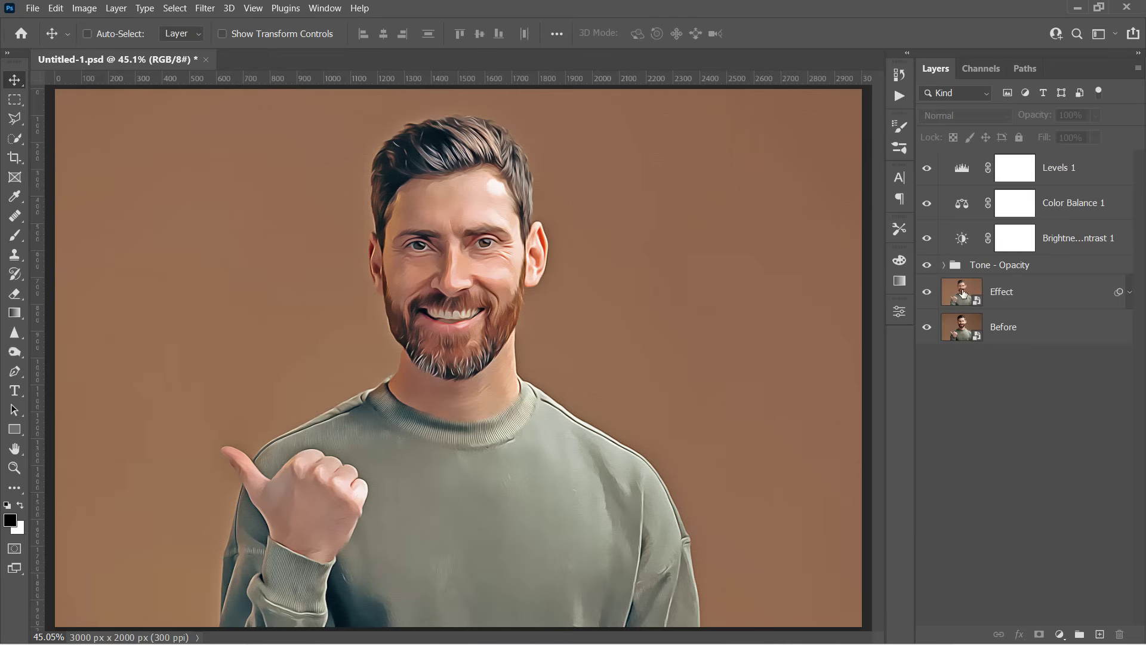
Step: Place the older man's photo into the Effect smart object and save it
double_click(962, 291)
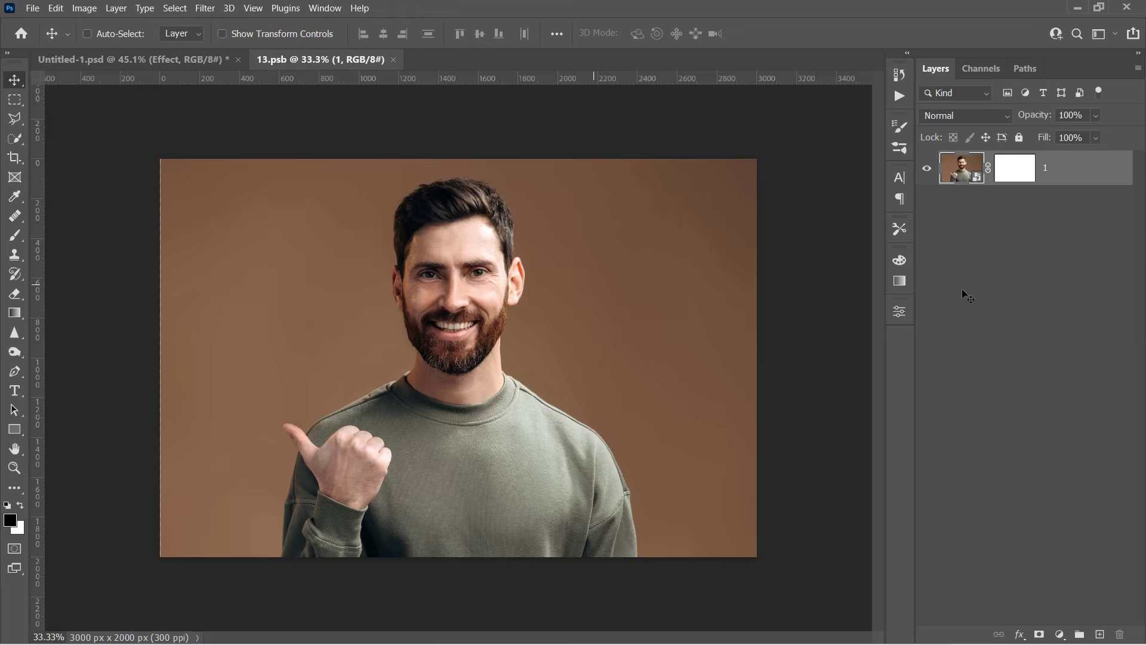
left_click(32, 8)
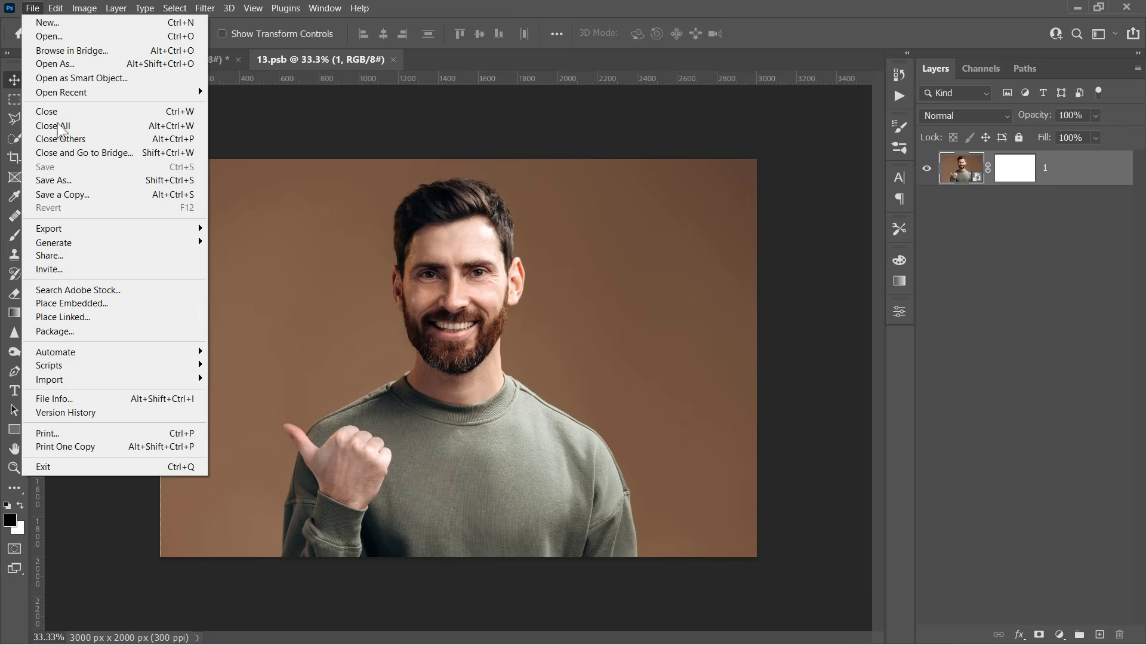
left_click(72, 303)
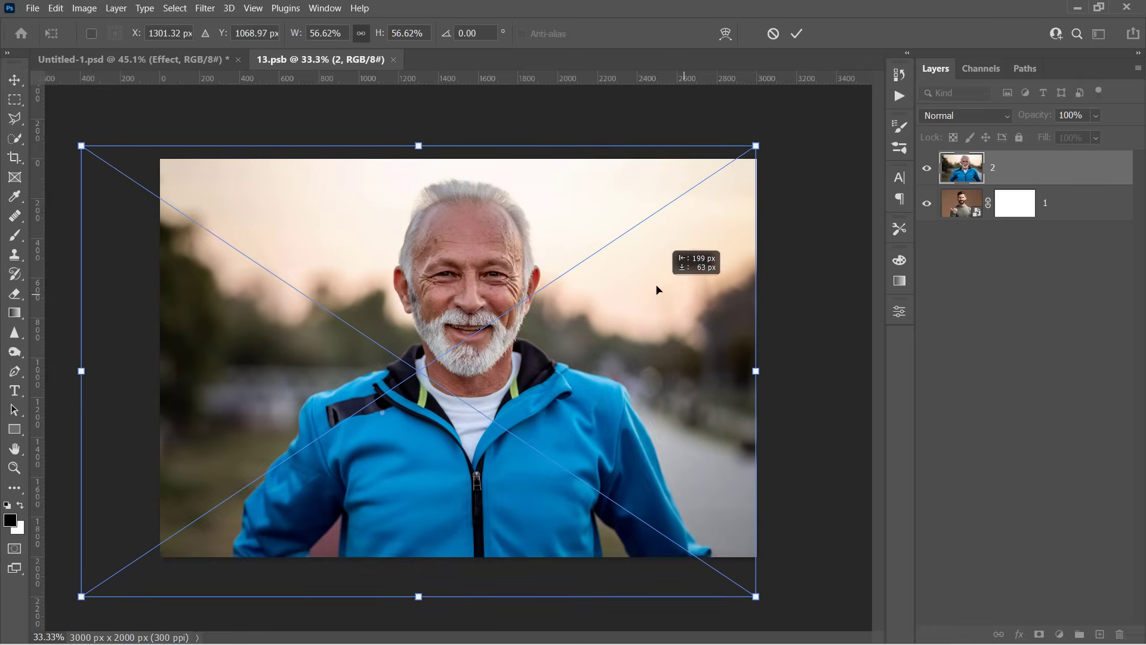
key("ctrl+s")
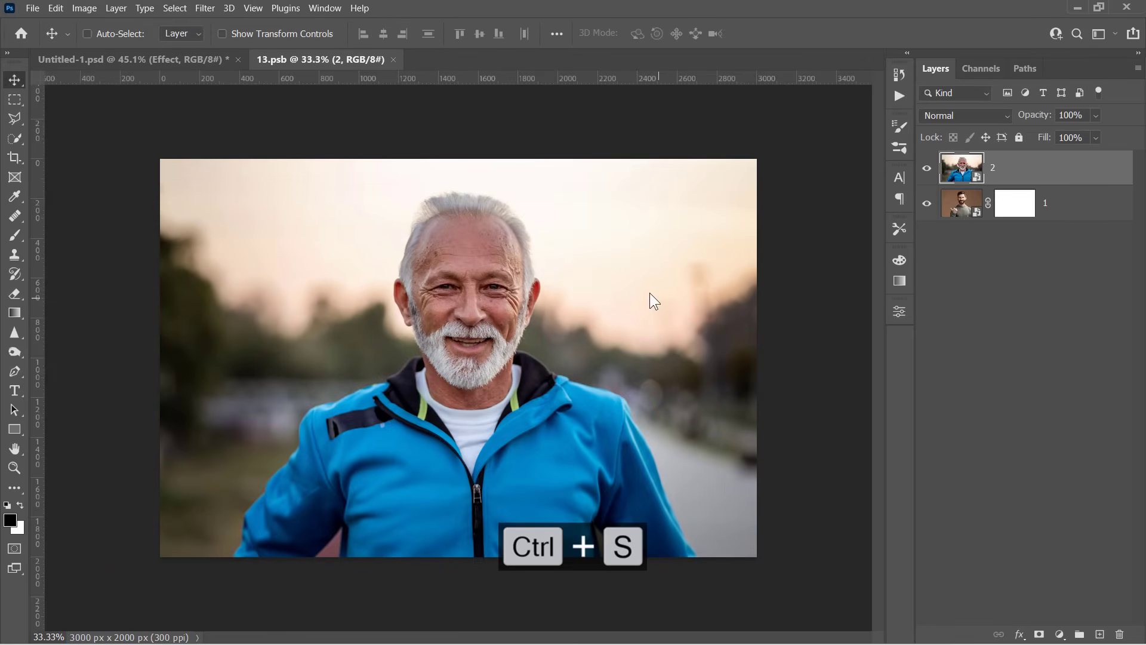
key("ctrl+s")
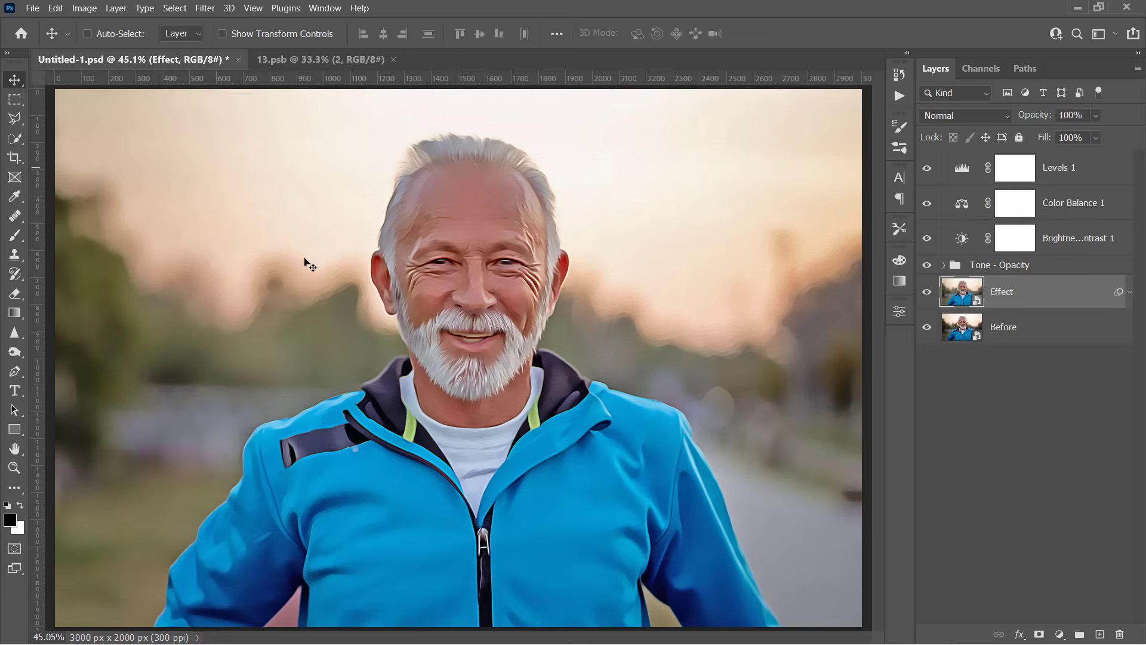
mouse_move(457, 247)
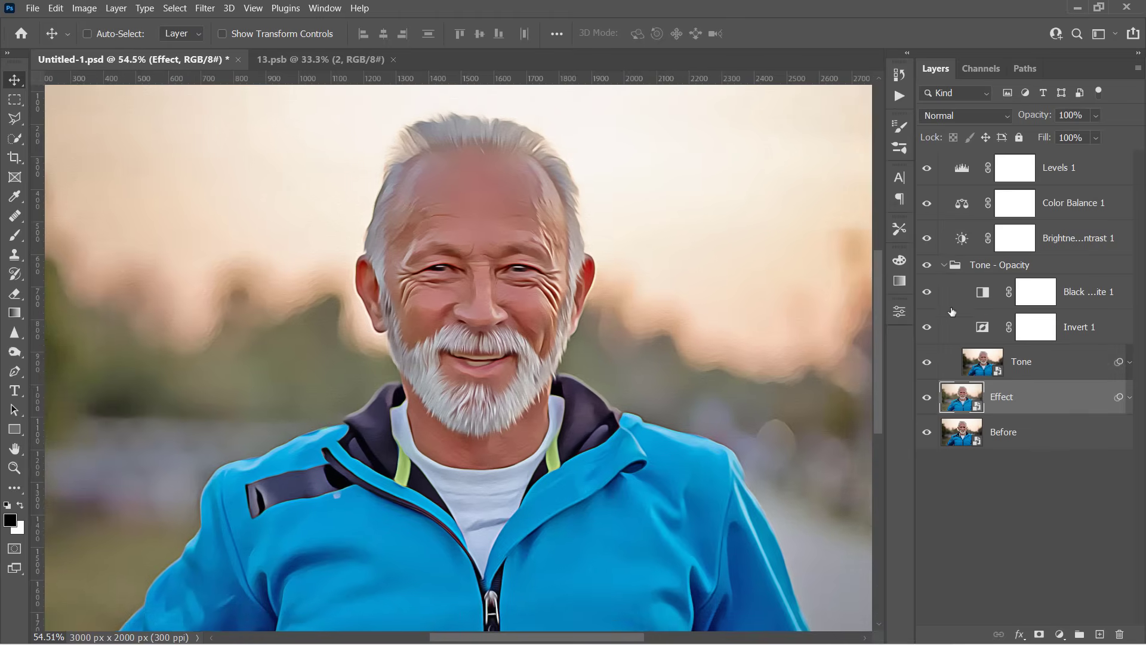
Step: Collapse the Tone - Opacity group after checking the Tone layer
left_click(1036, 327)
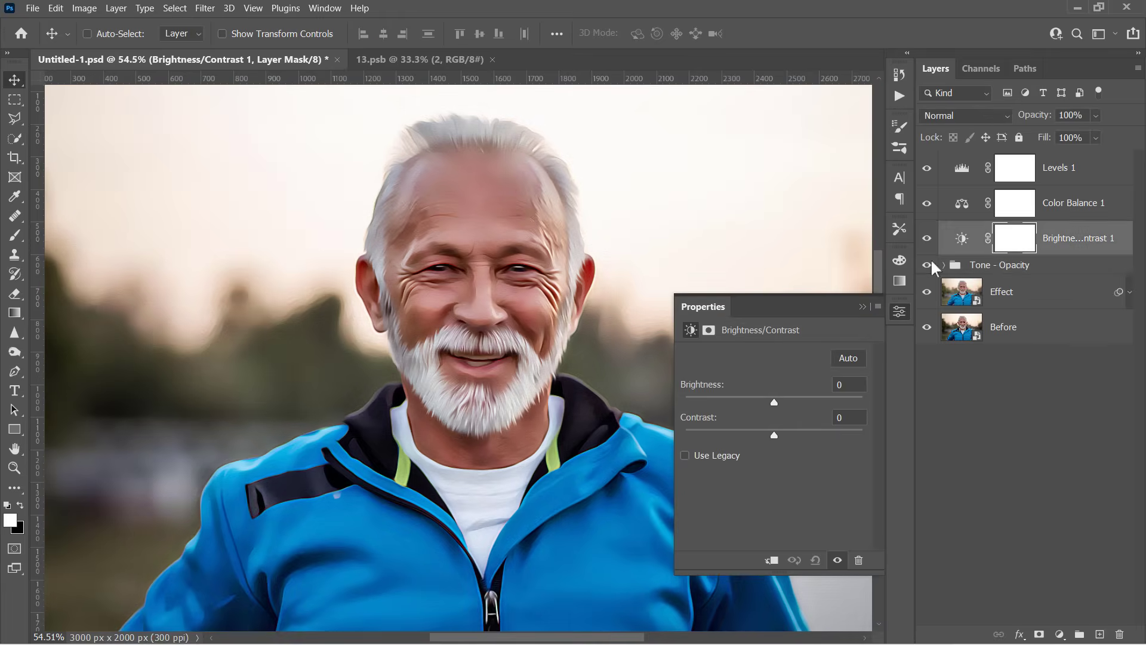
Step: Clip Levels input at 4 and 244, then hide the Tone - Opacity group and Effect layer
left_click_drag(774, 434, 788, 434)
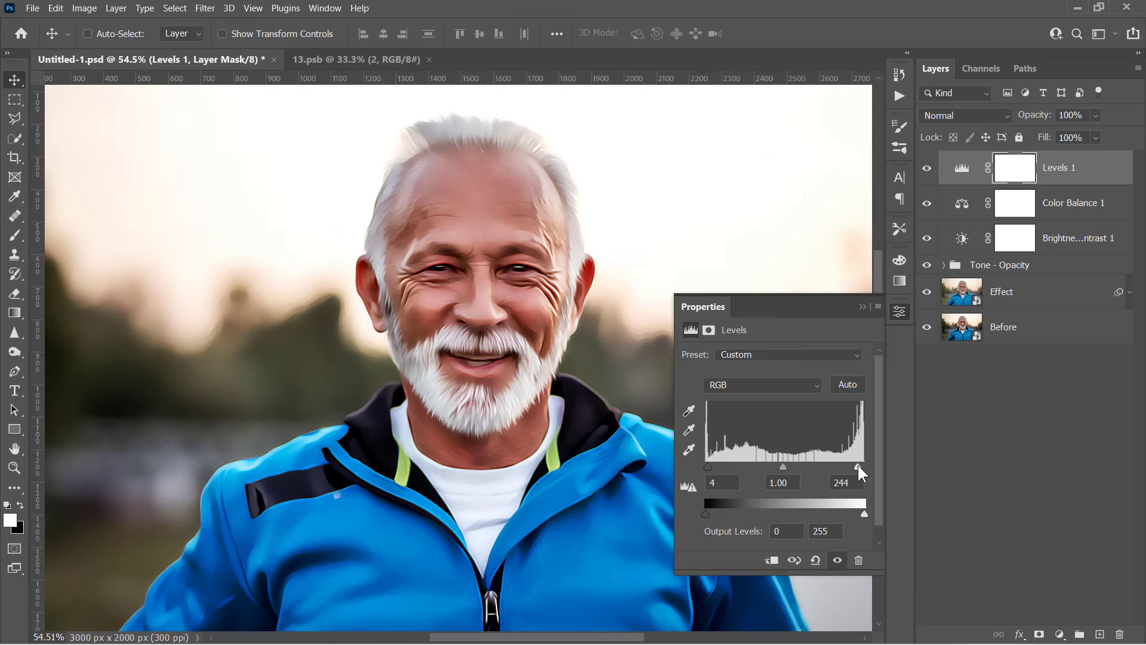
left_click(900, 311)
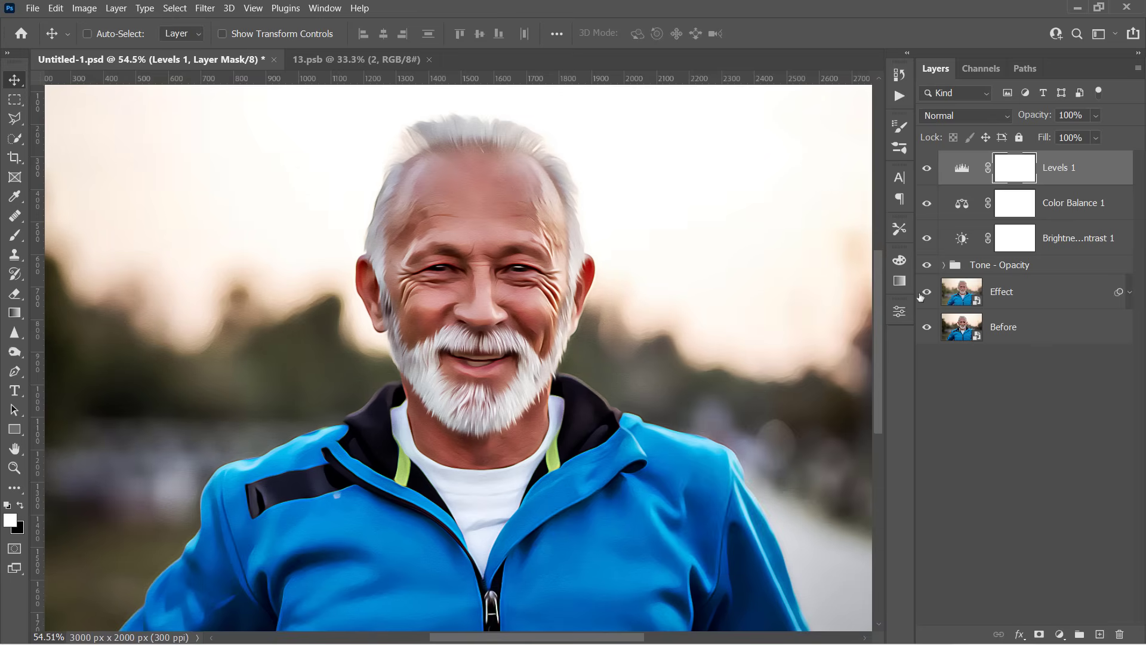
left_click(927, 291)
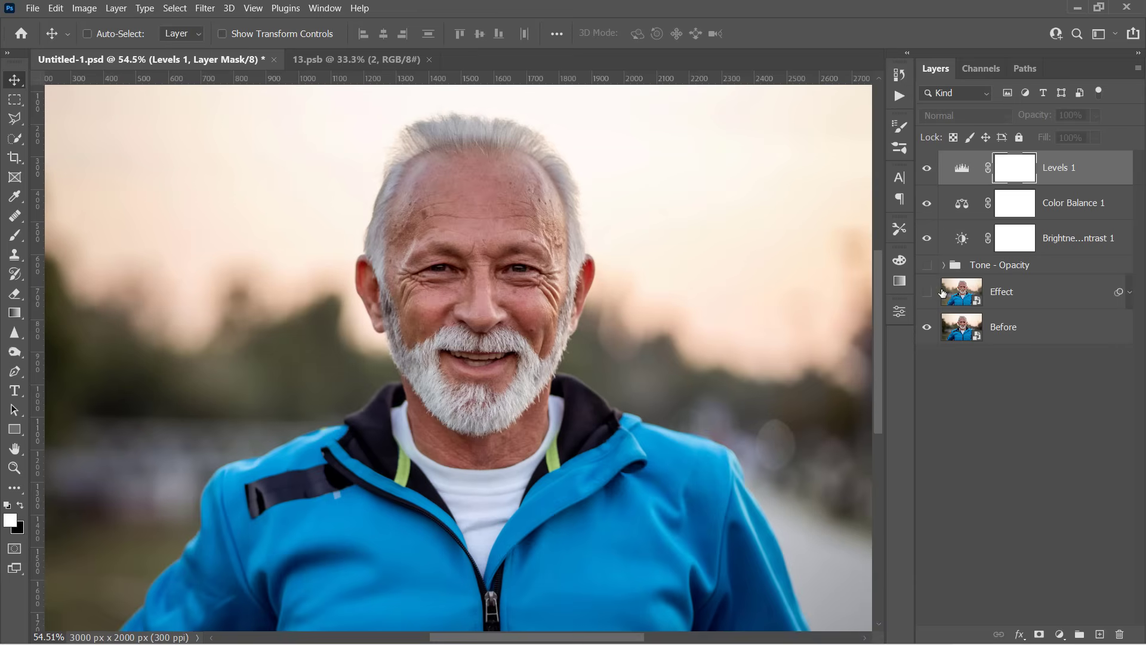